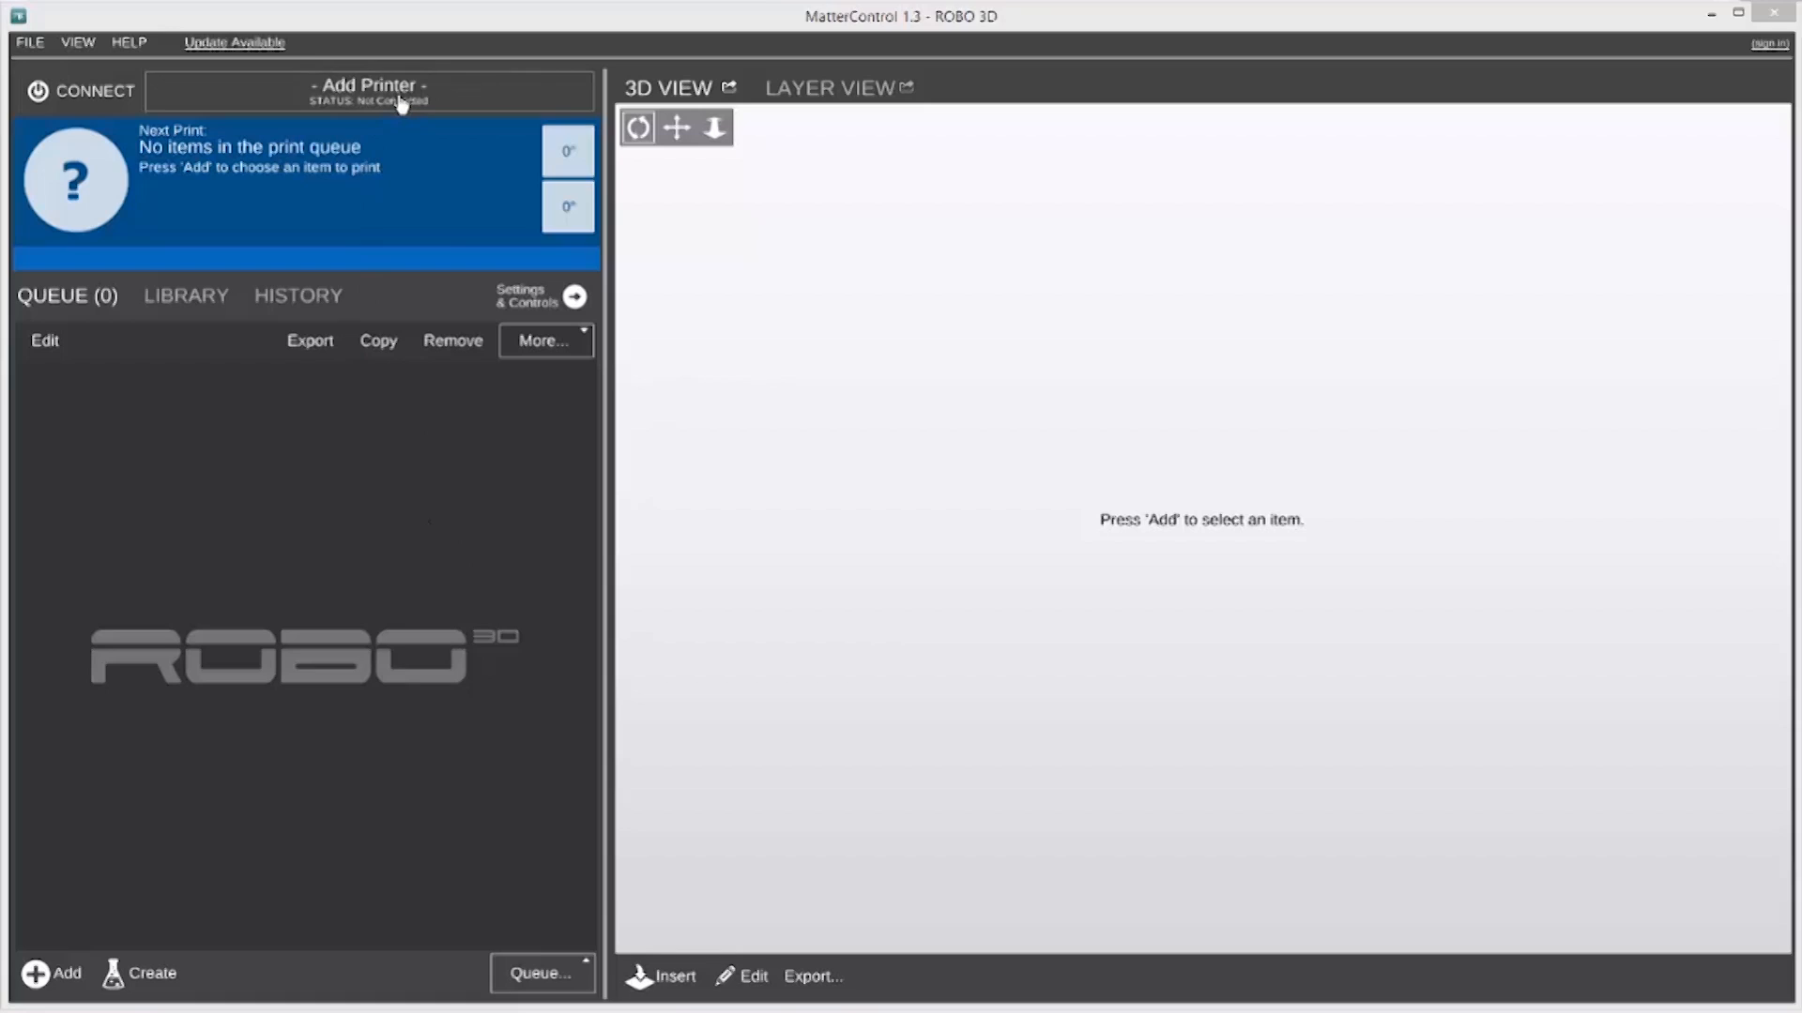
Add a printer named 'Tiffany's ROBO 3D Printer' with the R1PLUS model and save it
{"action": "left_click", "coordinate": [368, 90]}
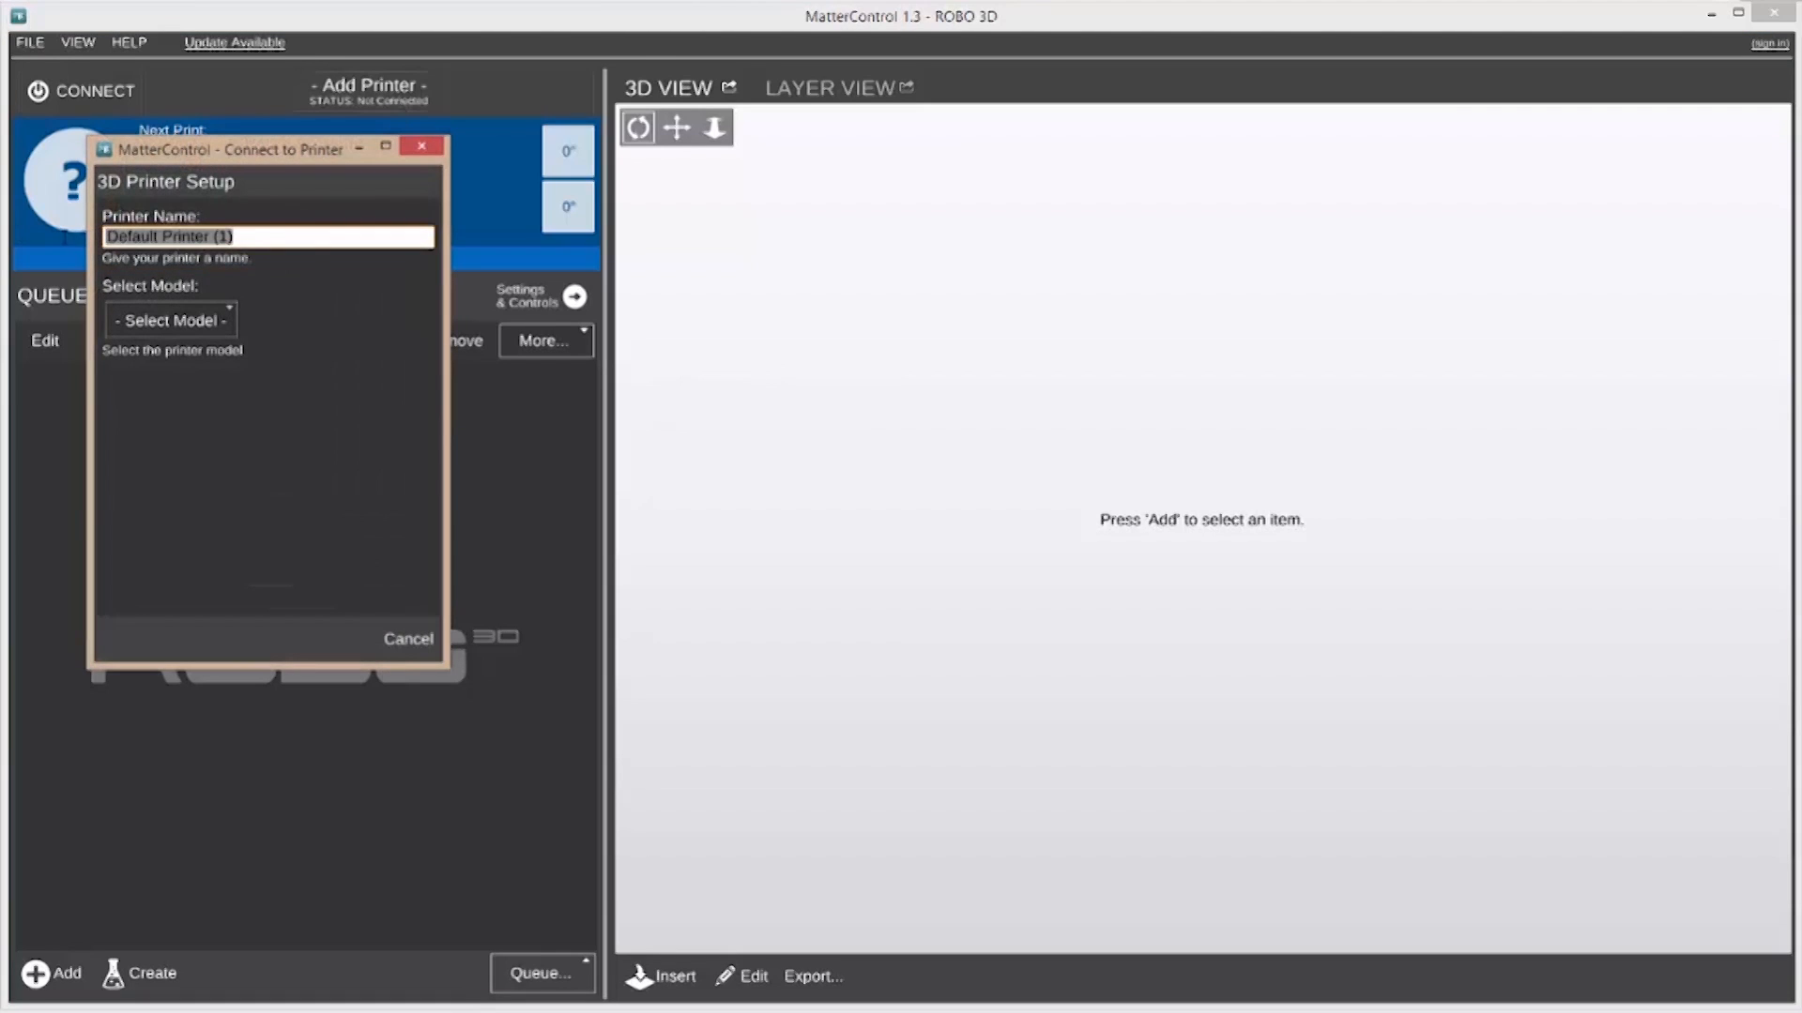
{"action": "type", "text": "Tiffany's"}
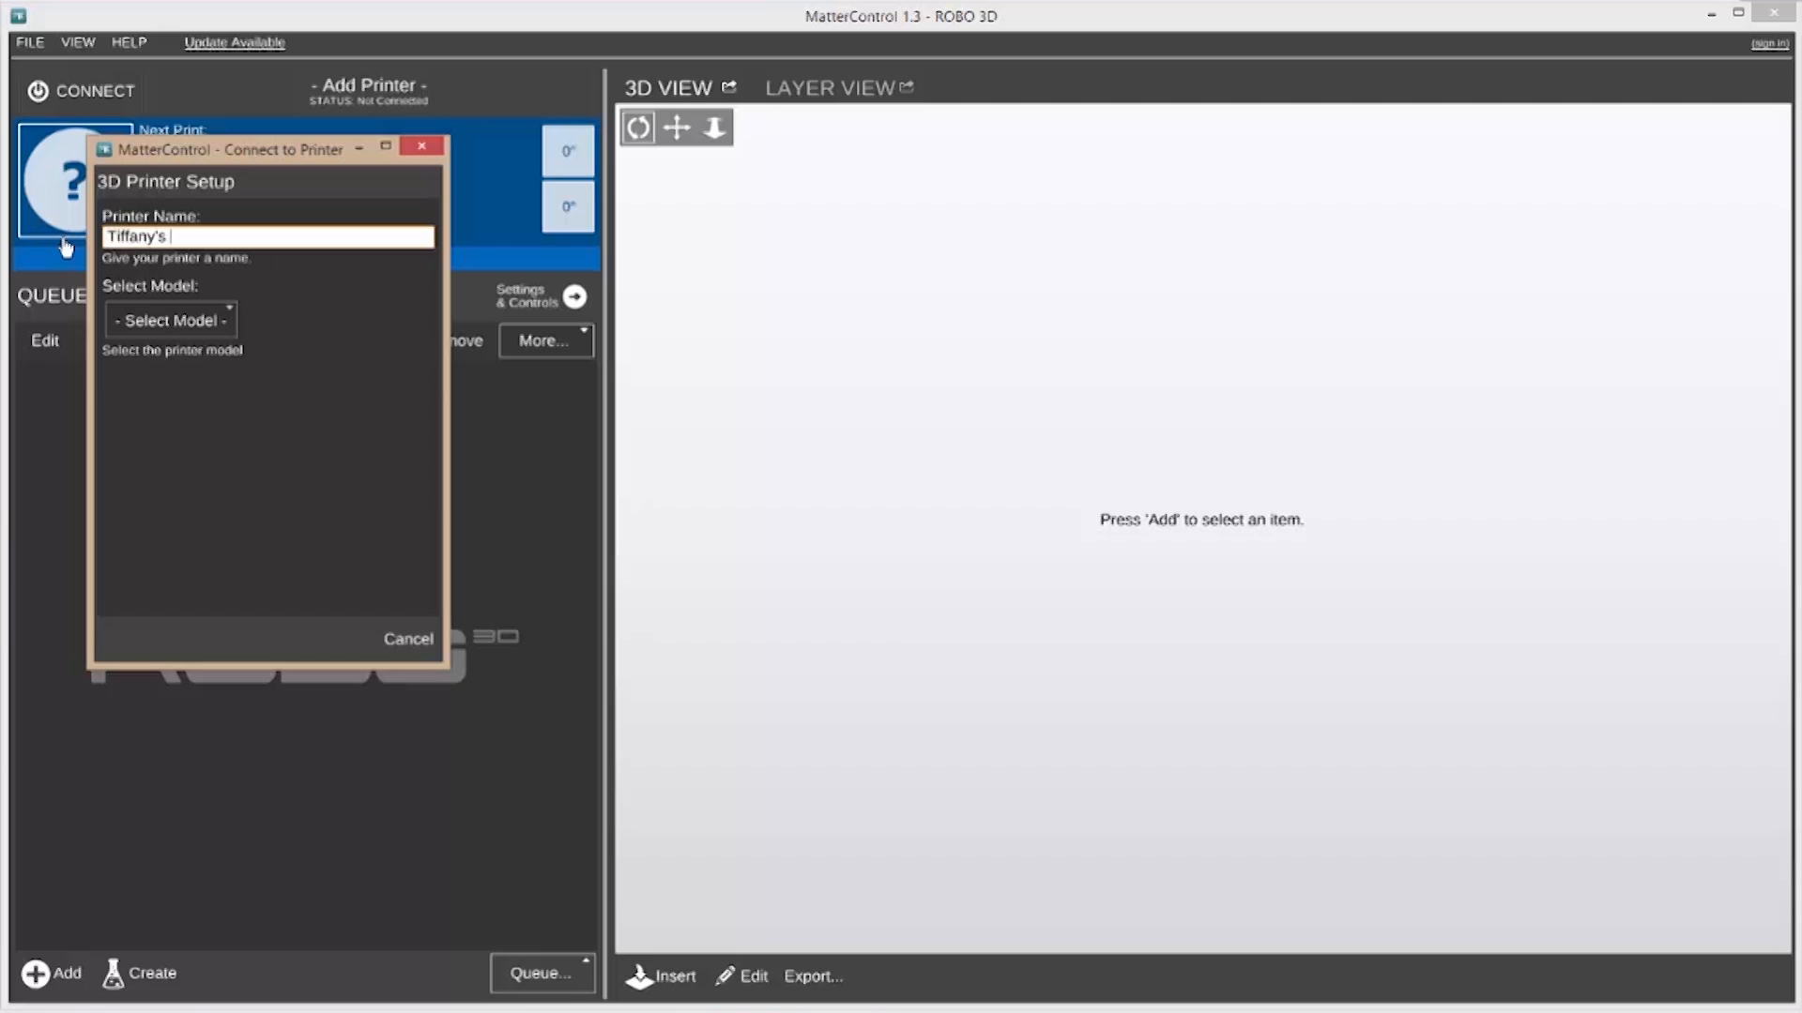
{"action": "type", "text": "ROBO 3D"}
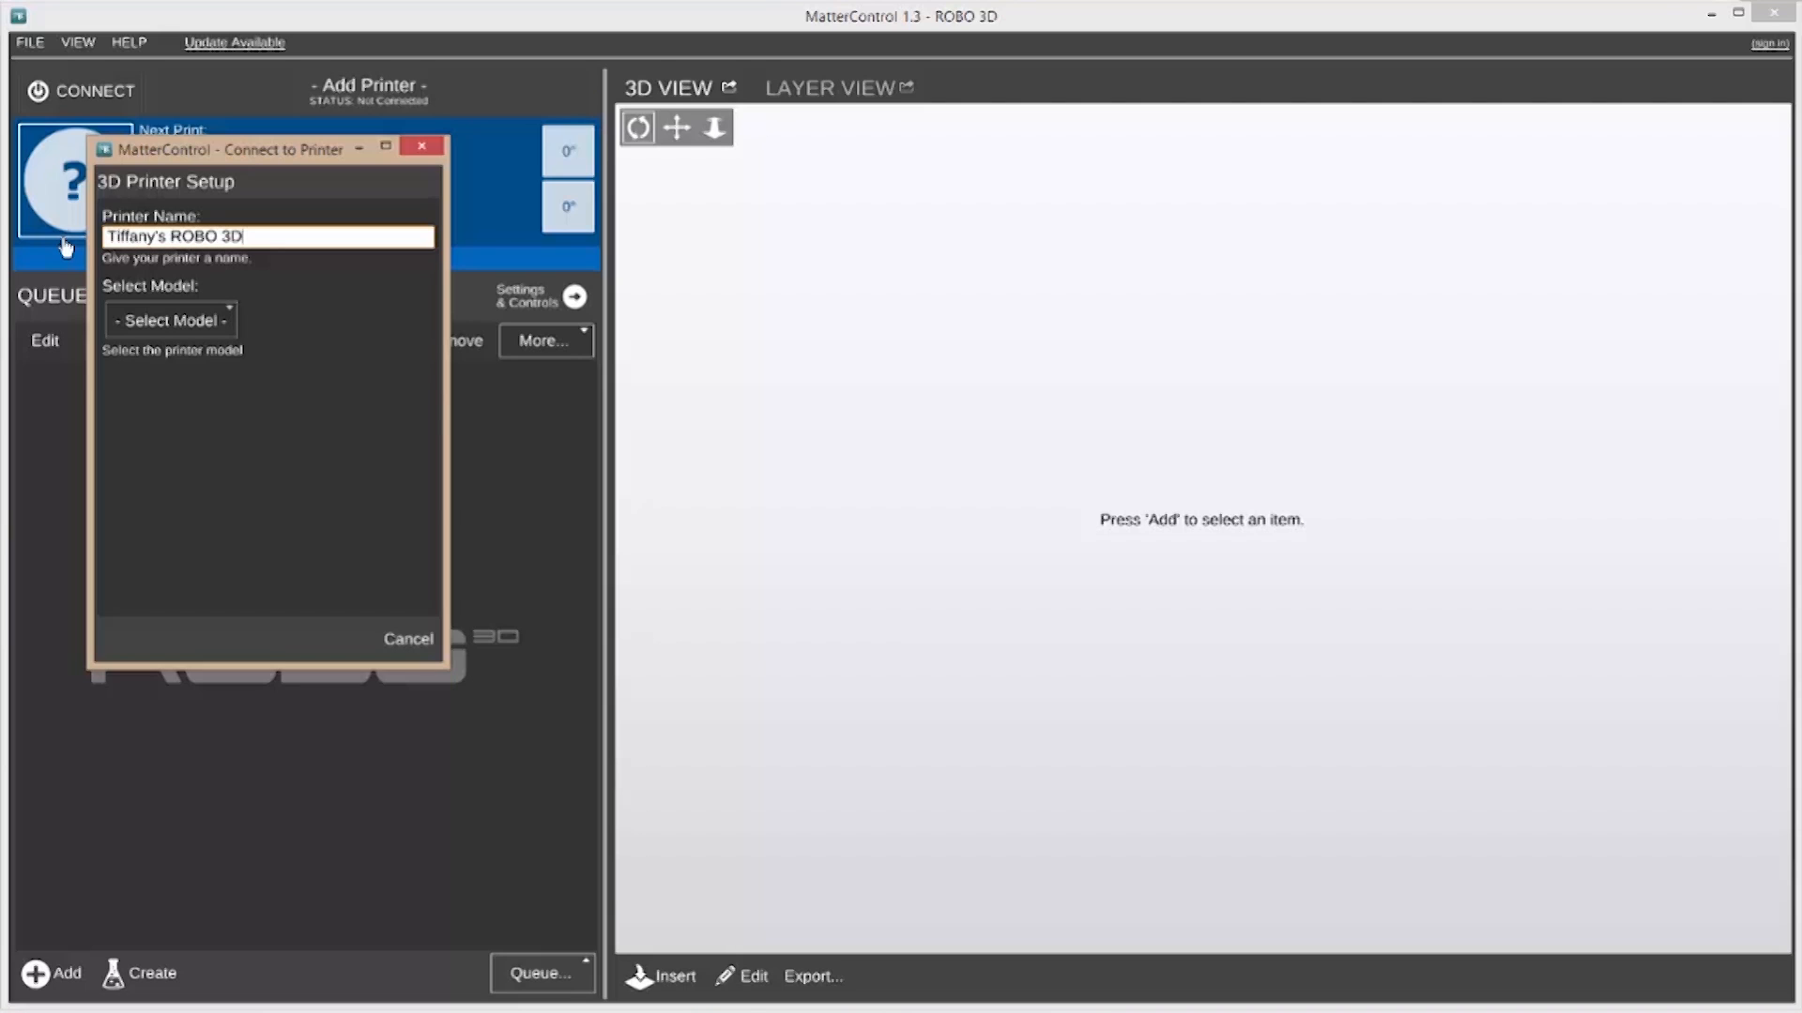
{"action": "type", "text": "Printe"}
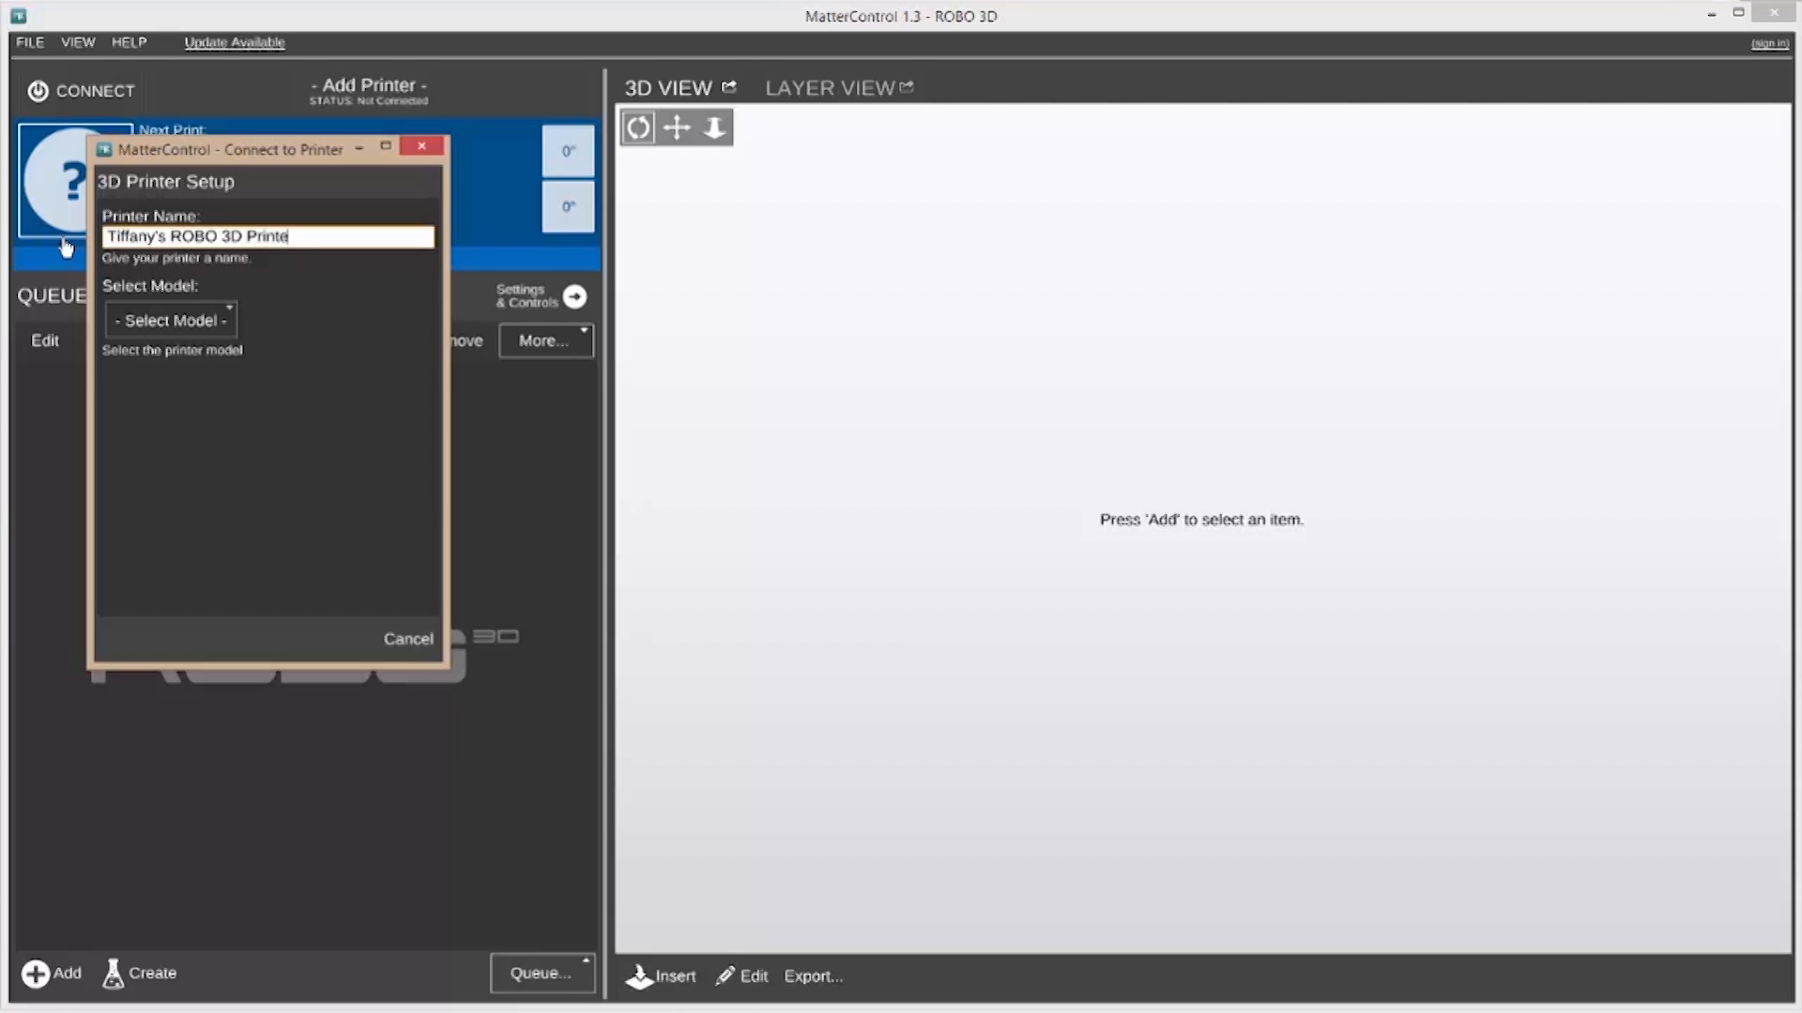
{"action": "type", "text": "r"}
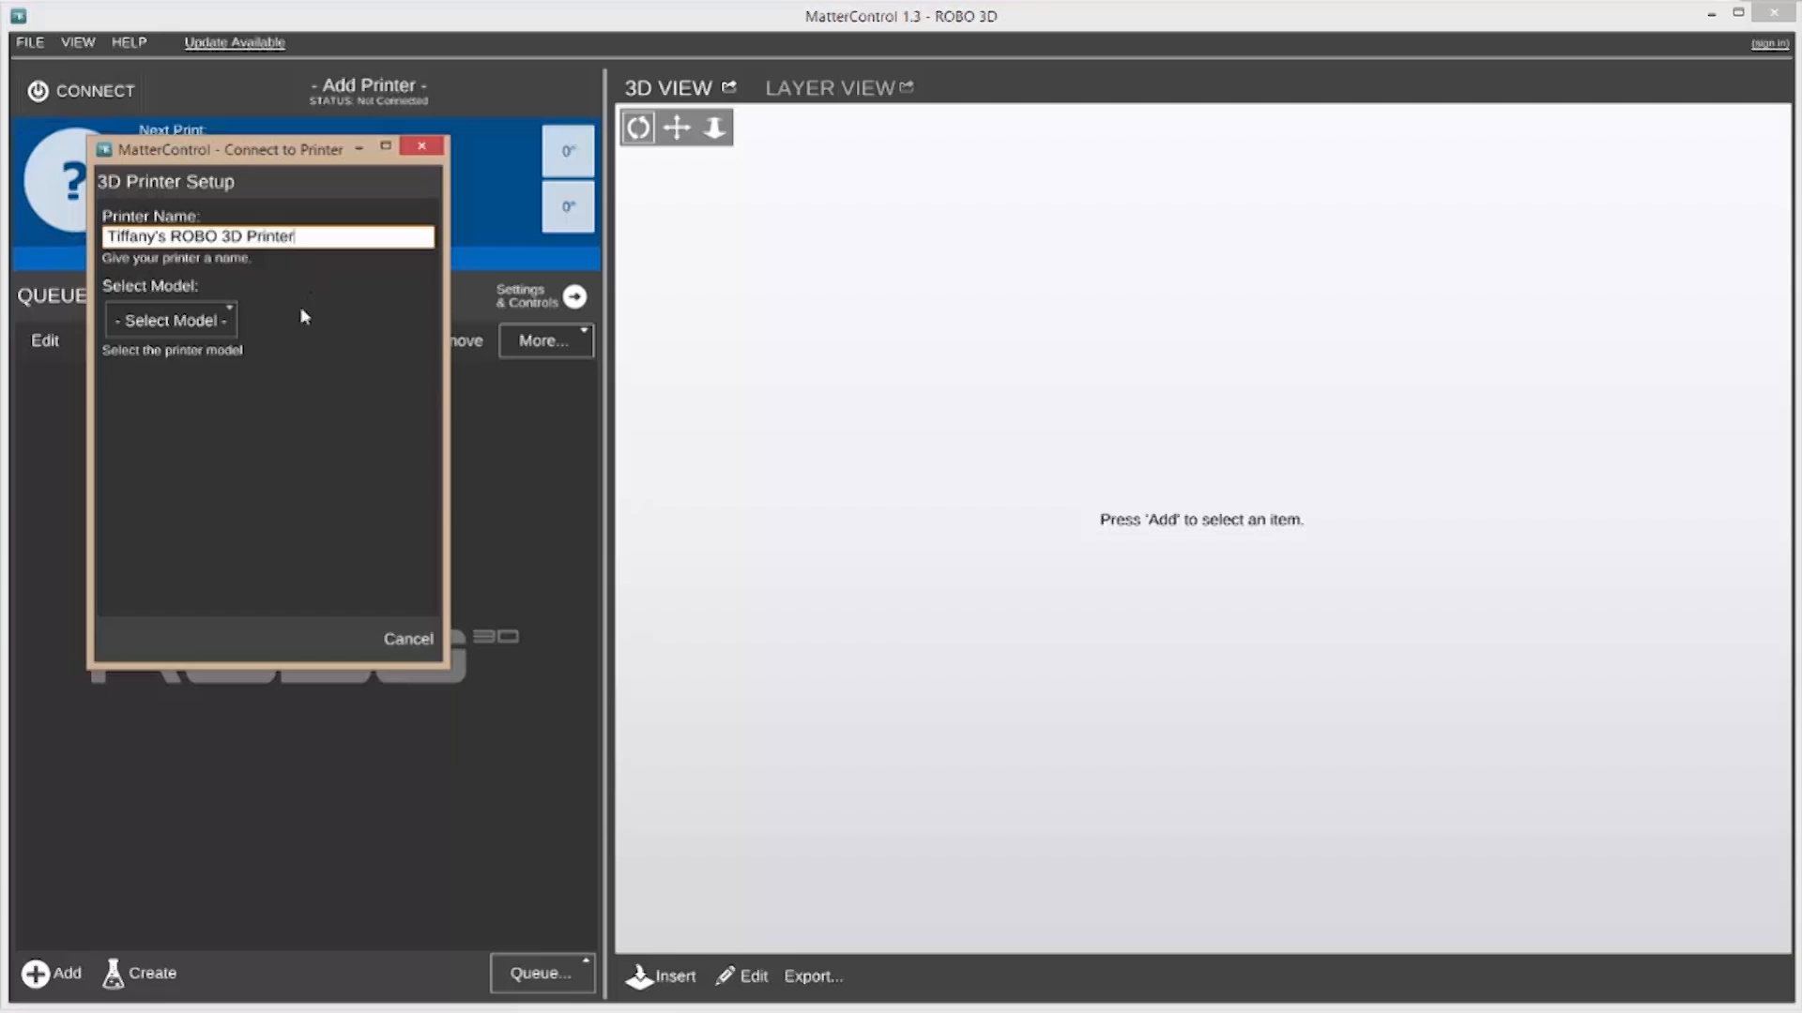
{"action": "left_click", "coordinate": [169, 319]}
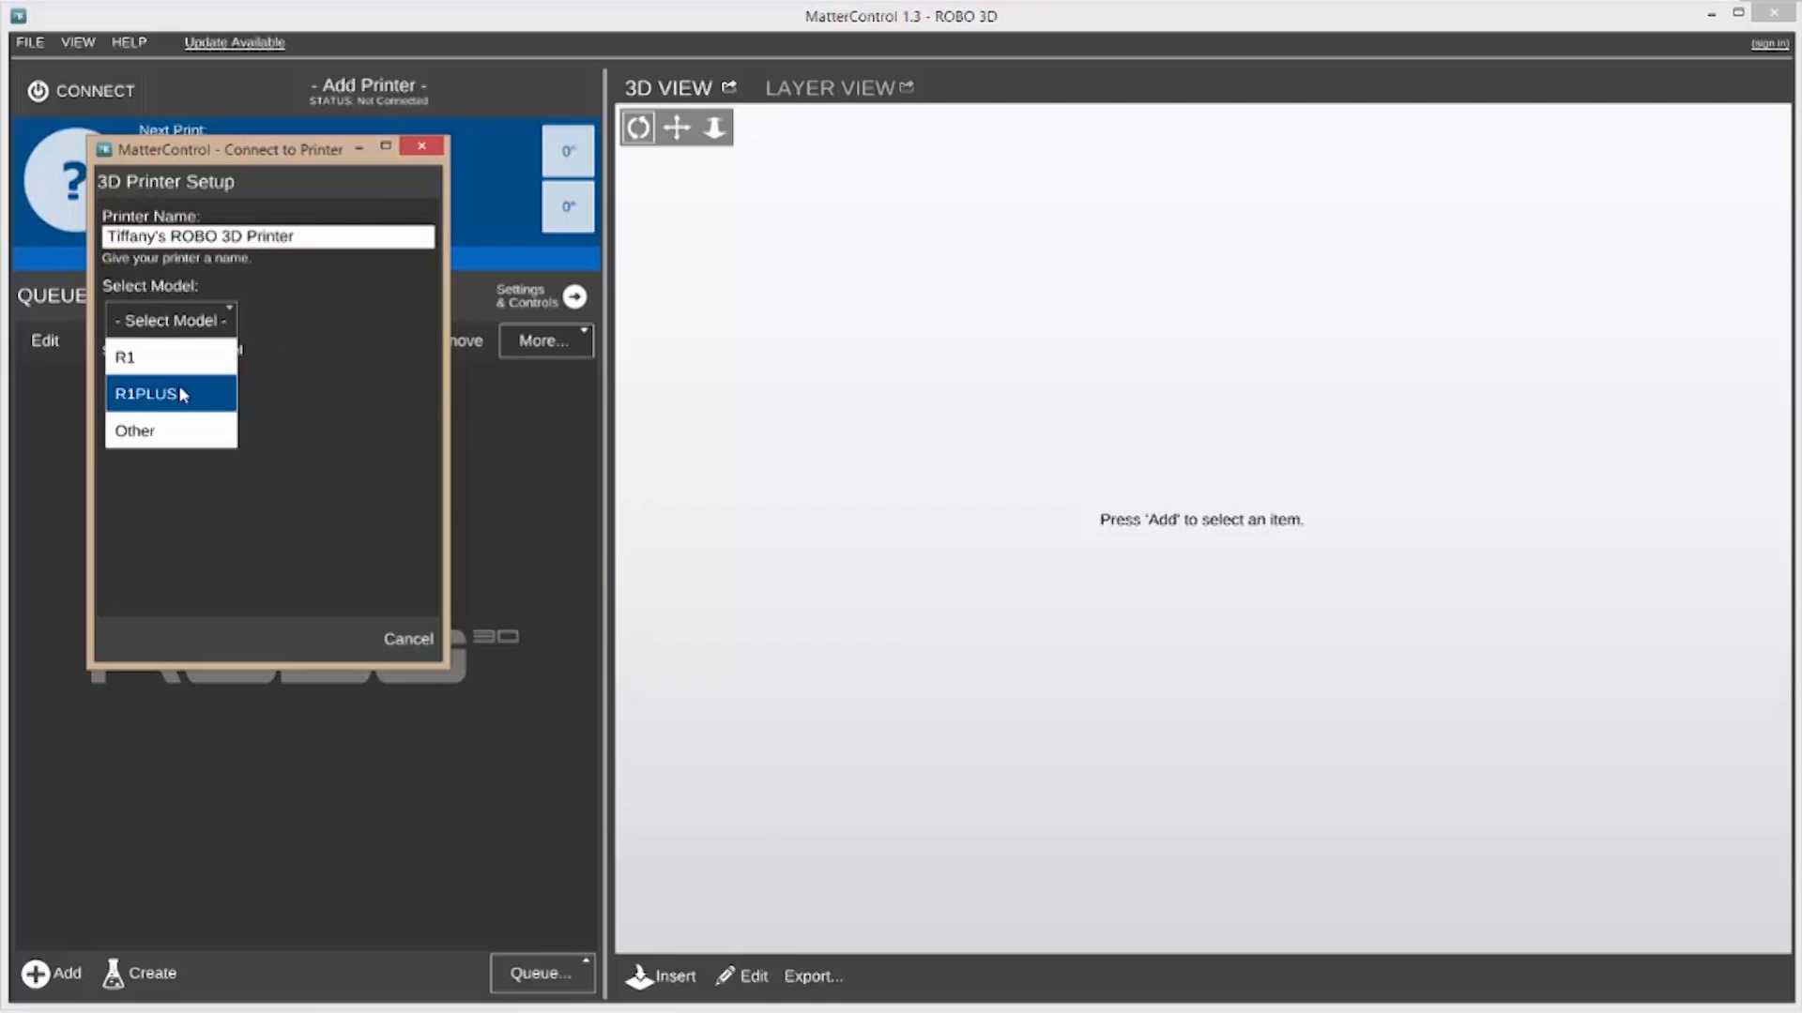
{"action": "left_click", "coordinate": [171, 393]}
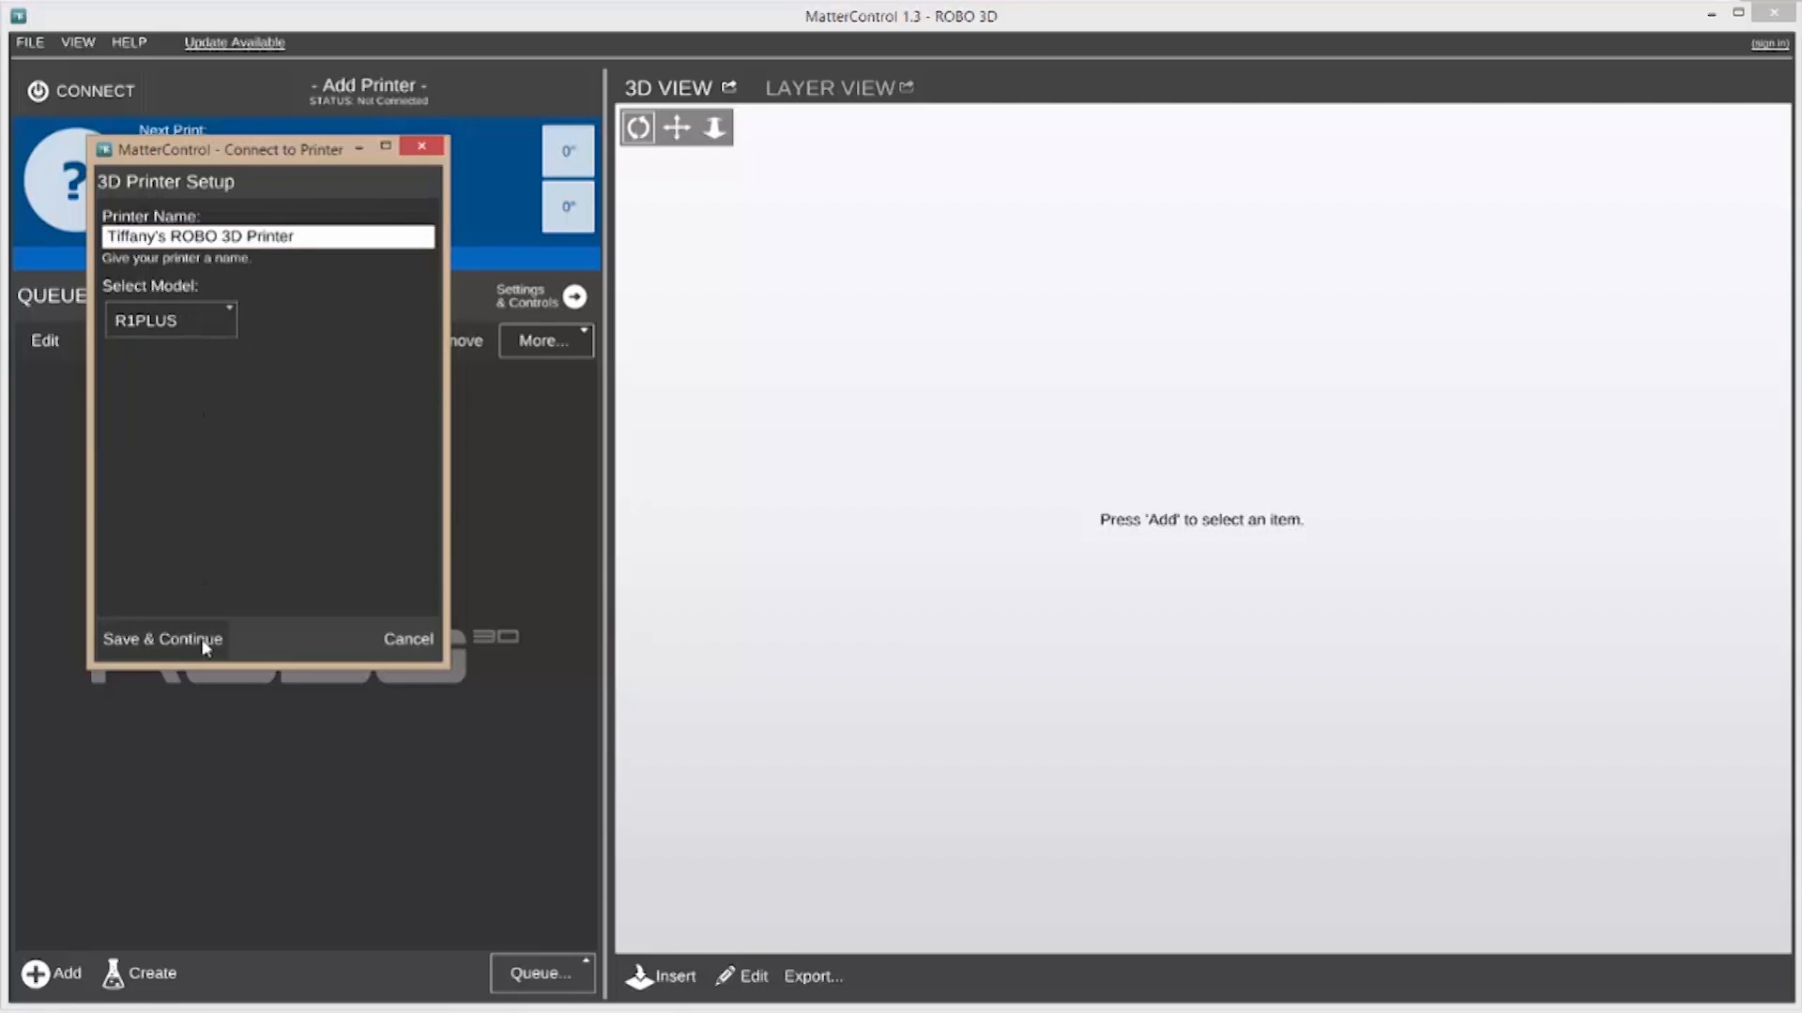
{"action": "left_click", "coordinate": [162, 638]}
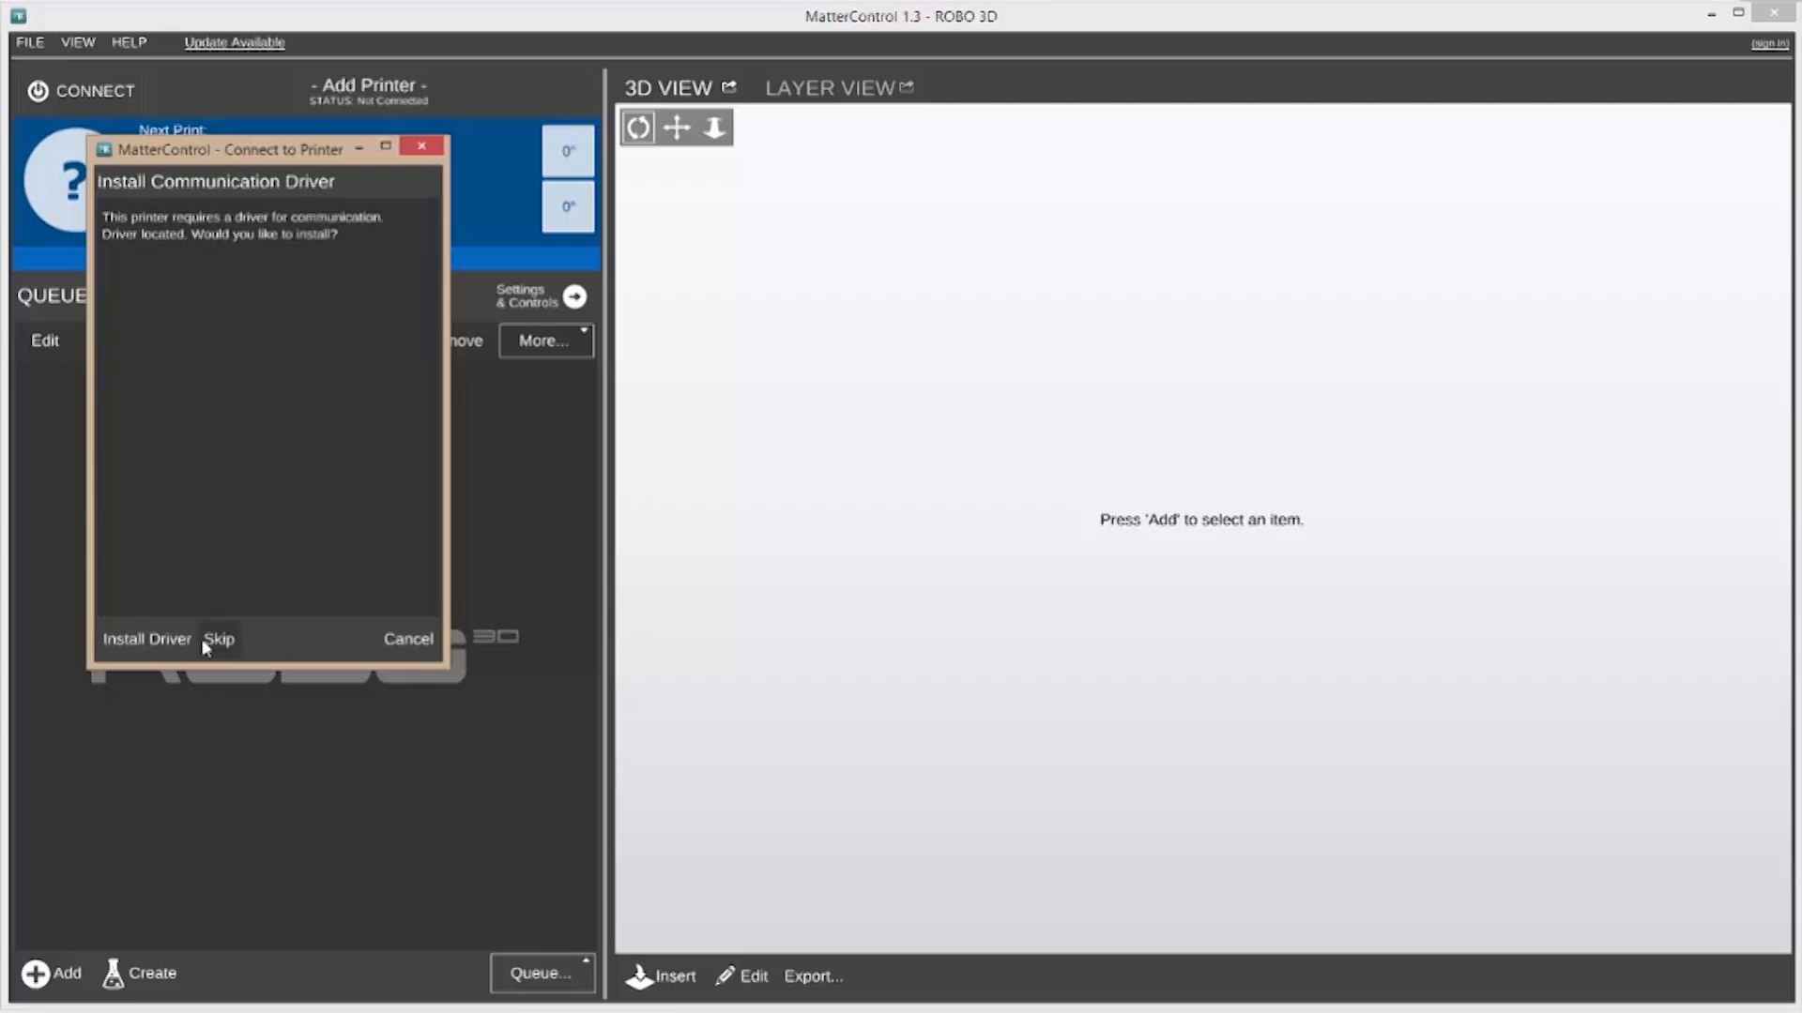
{"action": "mouse_move", "coordinate": [129, 646]}
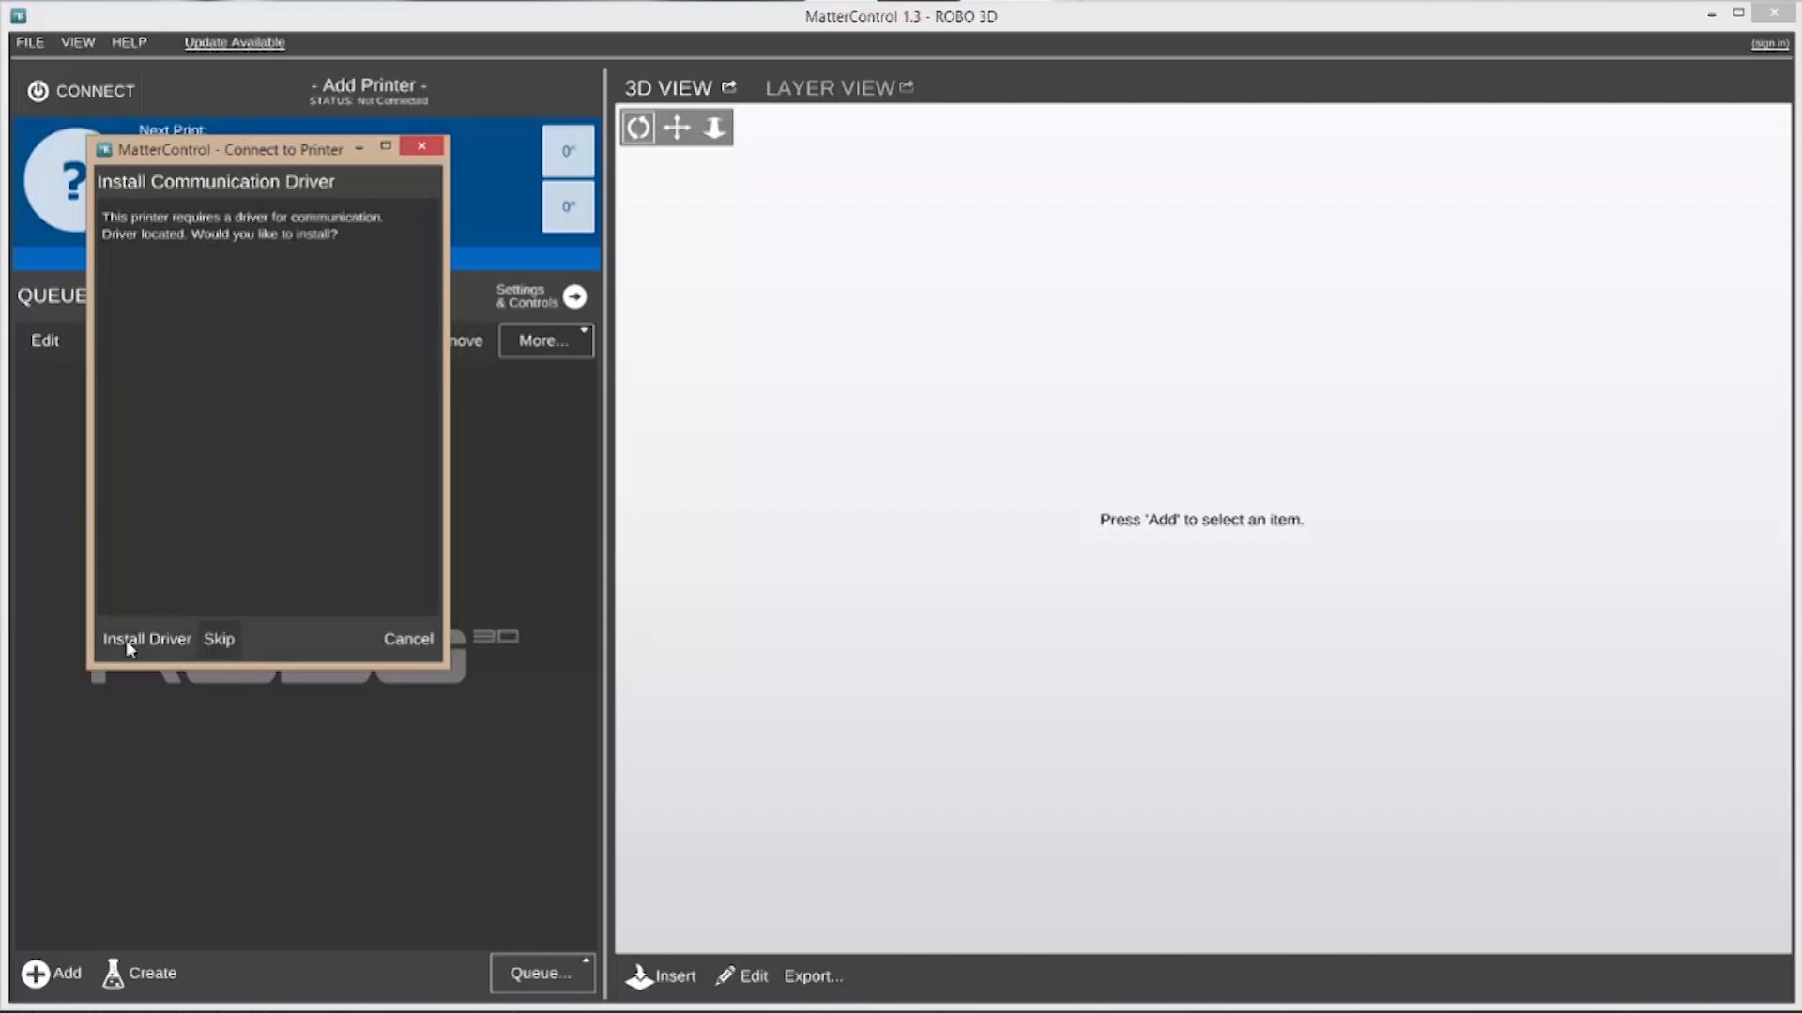
Install the printer communication driver, auto-detect the printer and connect to it
{"action": "left_click", "coordinate": [147, 638]}
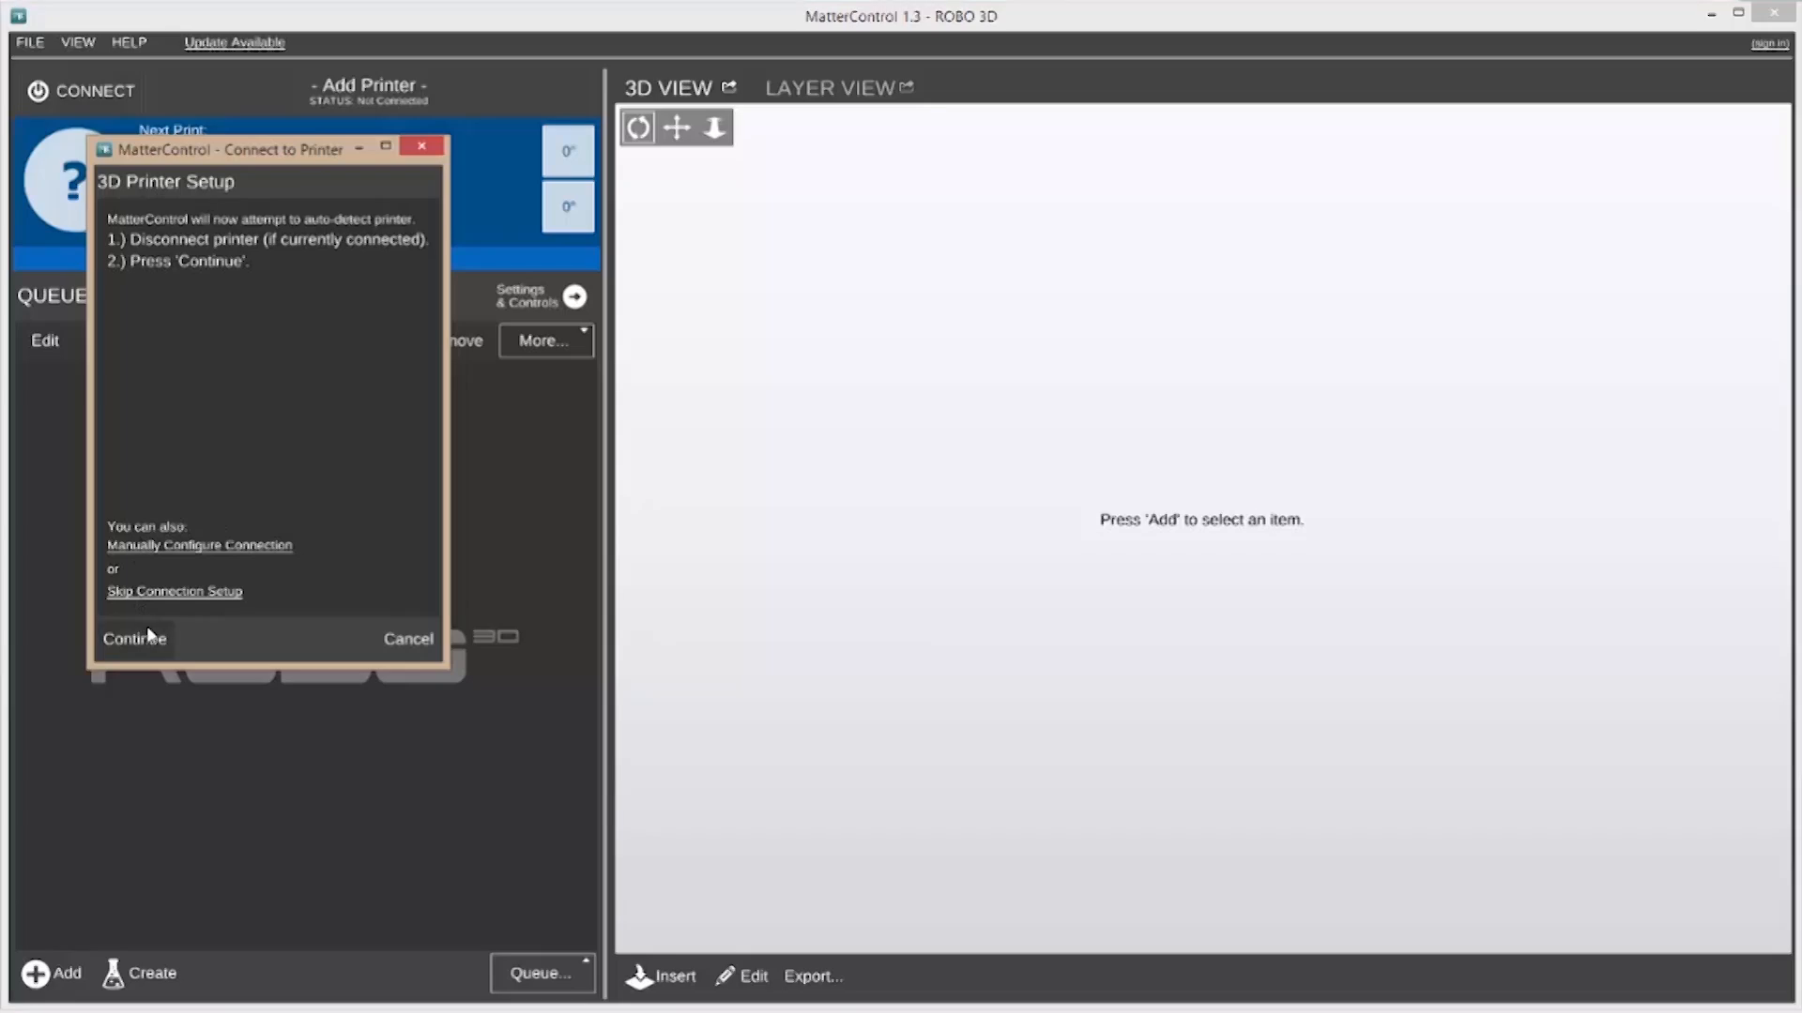
{"action": "left_click", "coordinate": [134, 638]}
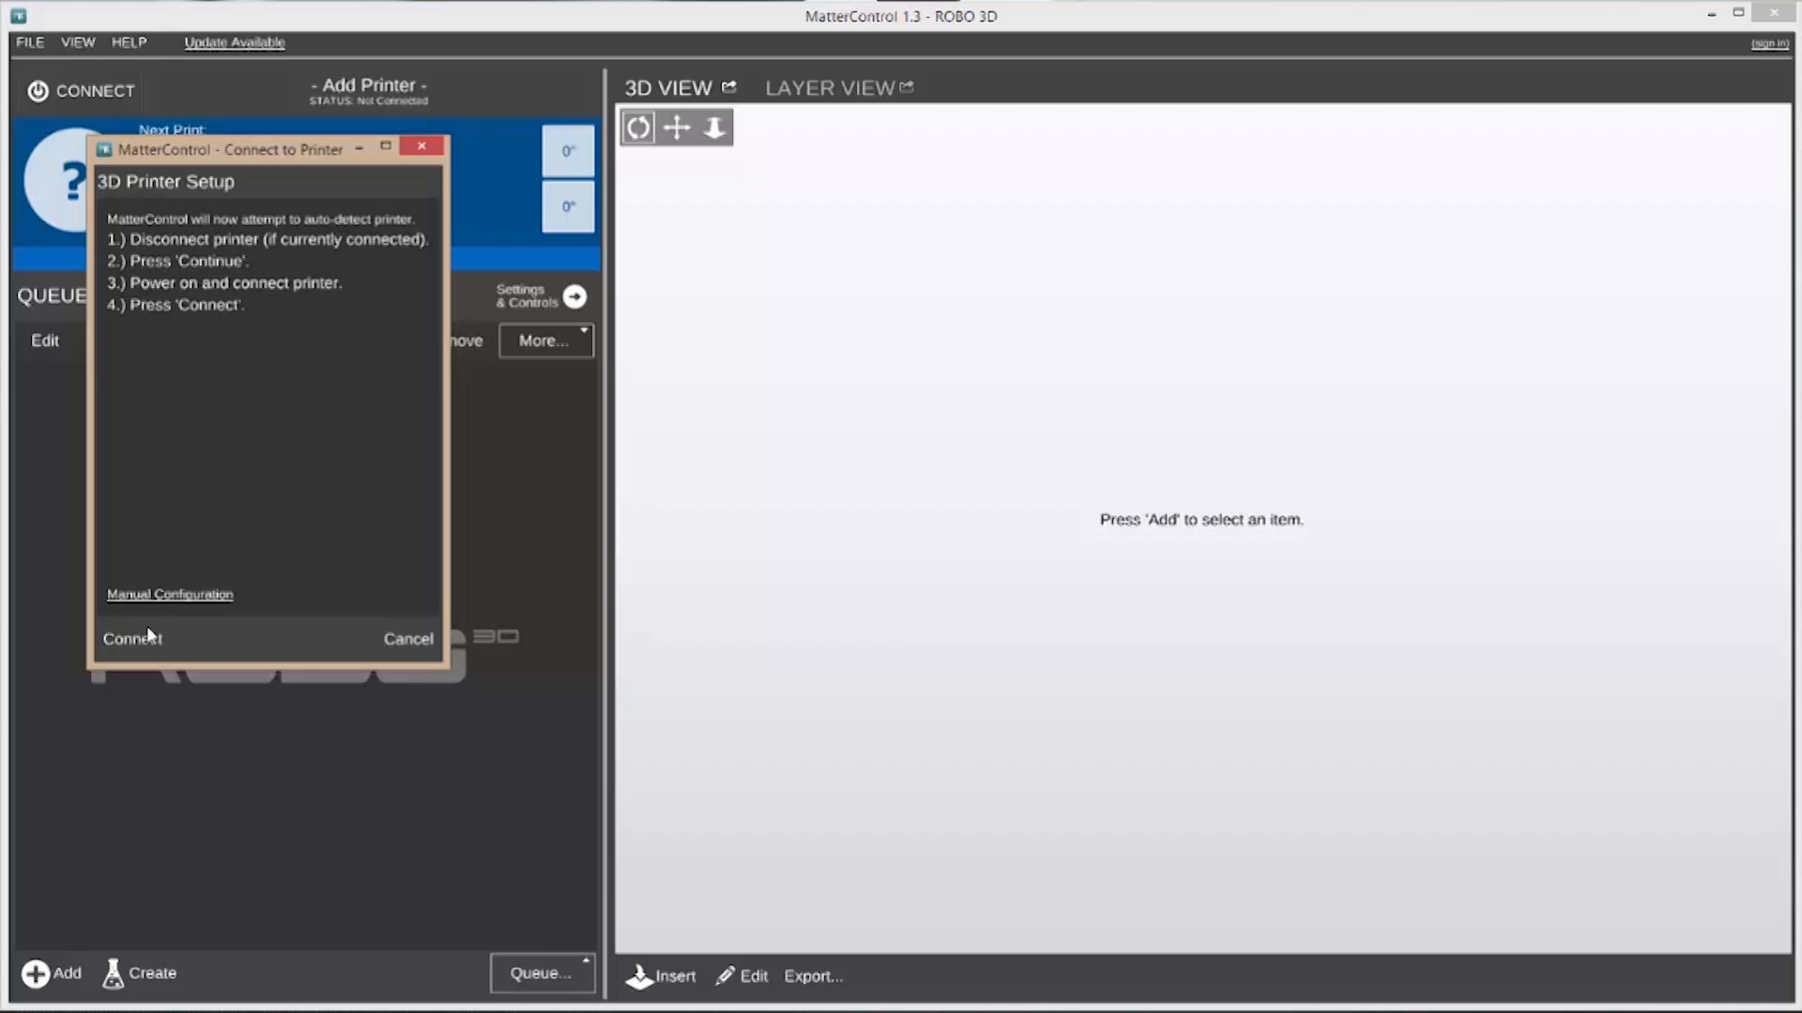
{"action": "left_click", "coordinate": [131, 638]}
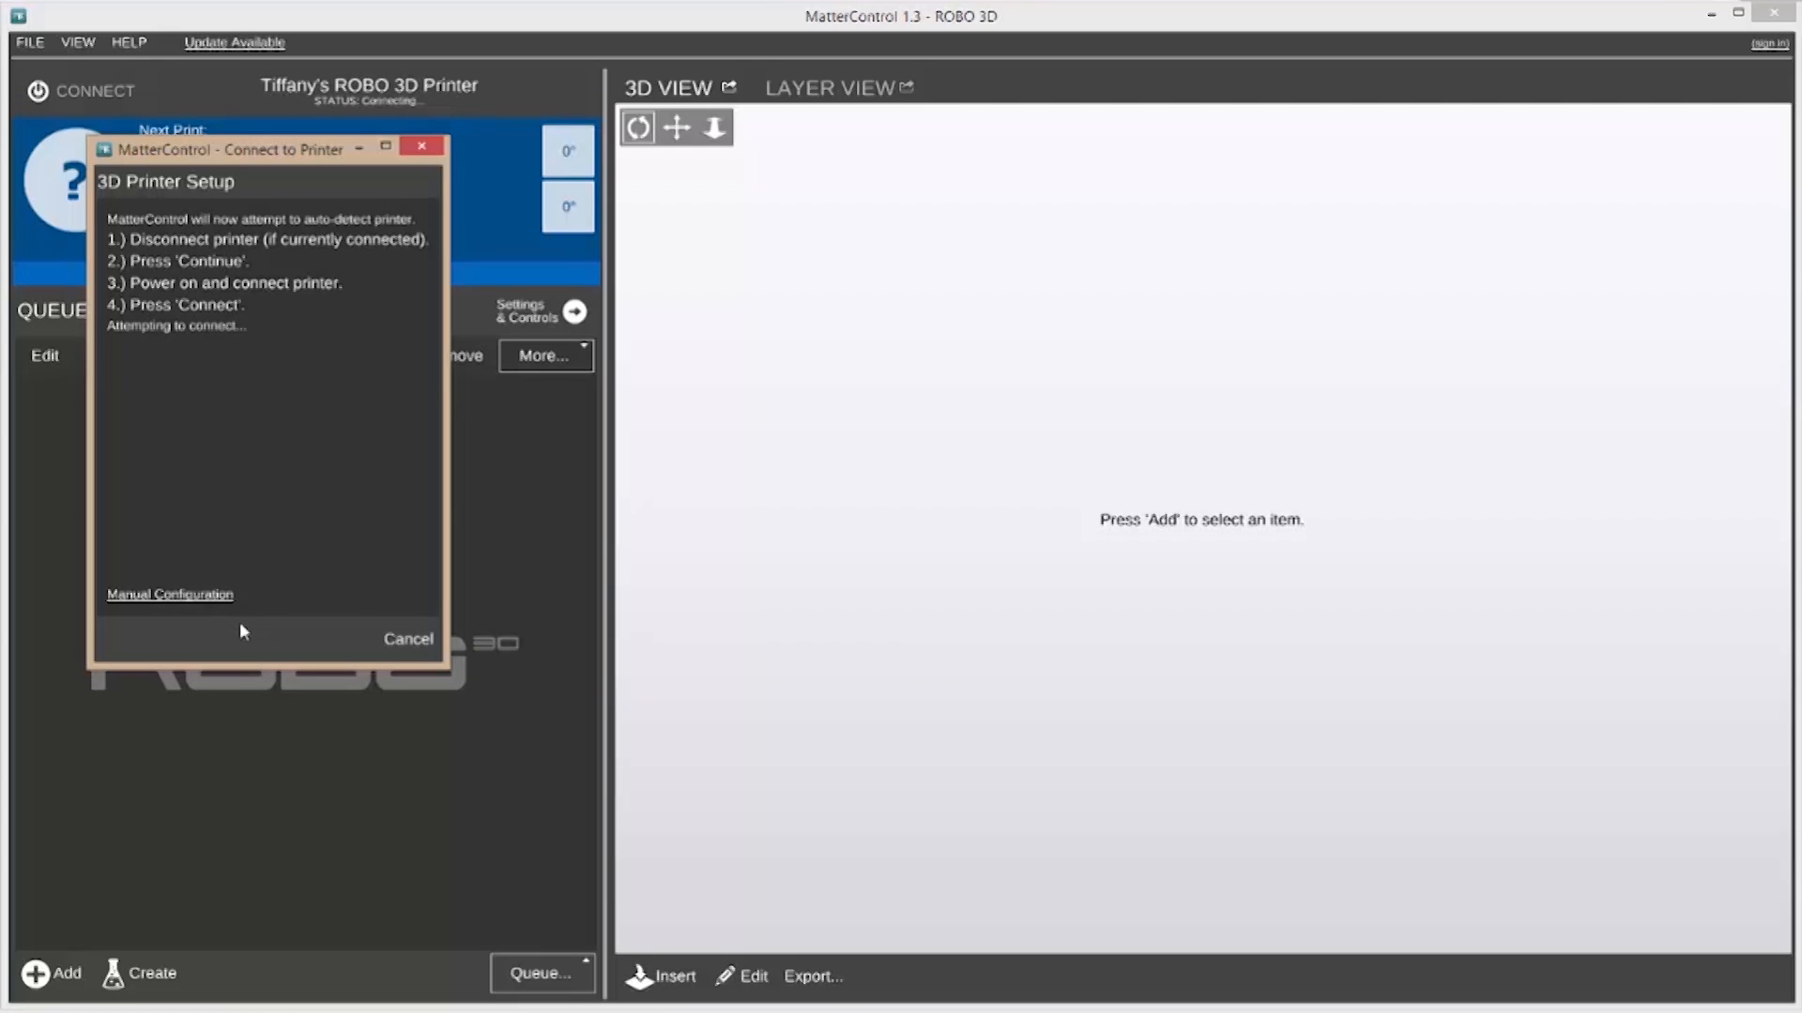
{"action": "mouse_move", "coordinate": [220, 351]}
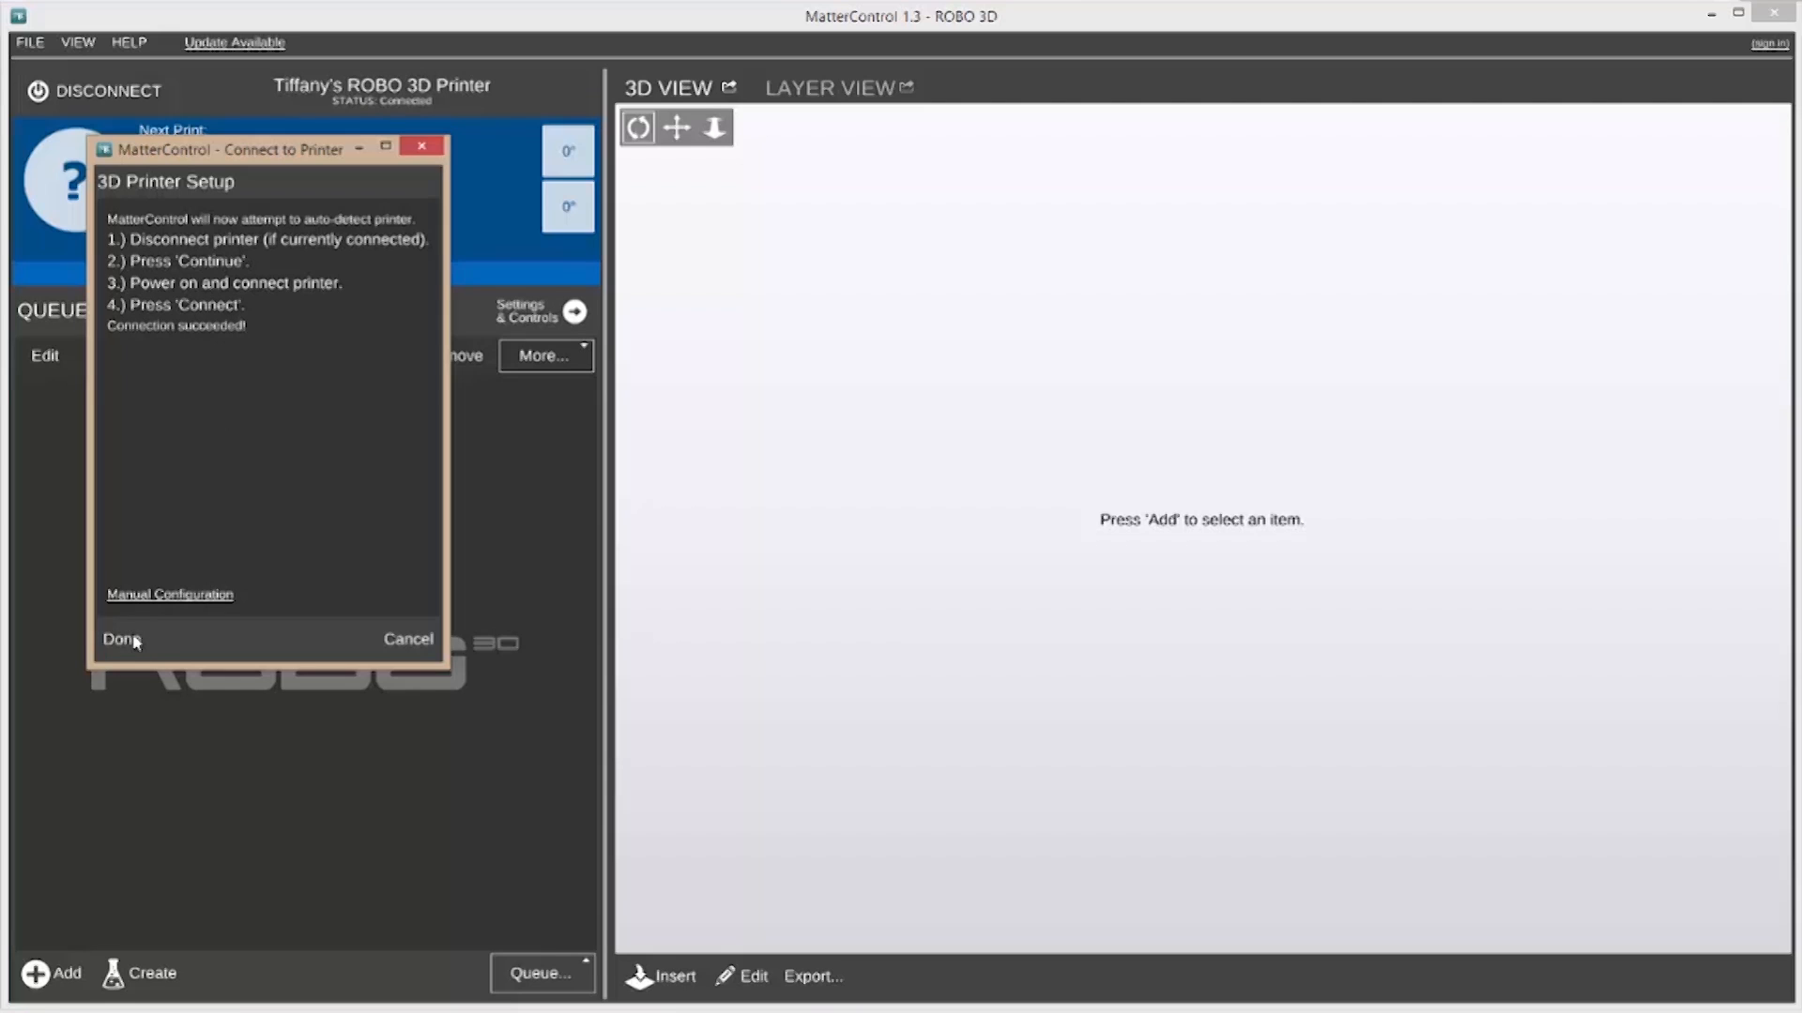
Finish printer setup and load TwistedLamp.stl into the print queue
{"action": "left_click", "coordinate": [118, 640]}
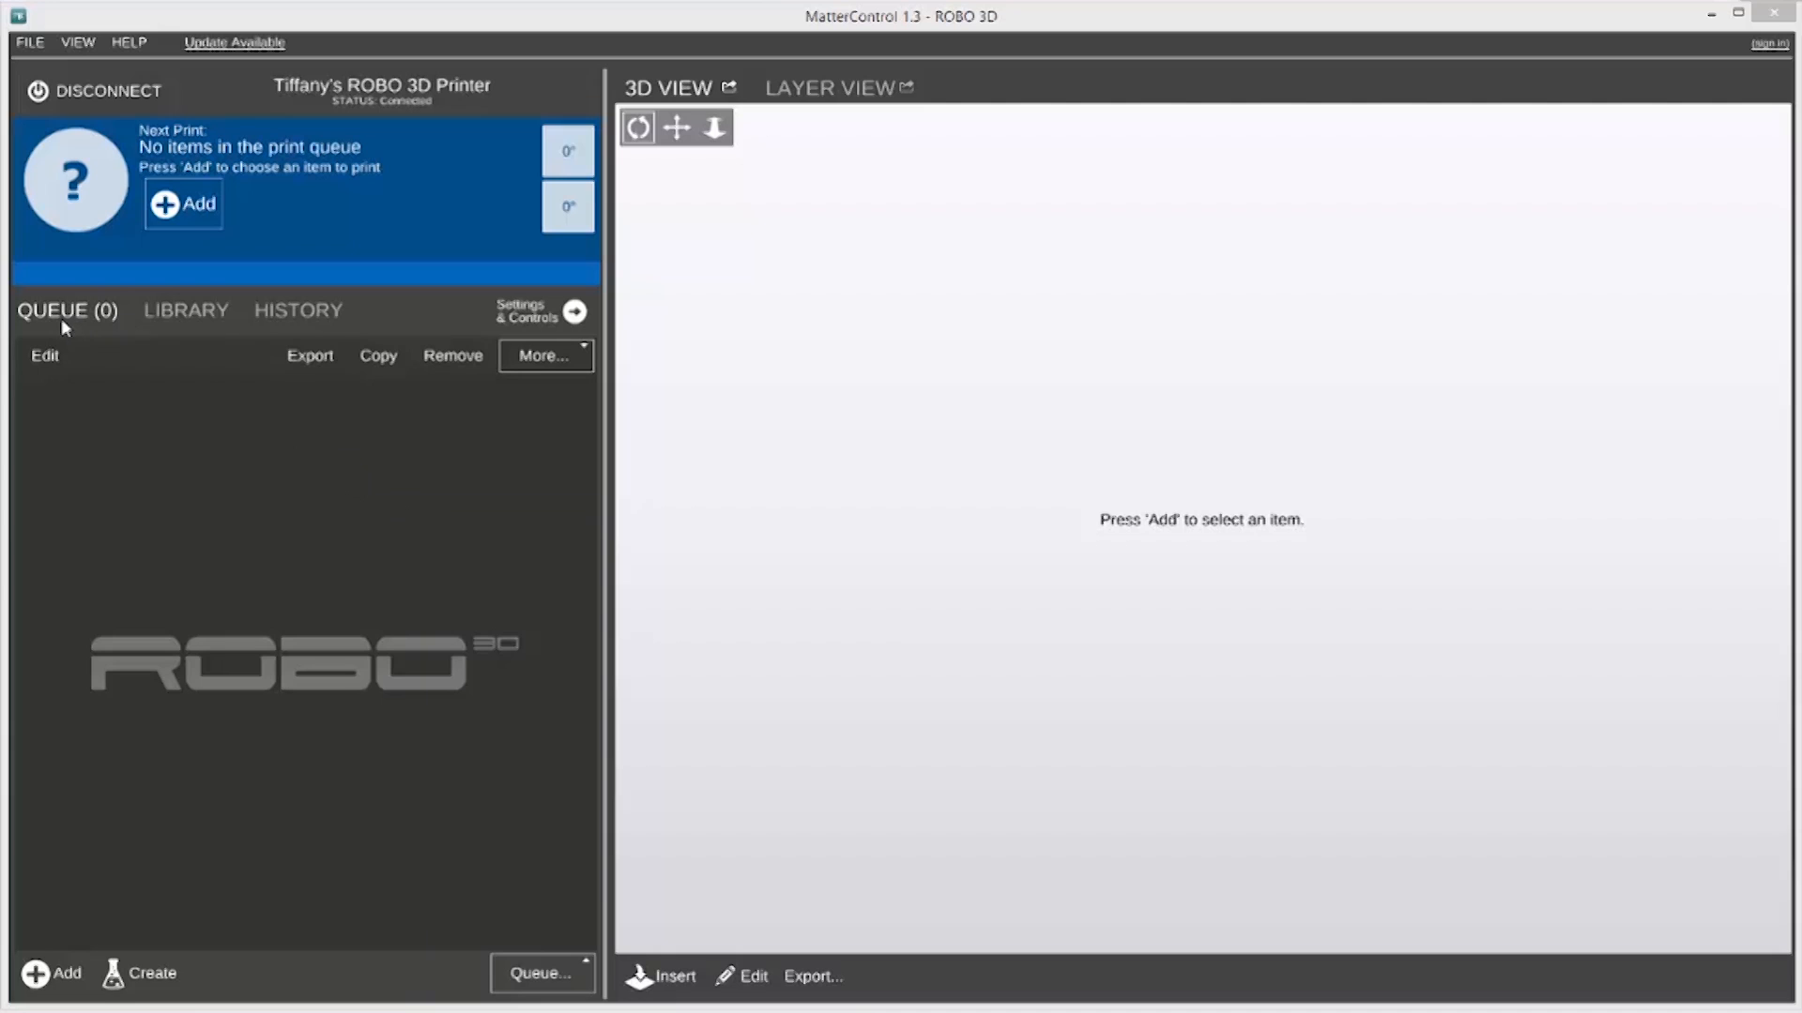
{"action": "mouse_move", "coordinate": [184, 203]}
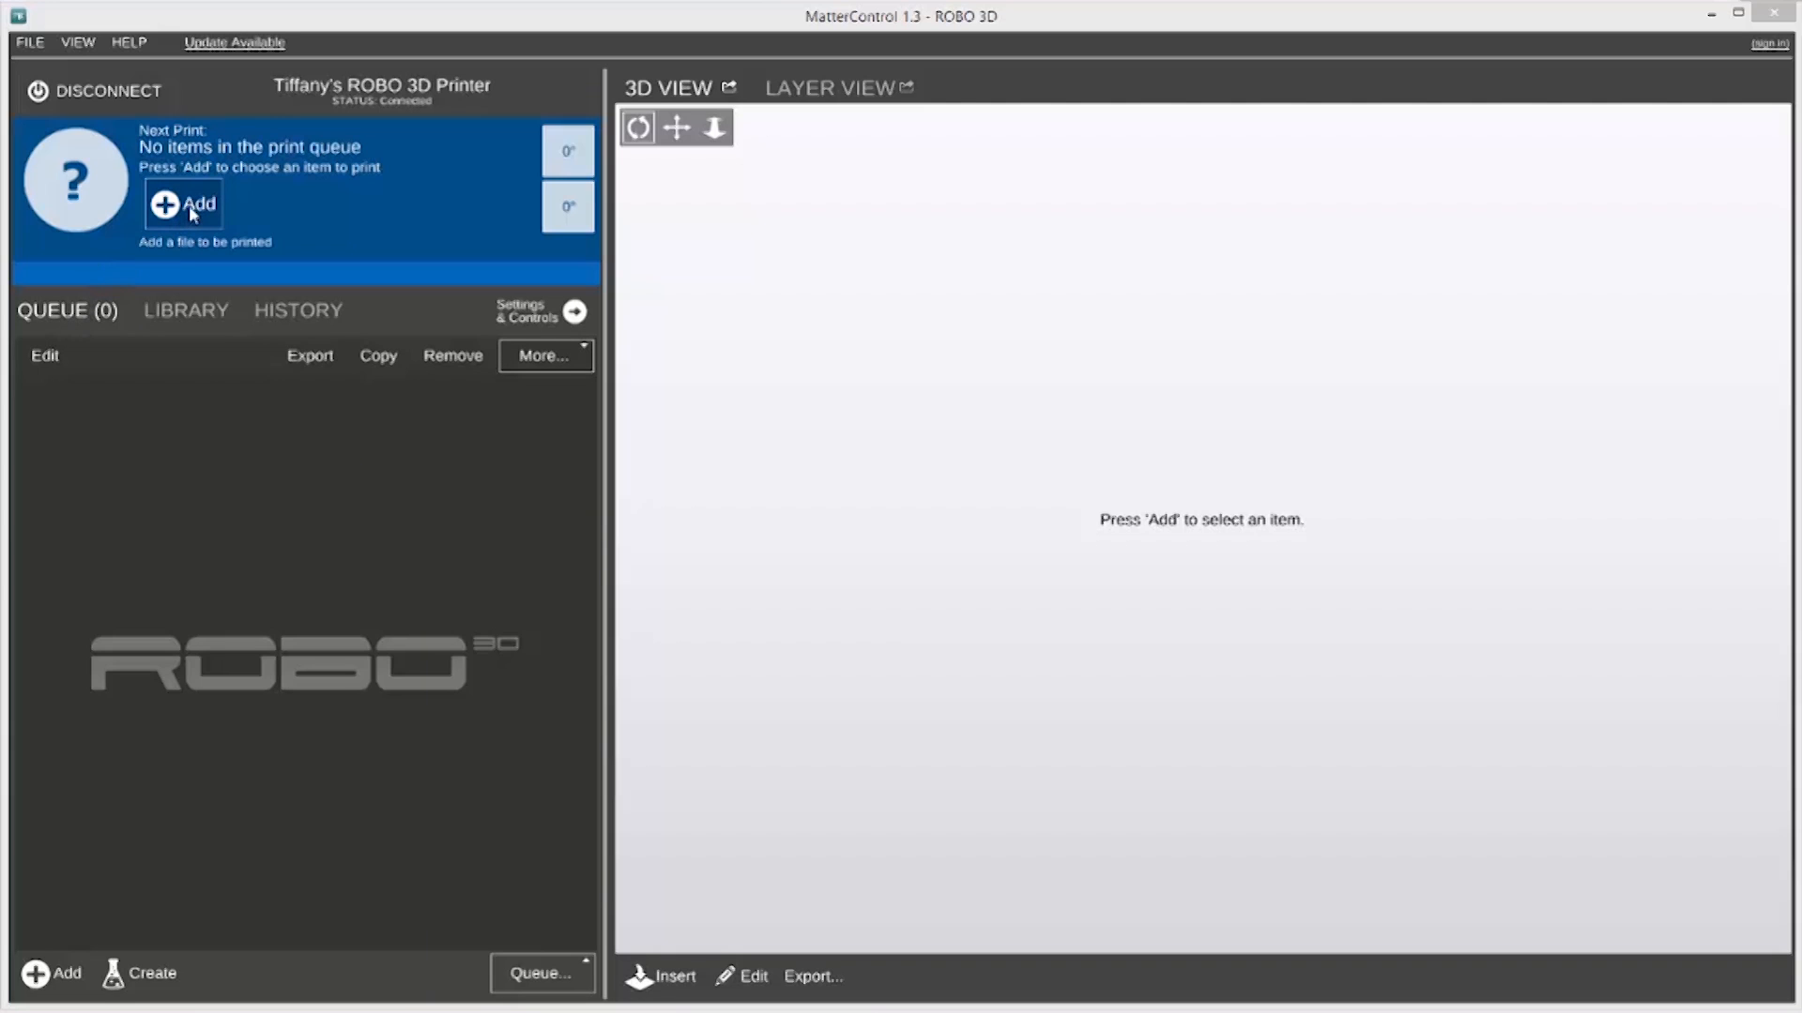
{"action": "left_click", "coordinate": [184, 202]}
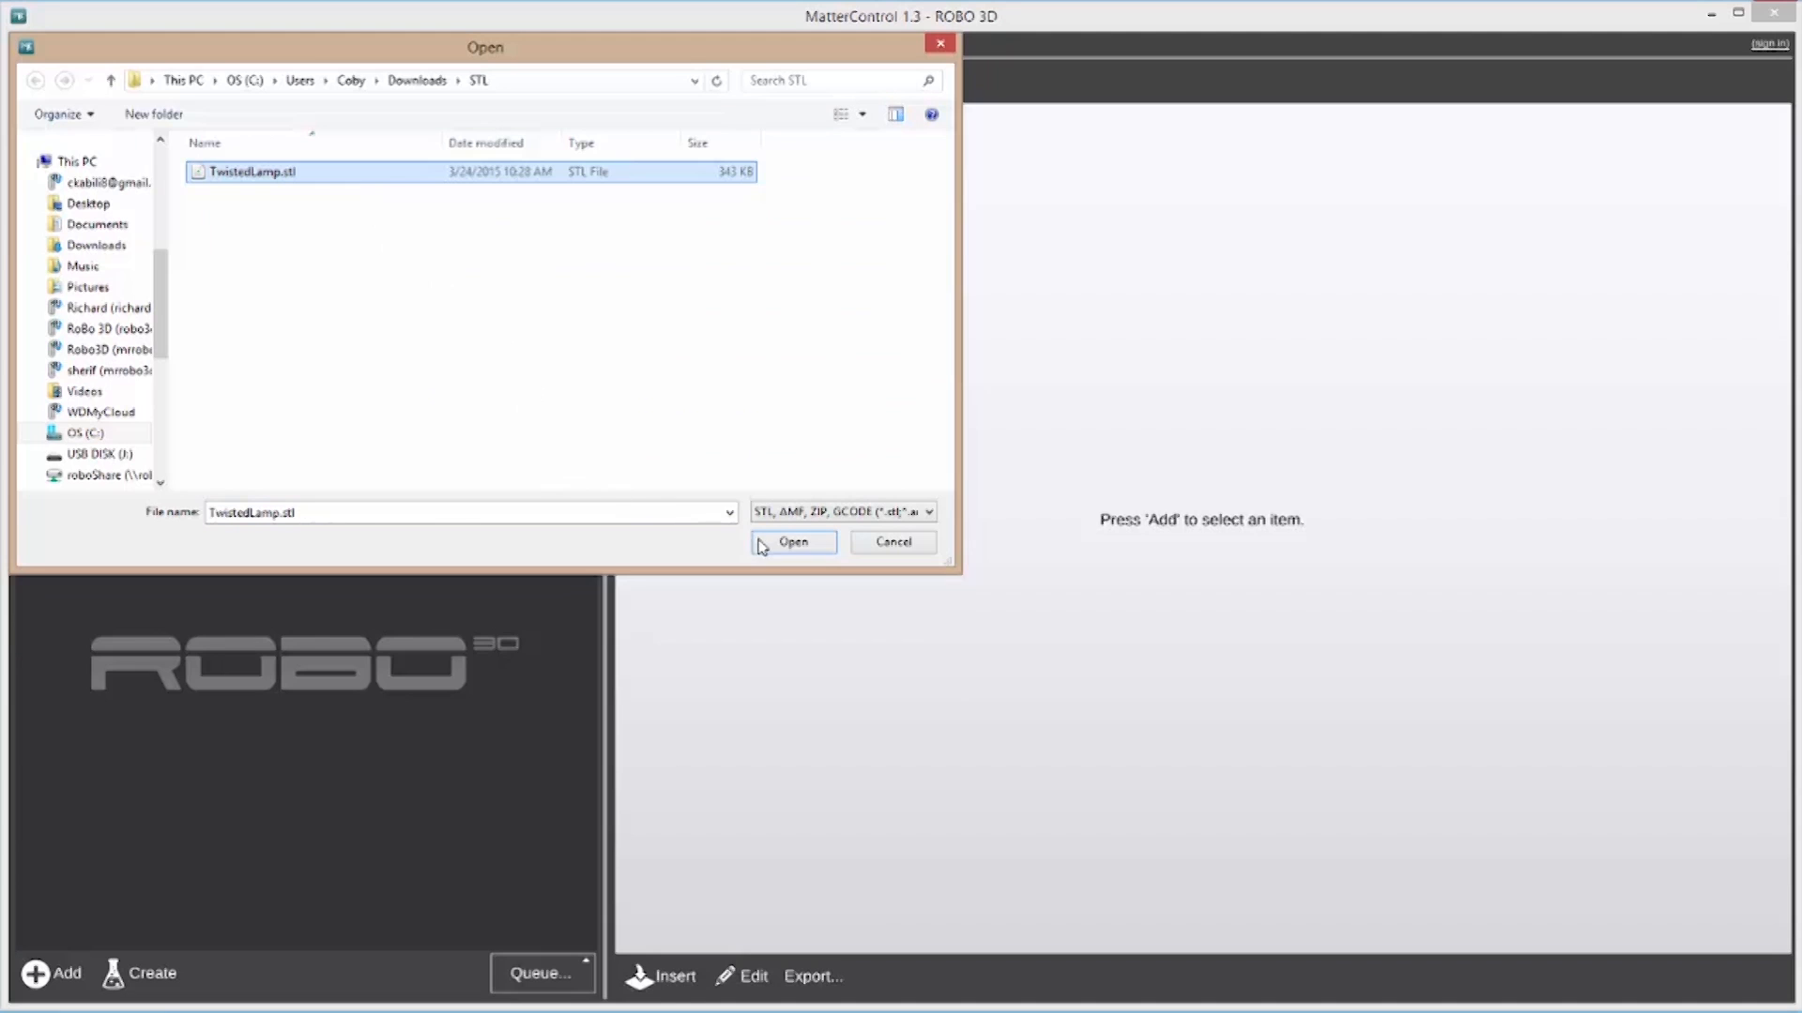
{"action": "left_click", "coordinate": [792, 540]}
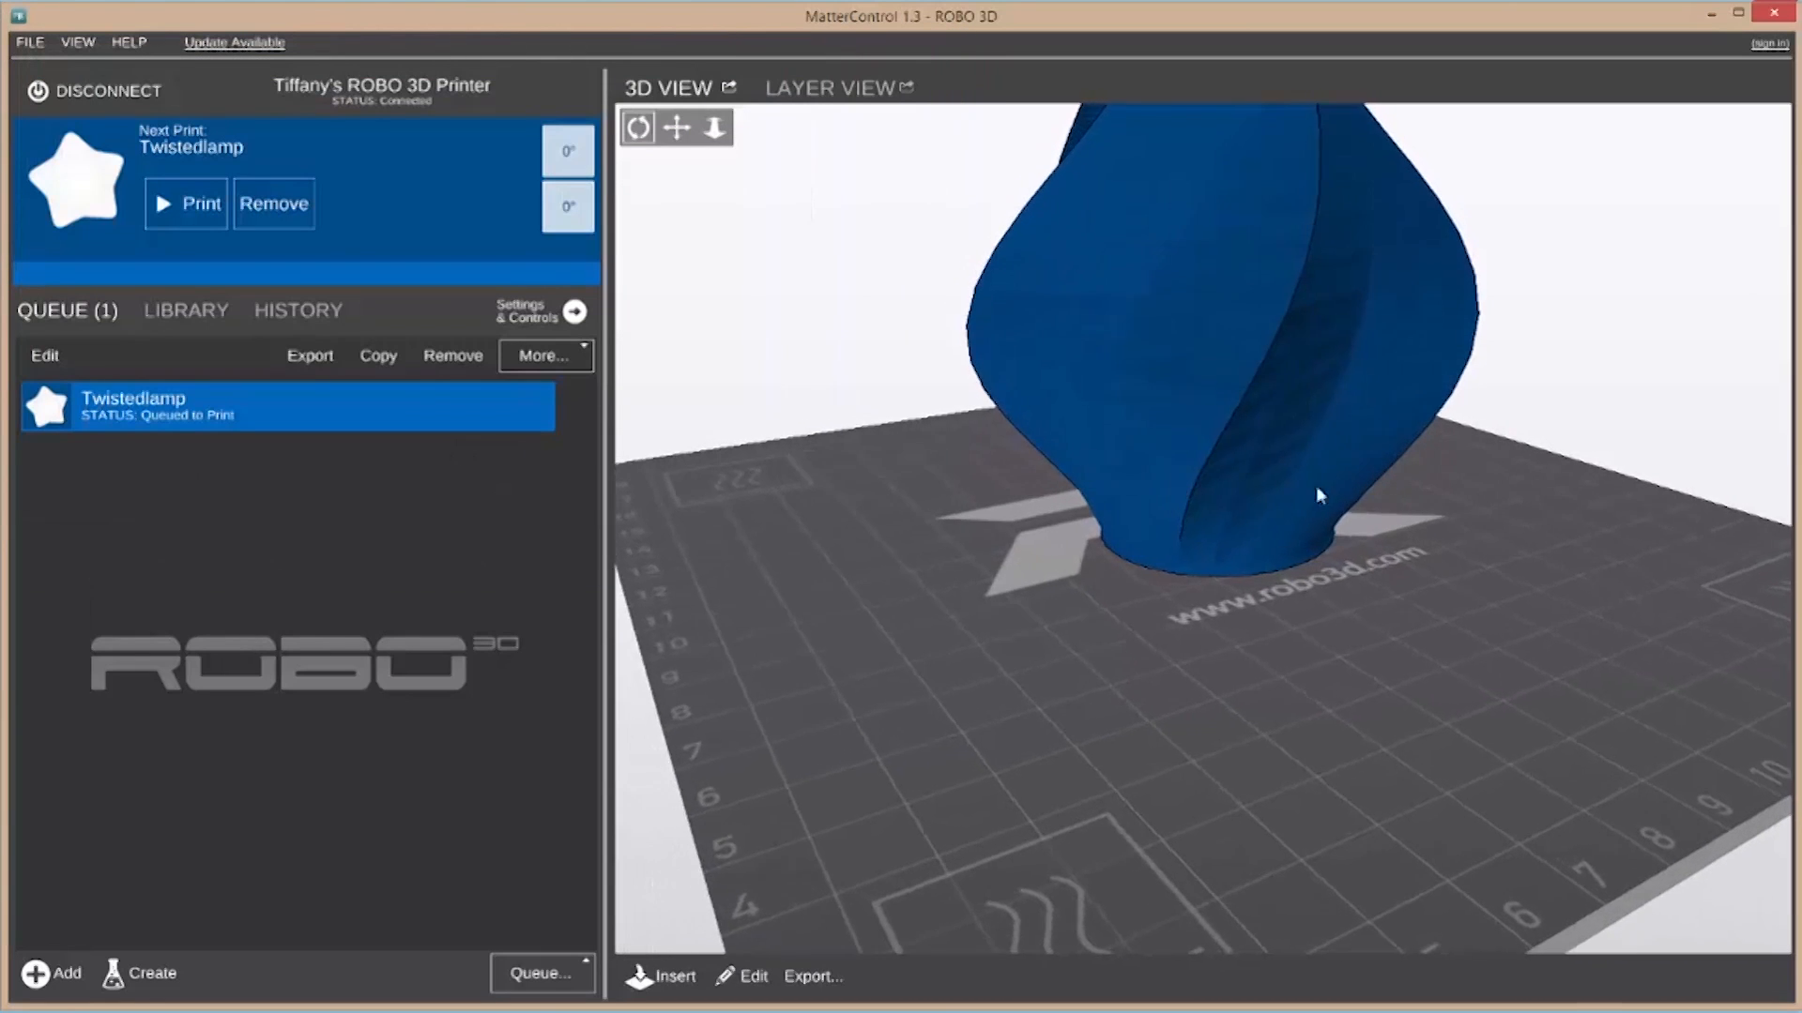
{"action": "left_click_drag", "start_coordinate": [1319, 493], "coordinate": [1060, 448]}
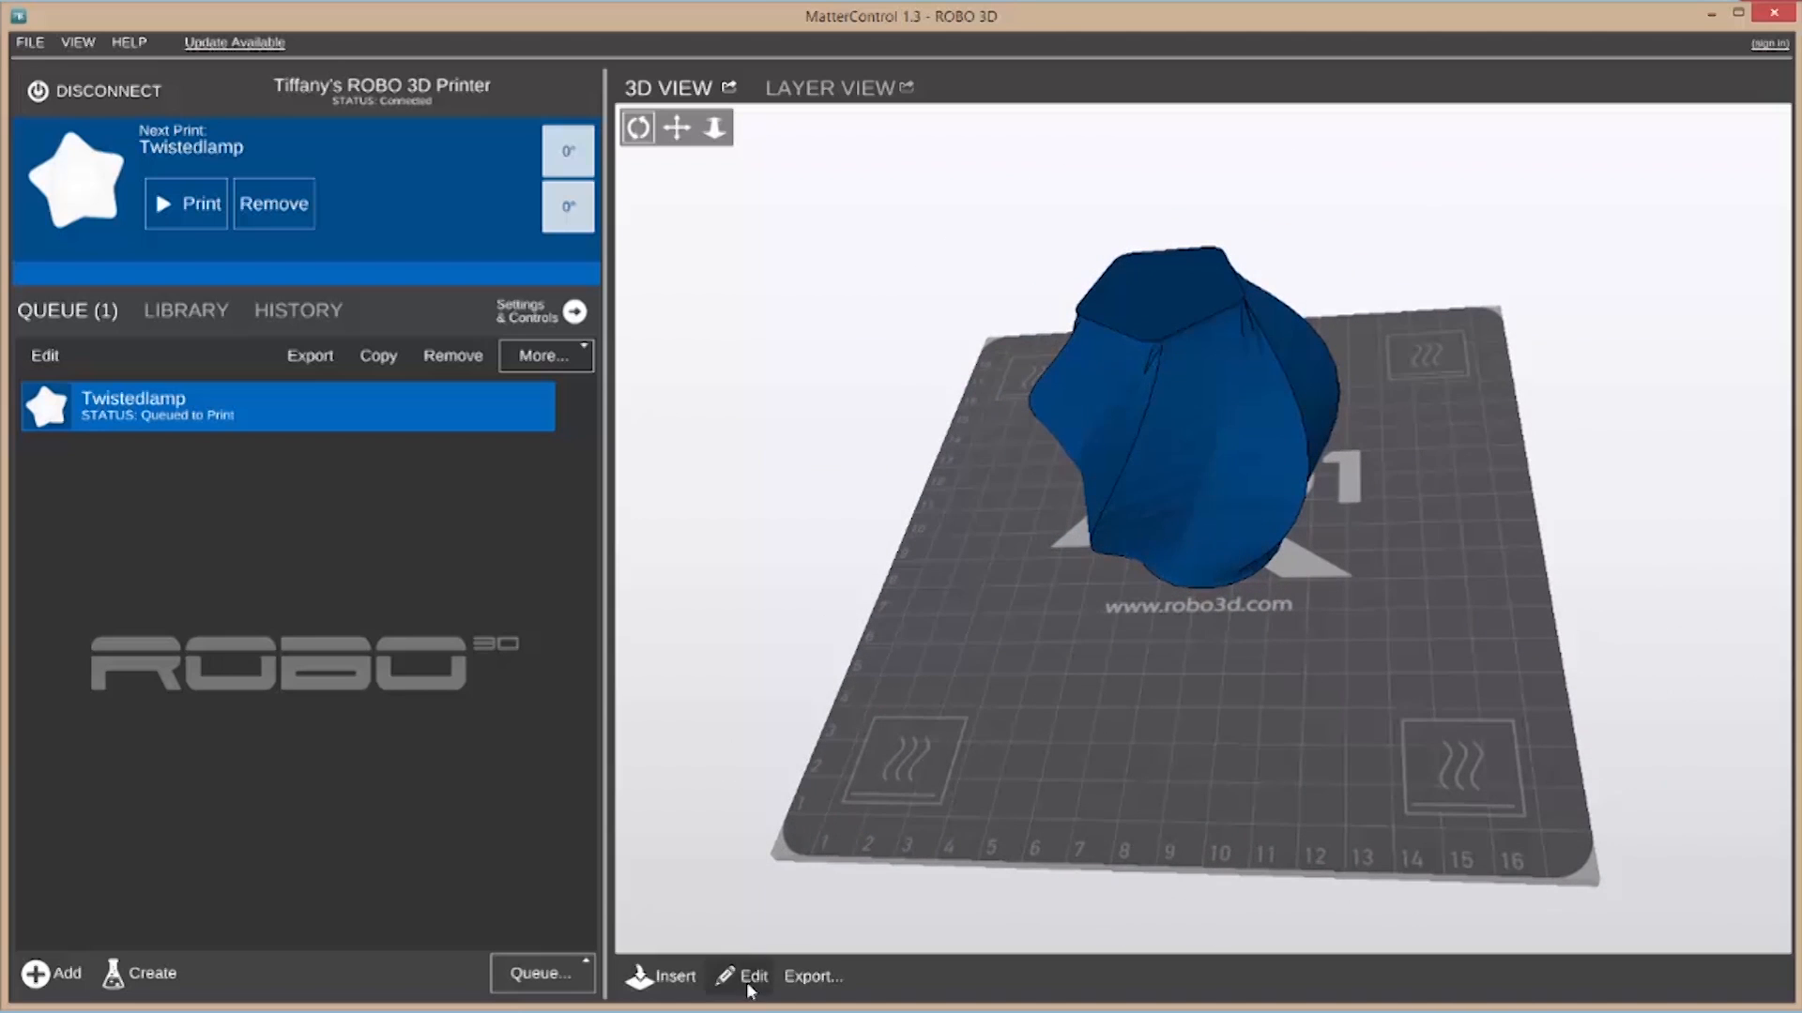
Edit the lamp model, rotate it 45 degrees and save the change
{"action": "left_click", "coordinate": [755, 976]}
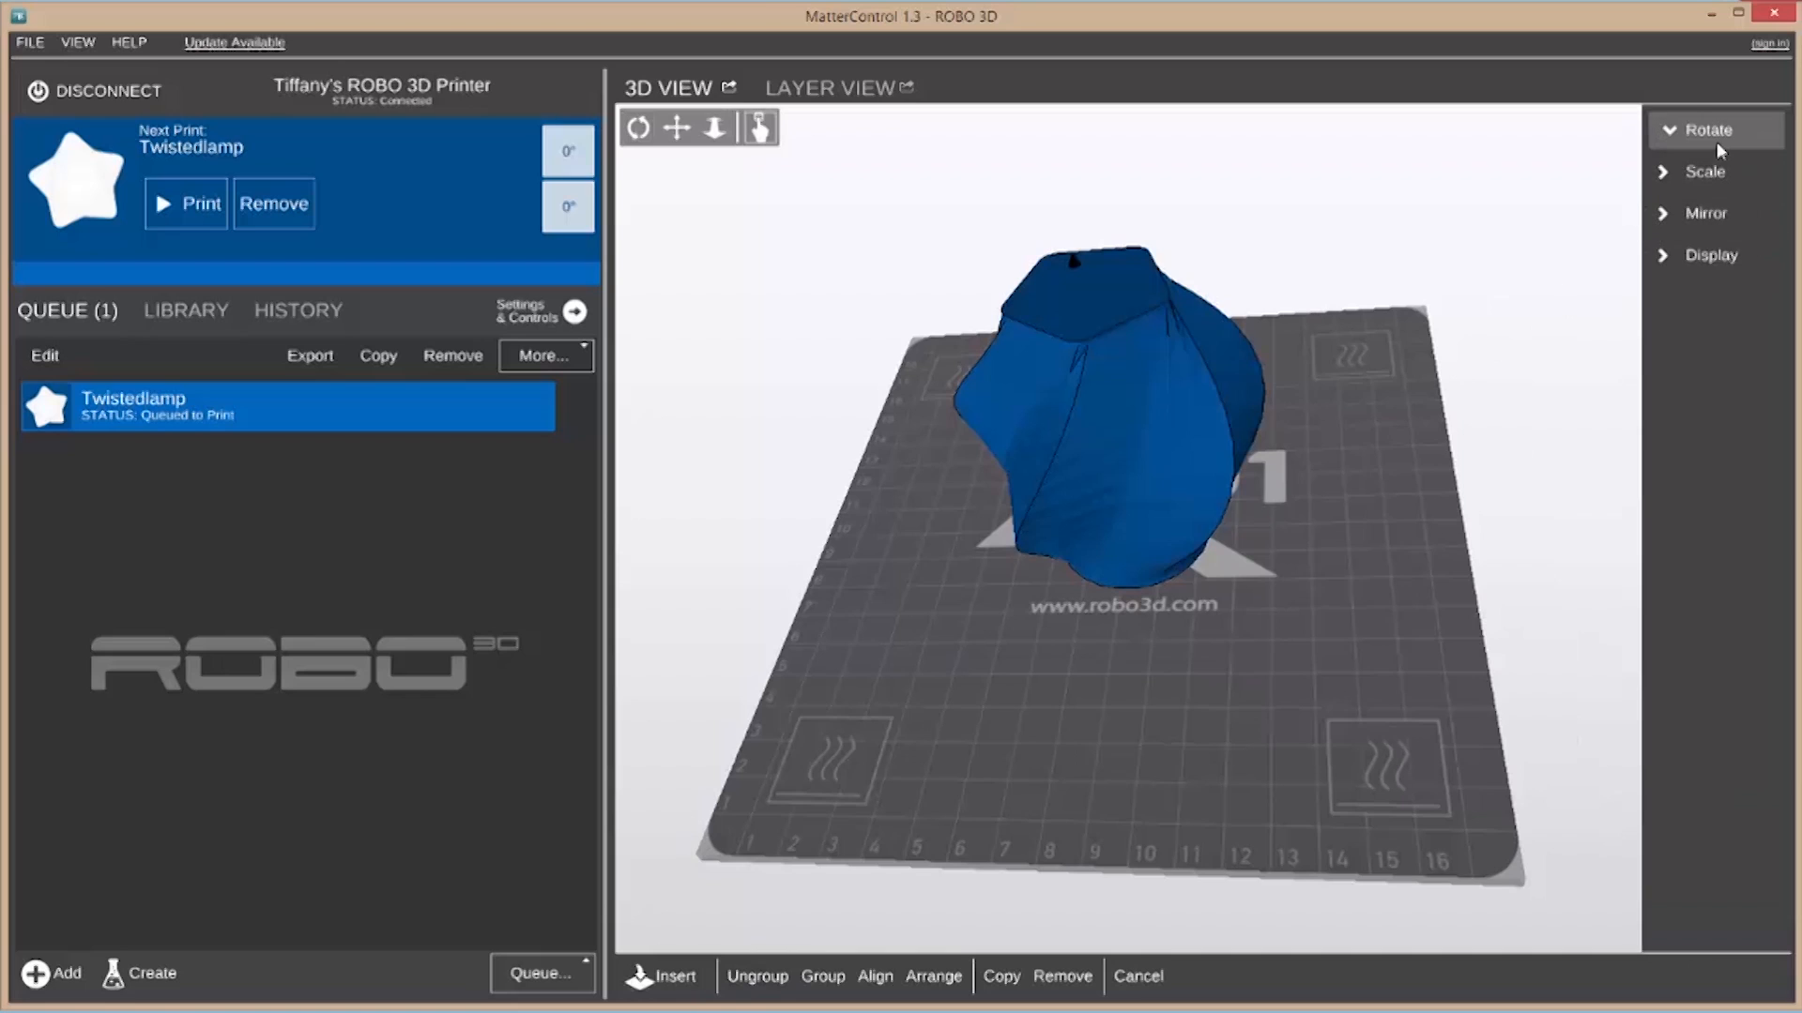
{"action": "left_click", "coordinate": [1713, 205]}
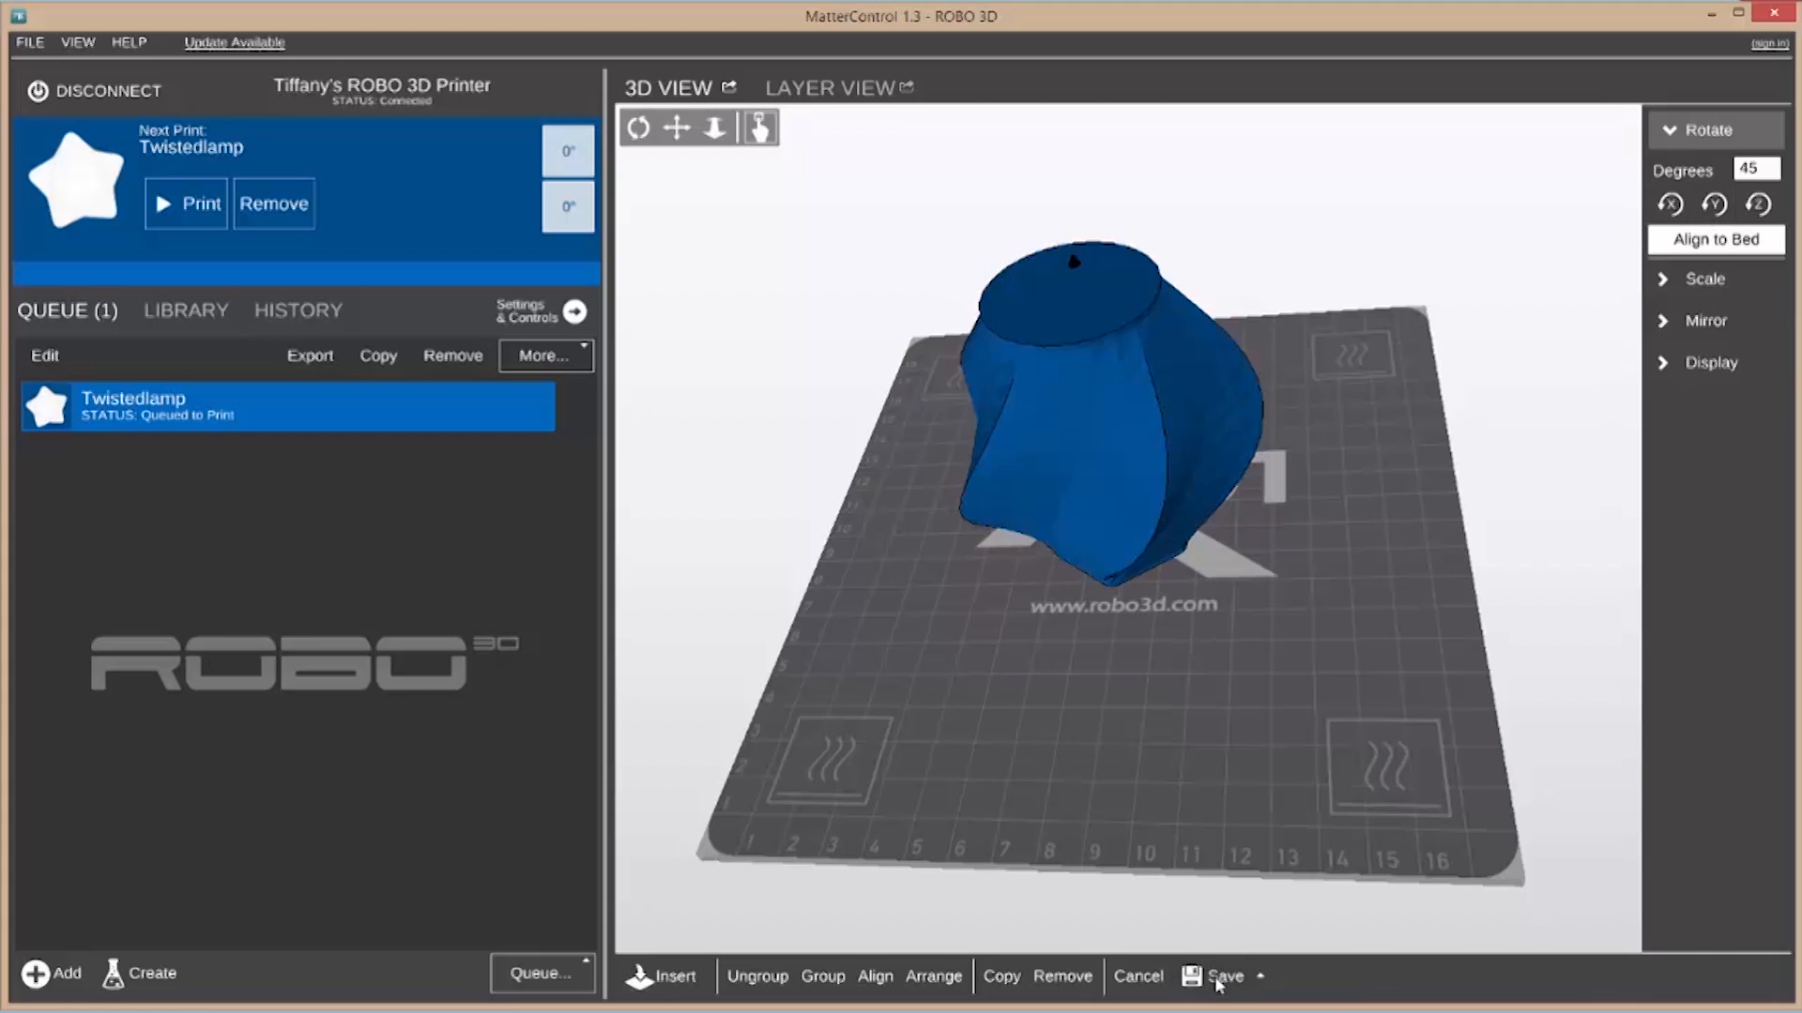
{"action": "left_click", "coordinate": [1224, 975]}
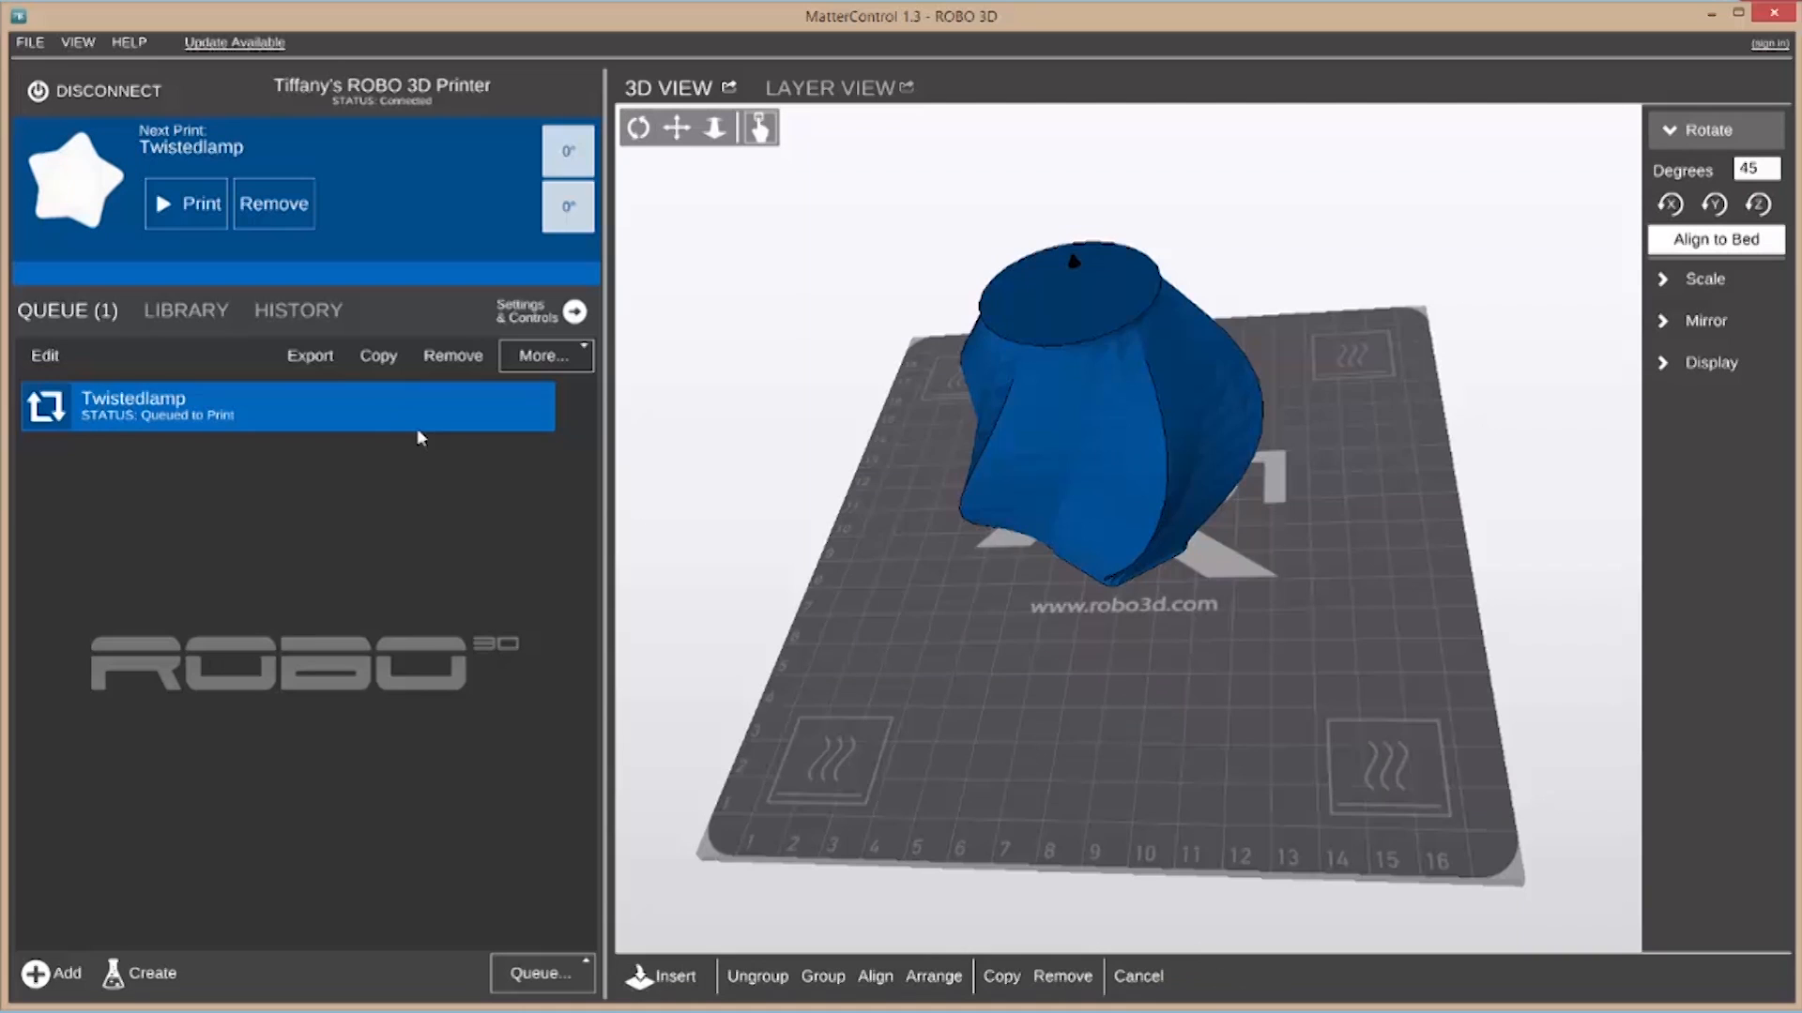
Add Business Card Holder1 from the library to the queue as the next print
{"action": "left_click", "coordinate": [186, 309]}
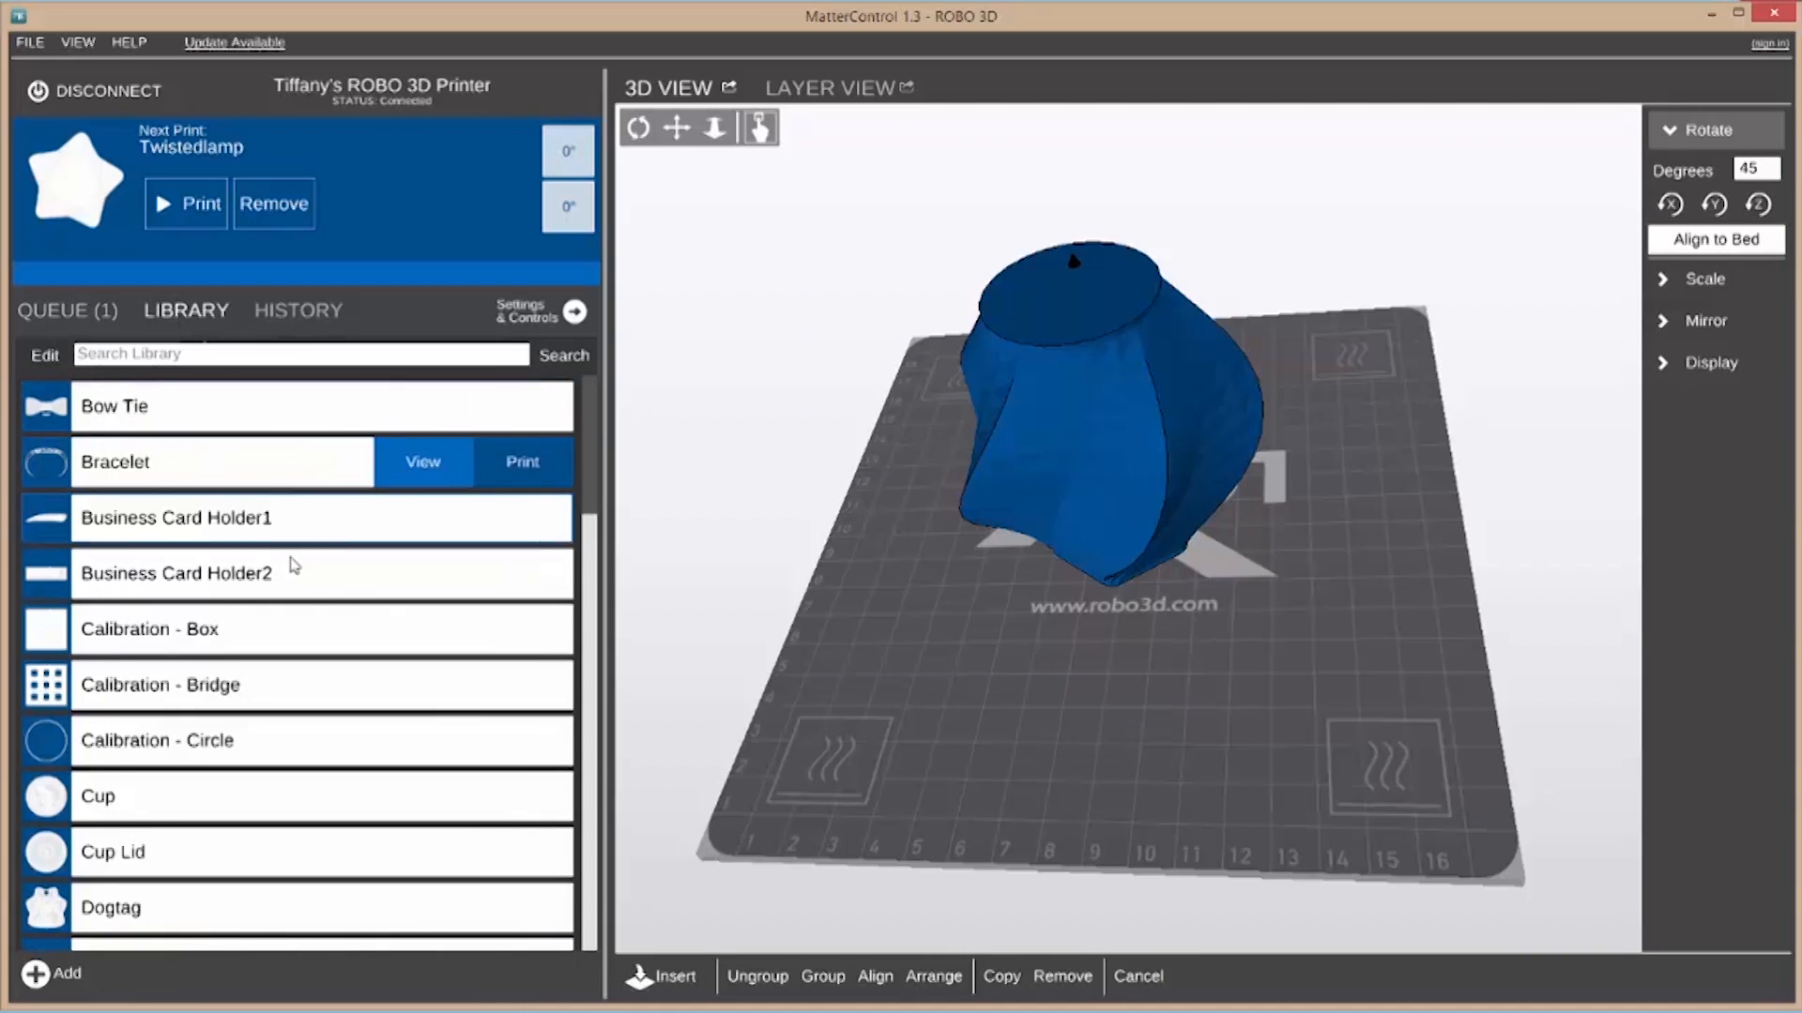
{"action": "scroll", "scroll_direction": "down", "scroll_amount": 3}
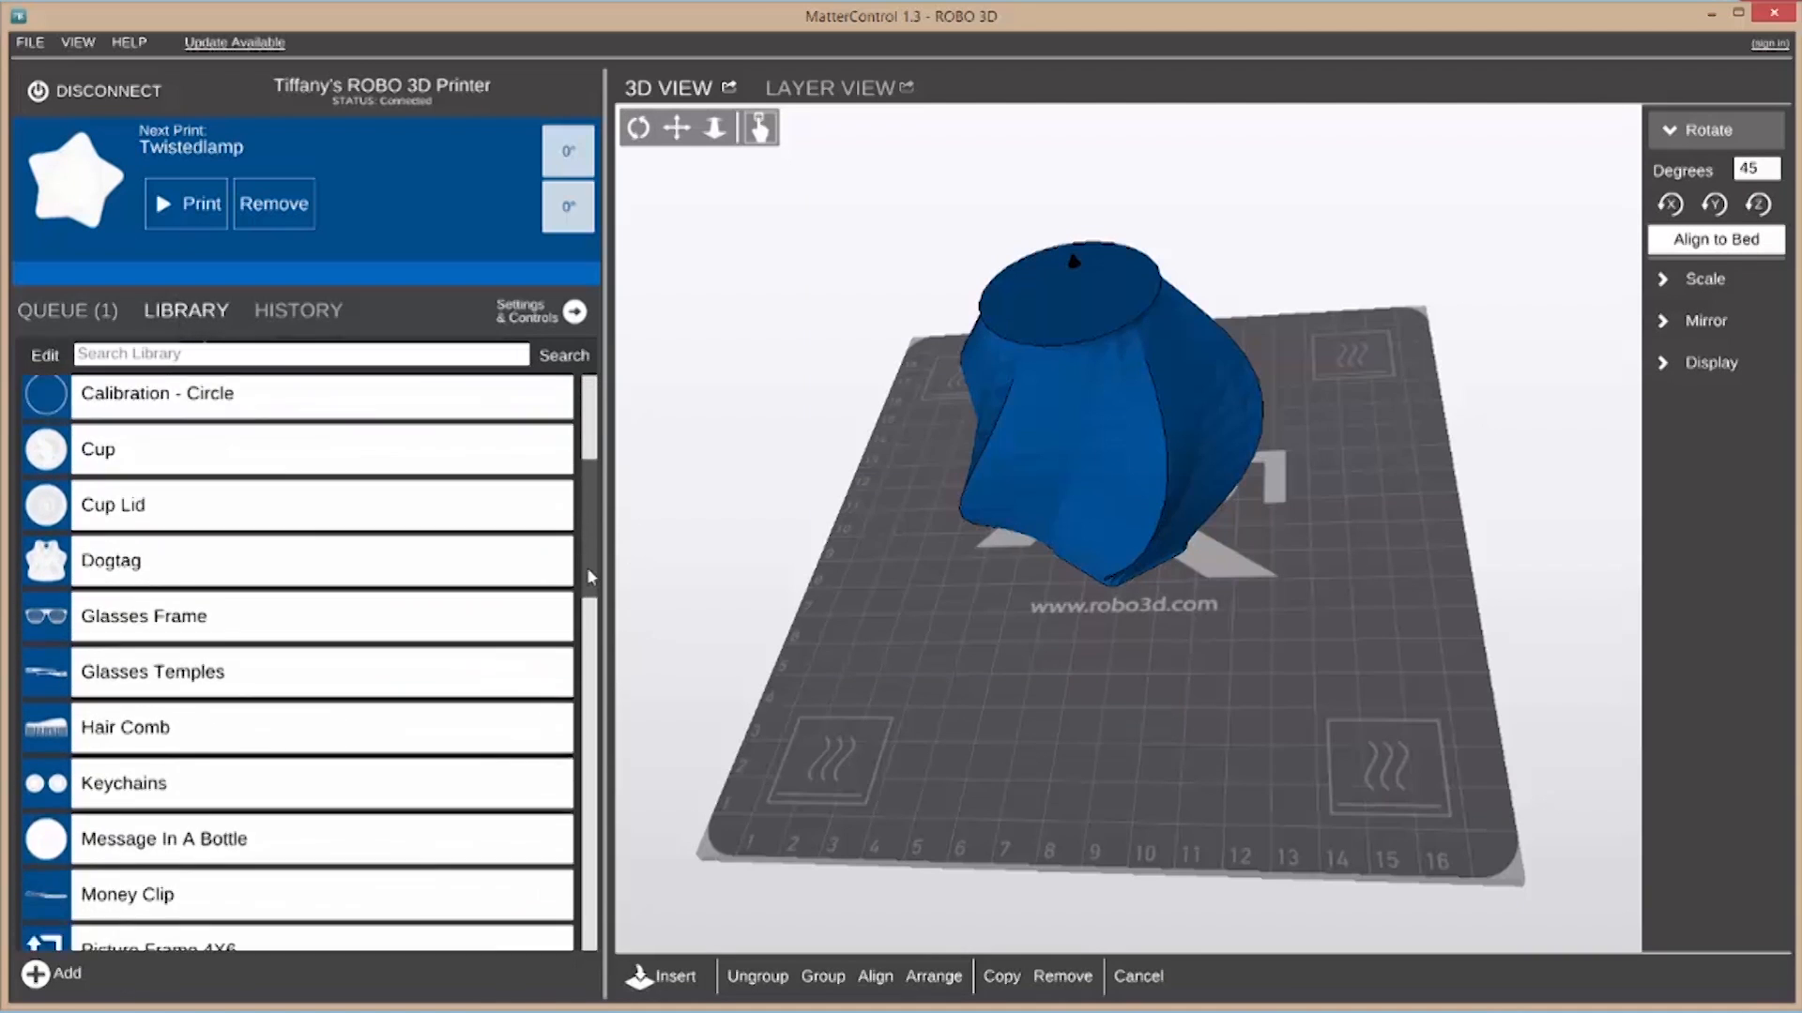
{"action": "scroll", "scroll_direction": "down", "scroll_amount": 3}
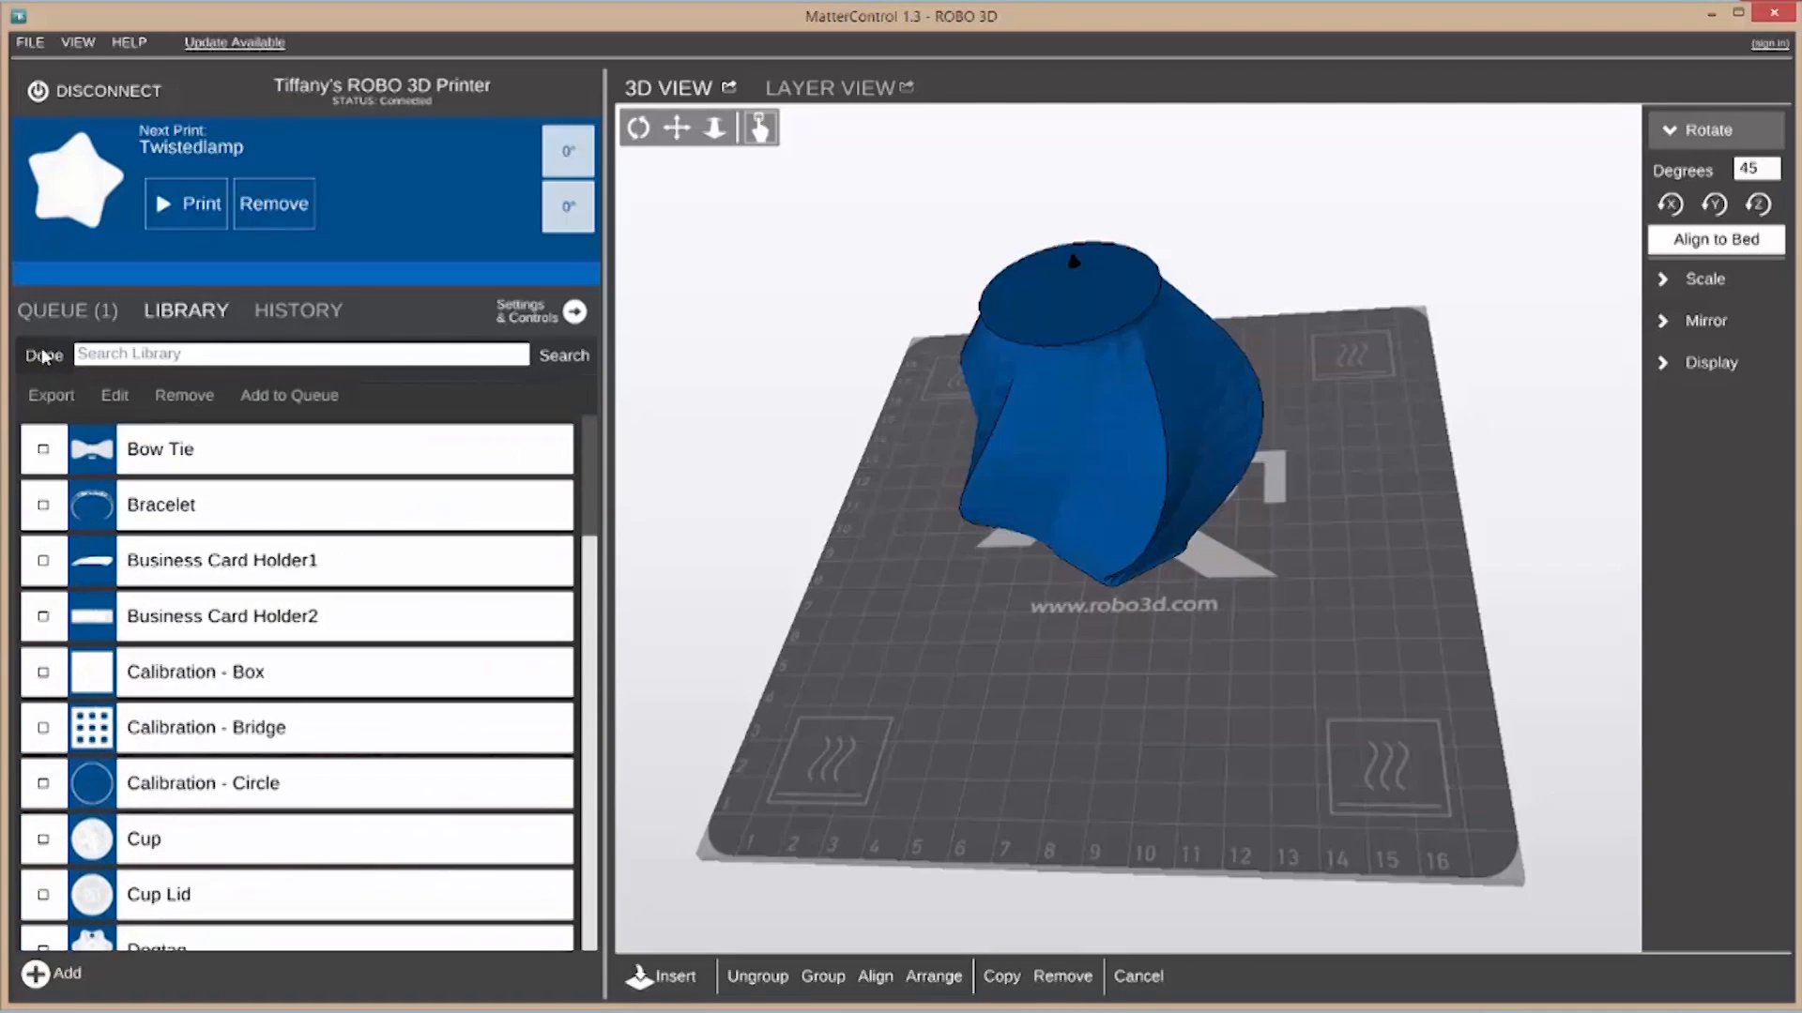
{"action": "left_click", "coordinate": [222, 561]}
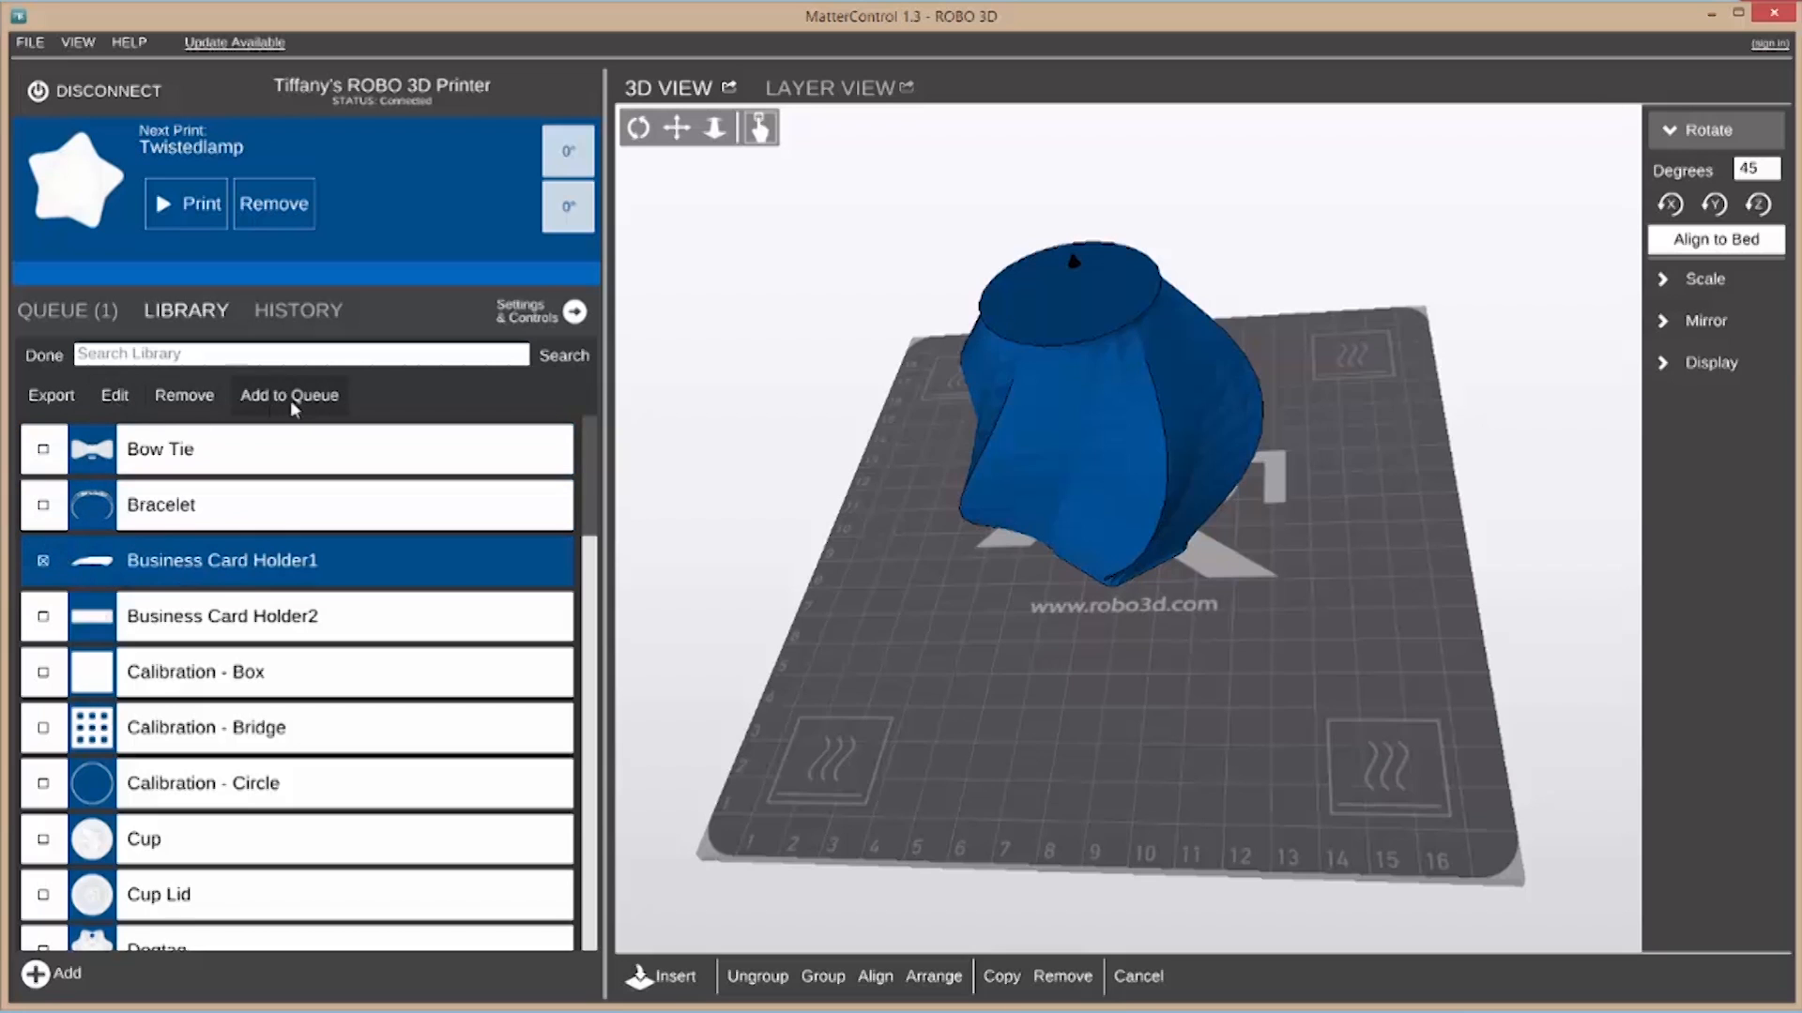
{"action": "left_click", "coordinate": [289, 396]}
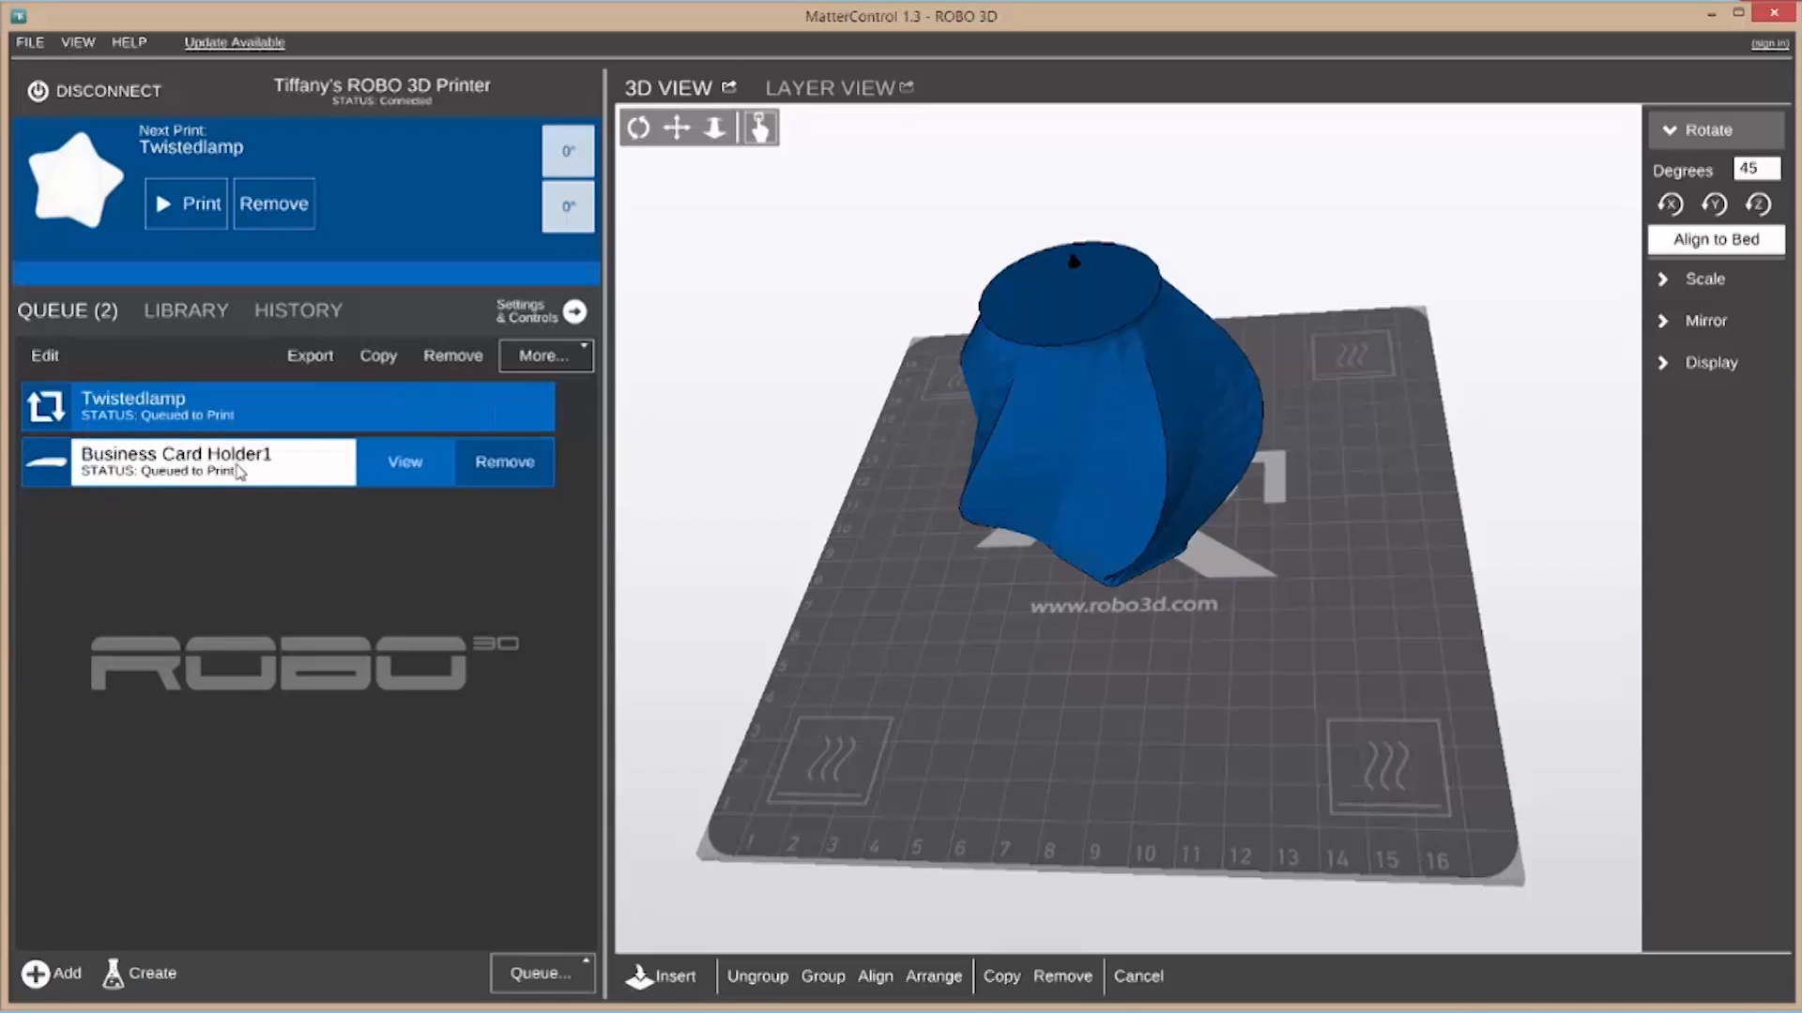
{"action": "left_click", "coordinate": [174, 462]}
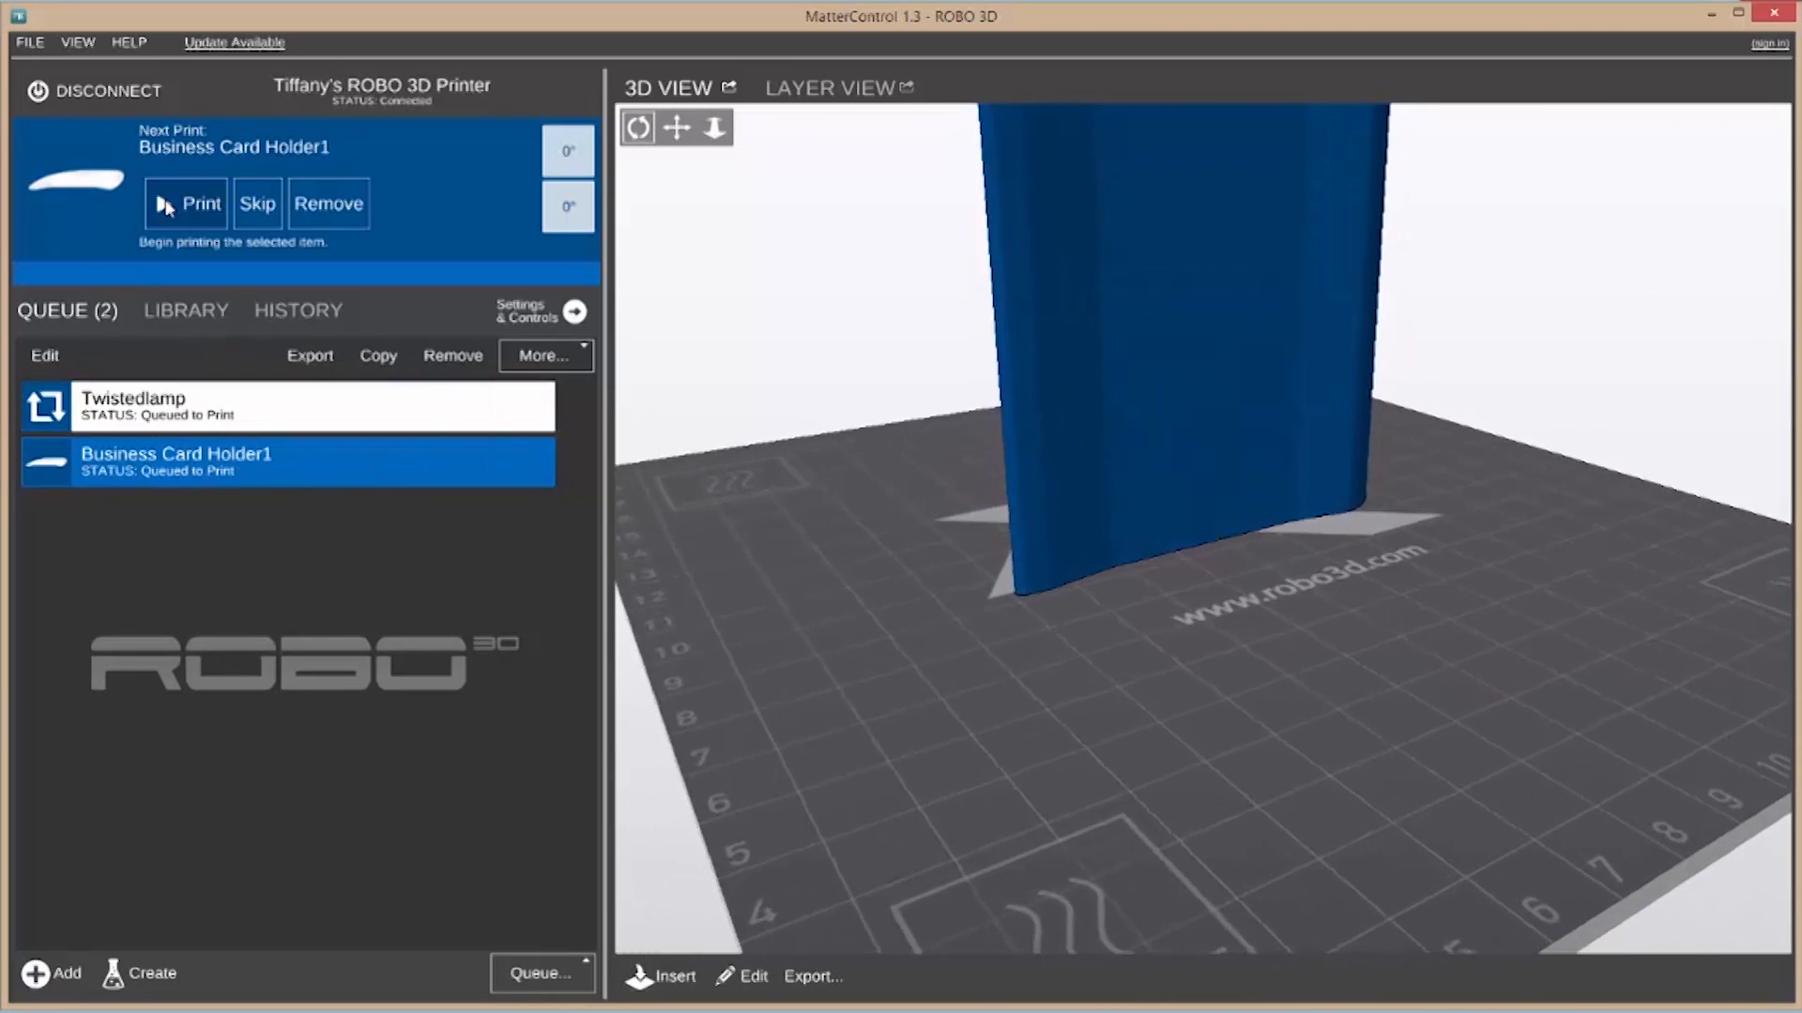
View the print history, then bring up the printer settings and controls
{"action": "left_click", "coordinate": [299, 309]}
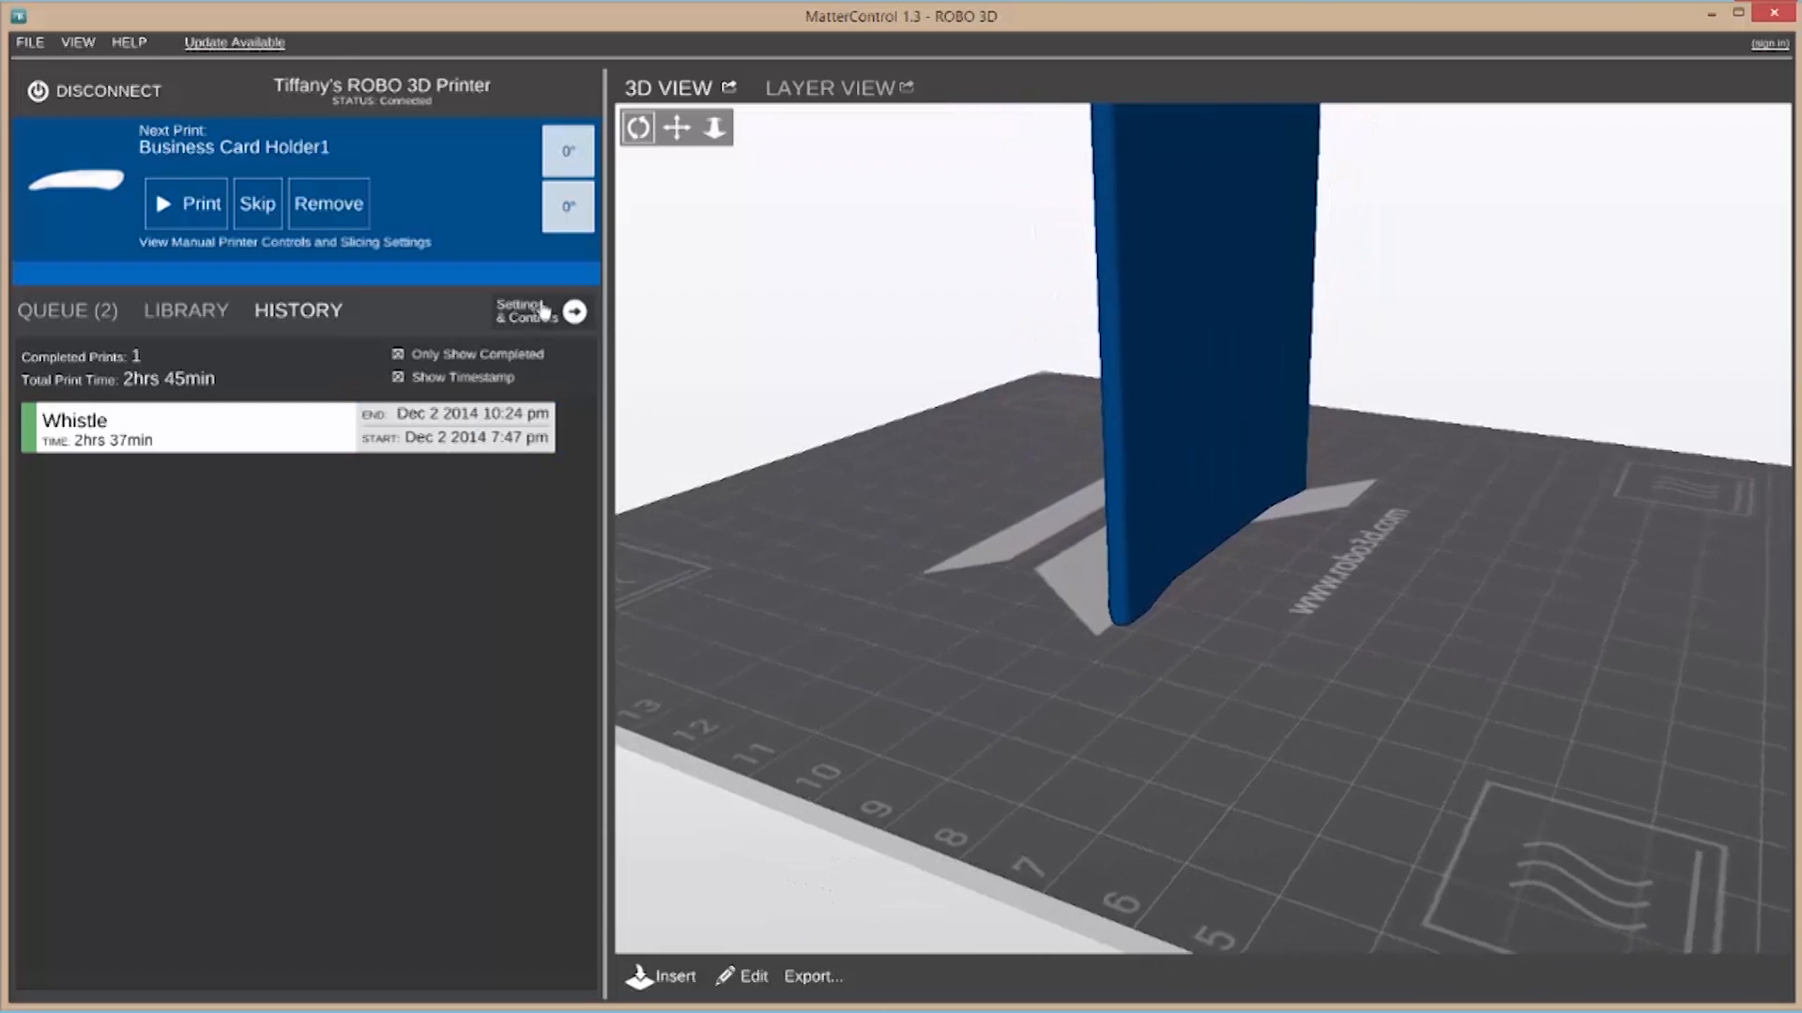
{"action": "left_click", "coordinate": [574, 312]}
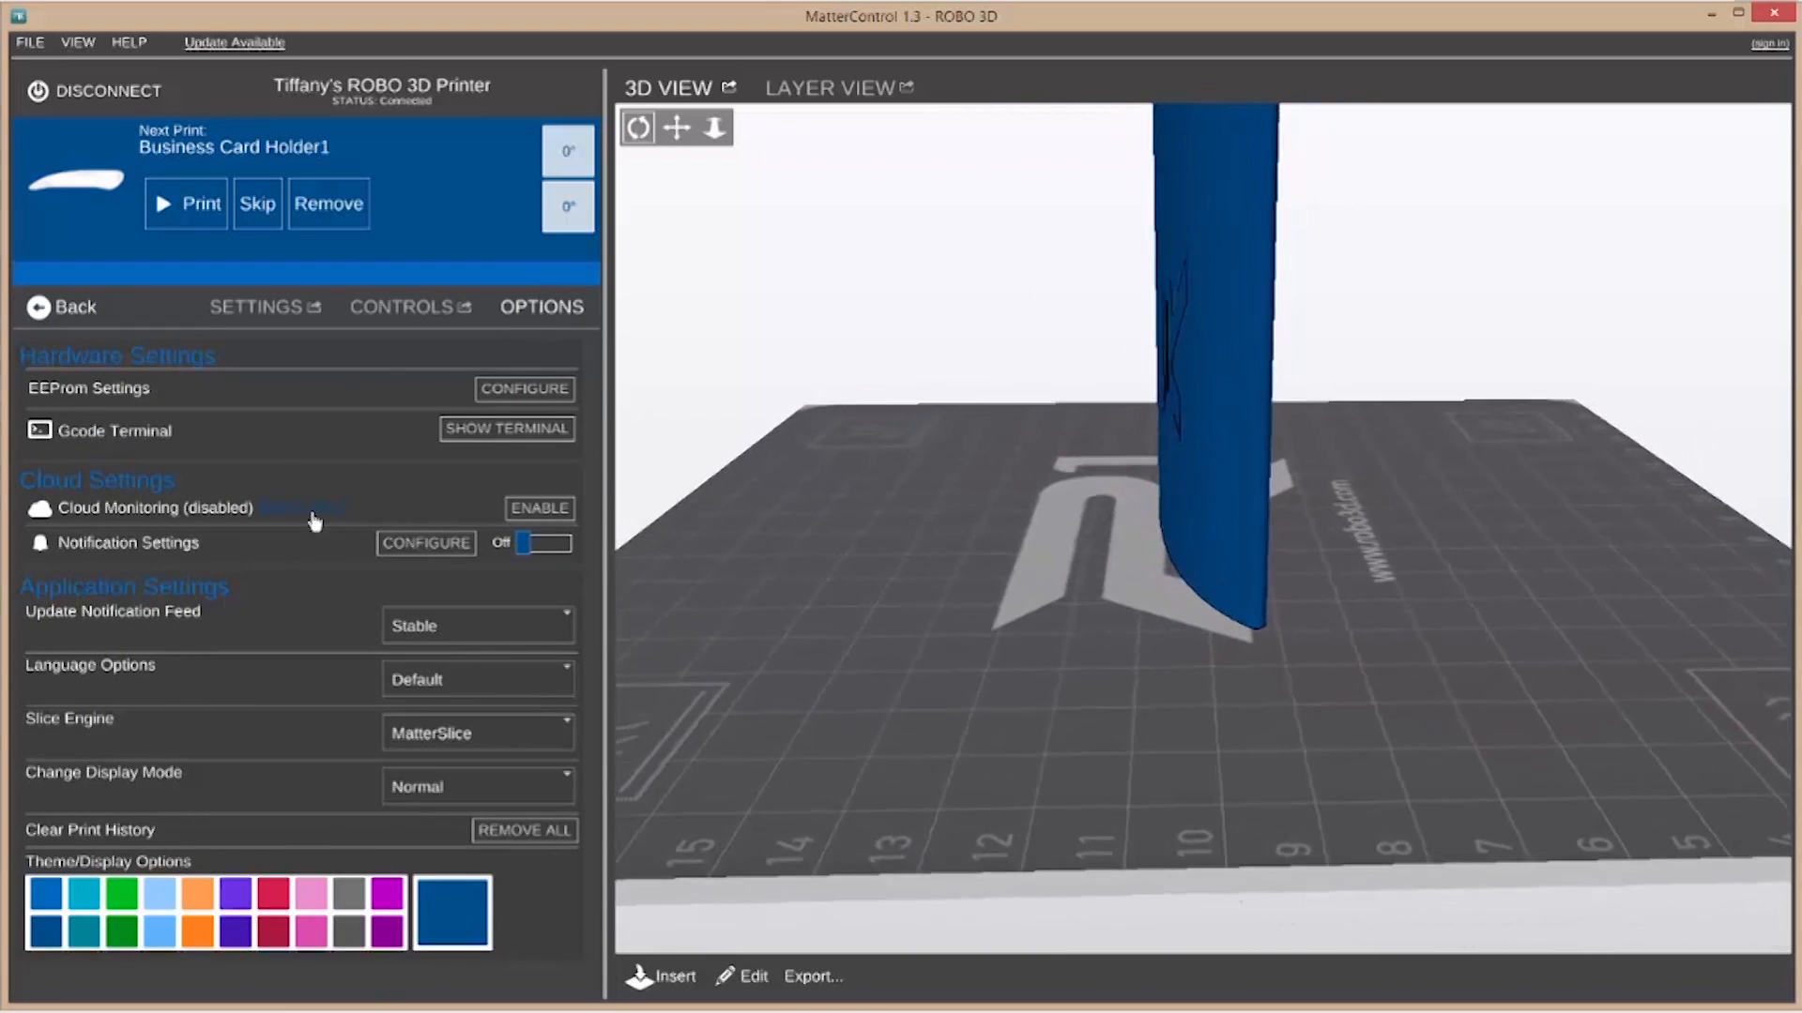
Leave the printer options panel and return to the queue view
{"action": "left_click", "coordinate": [426, 543]}
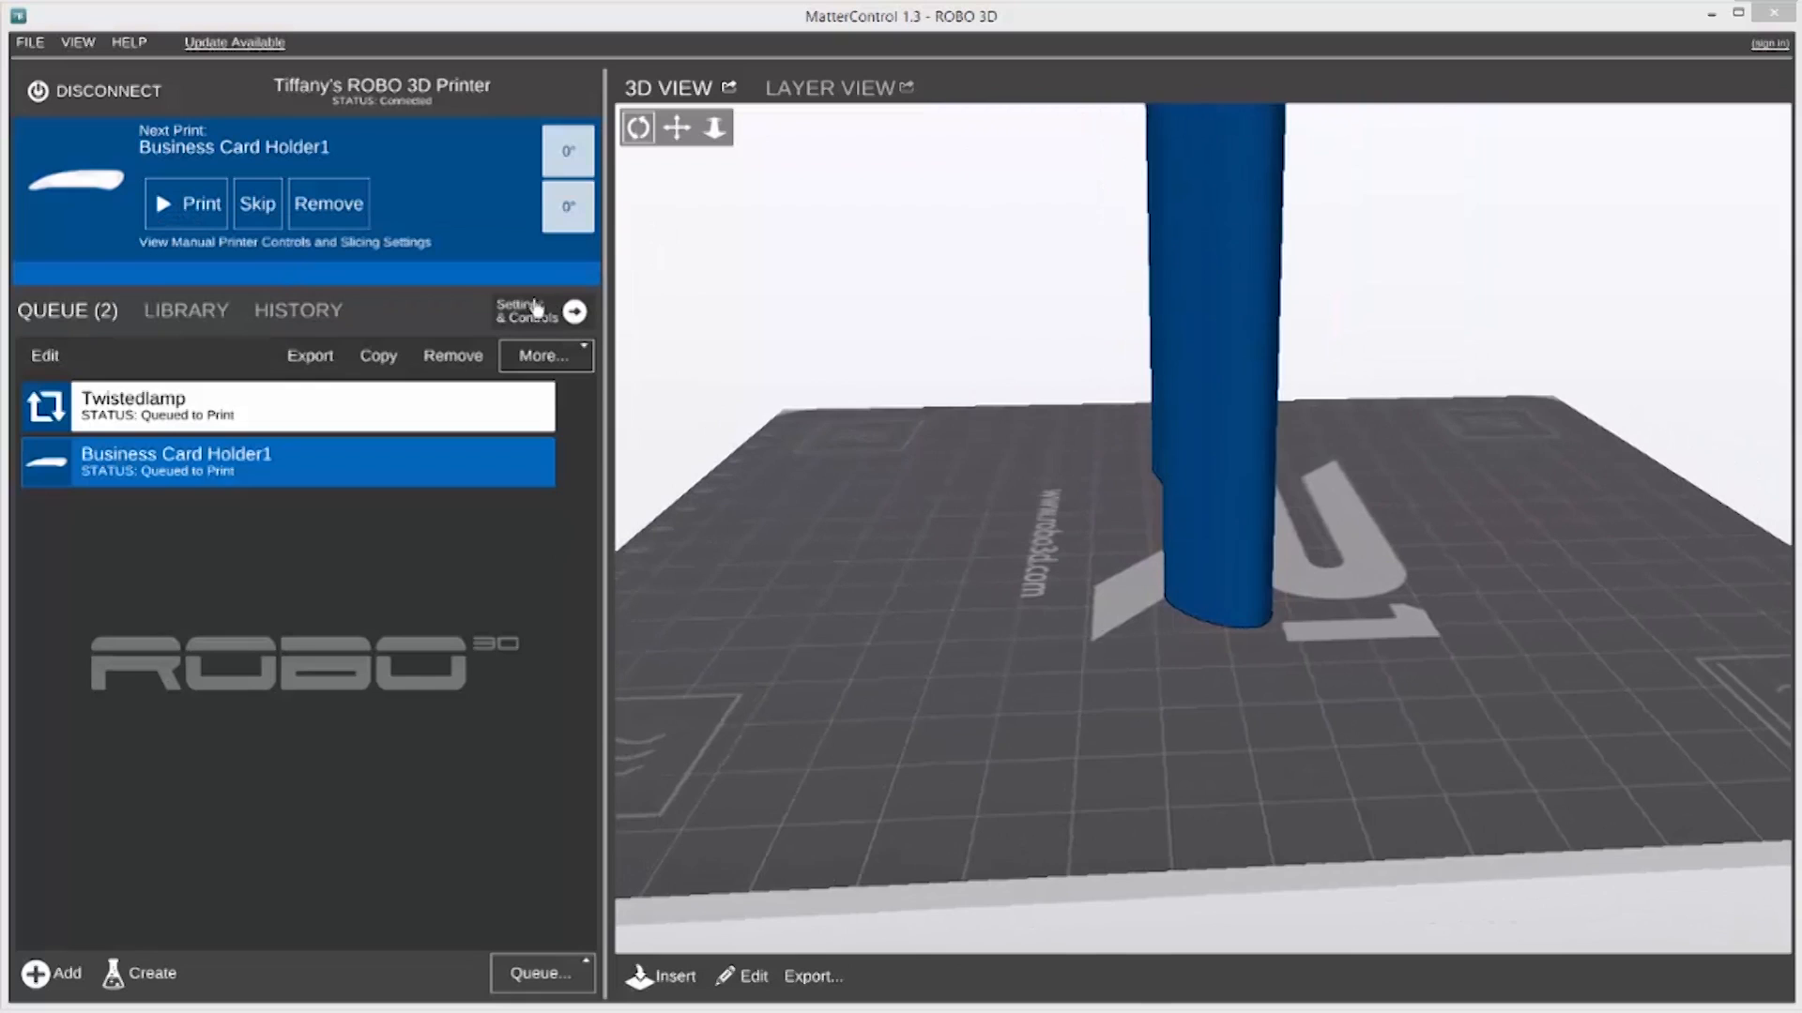
Show the manual controls for temperature, movement, fans and macros via Settings & Controls
{"action": "left_click", "coordinate": [574, 311]}
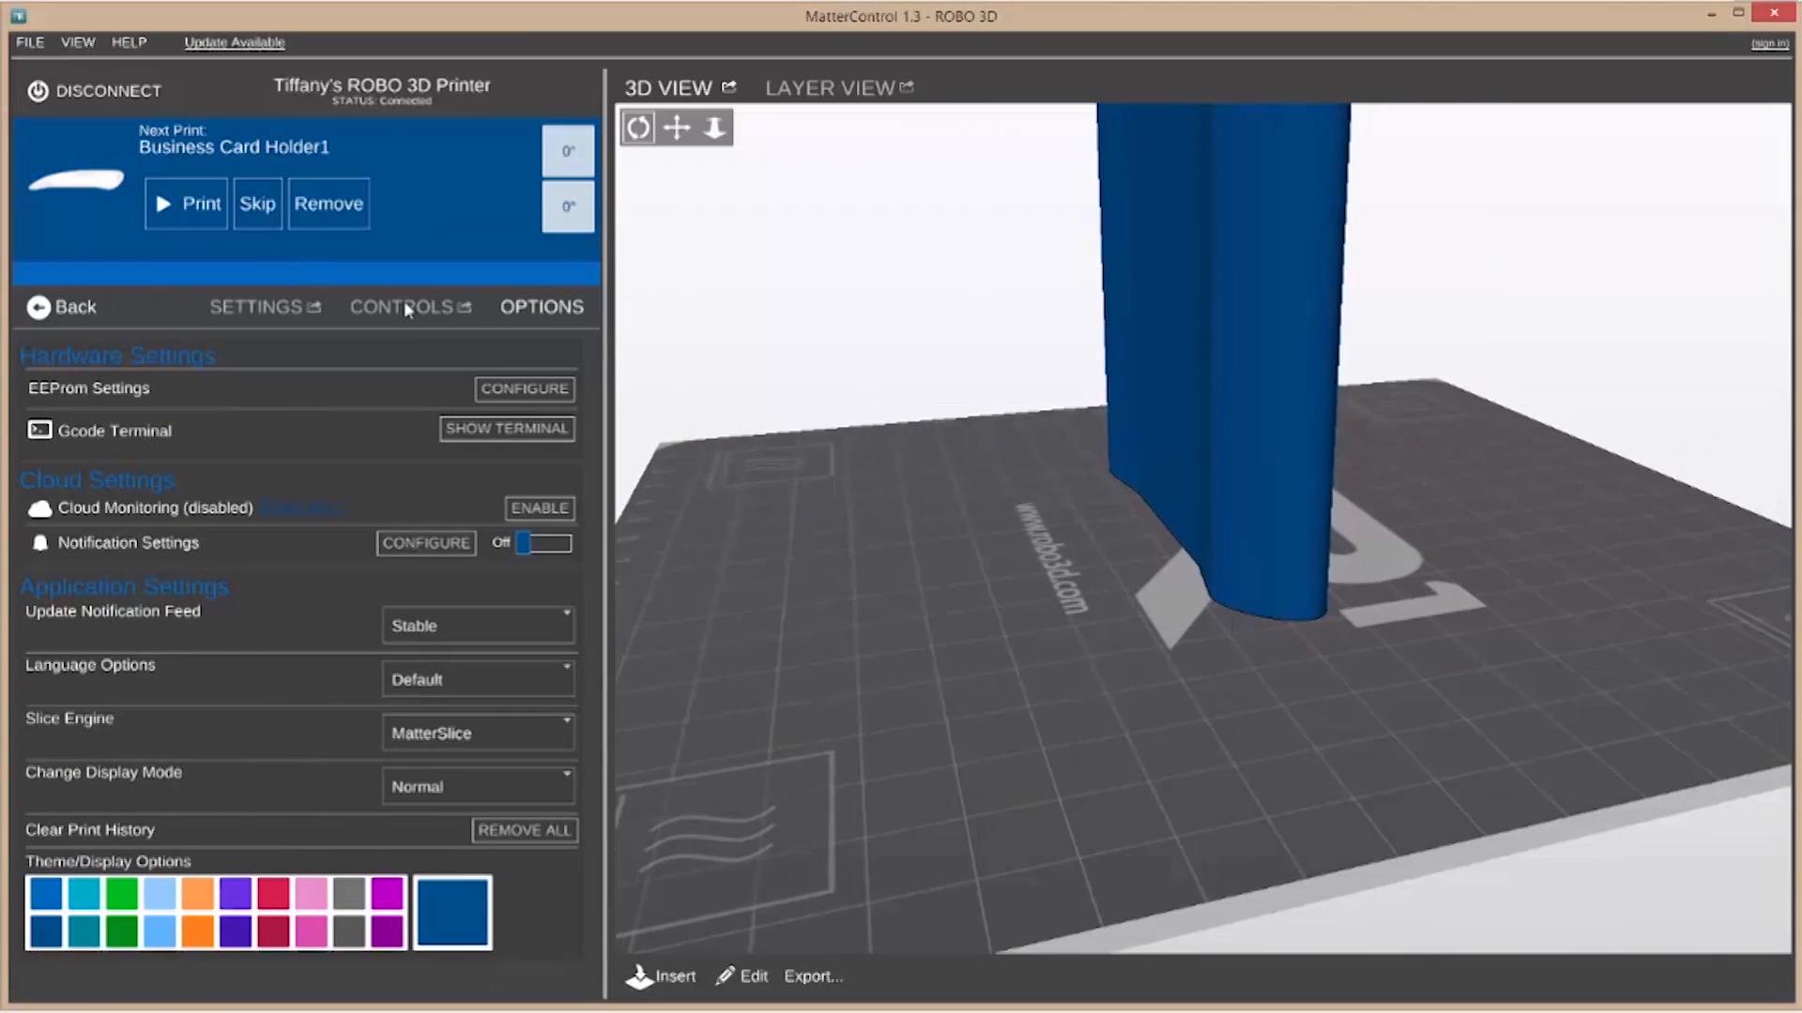
{"action": "left_click", "coordinate": [402, 306]}
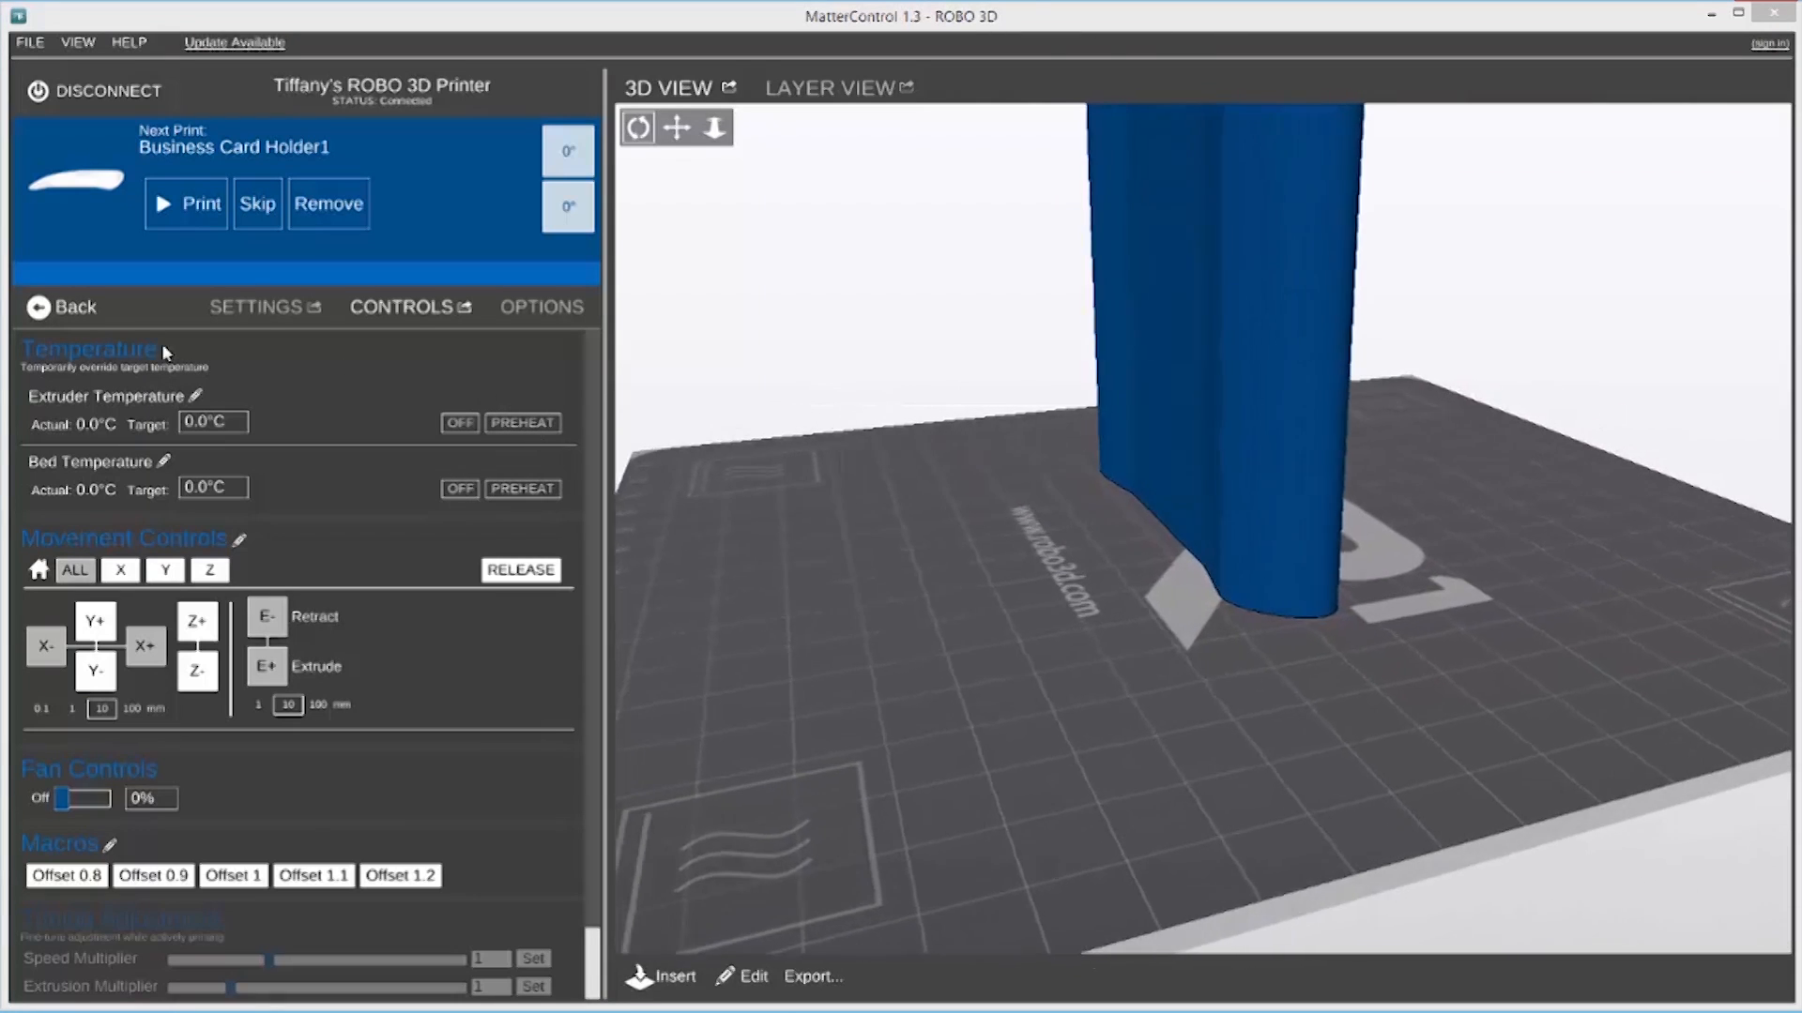
{"action": "left_click", "coordinate": [62, 306]}
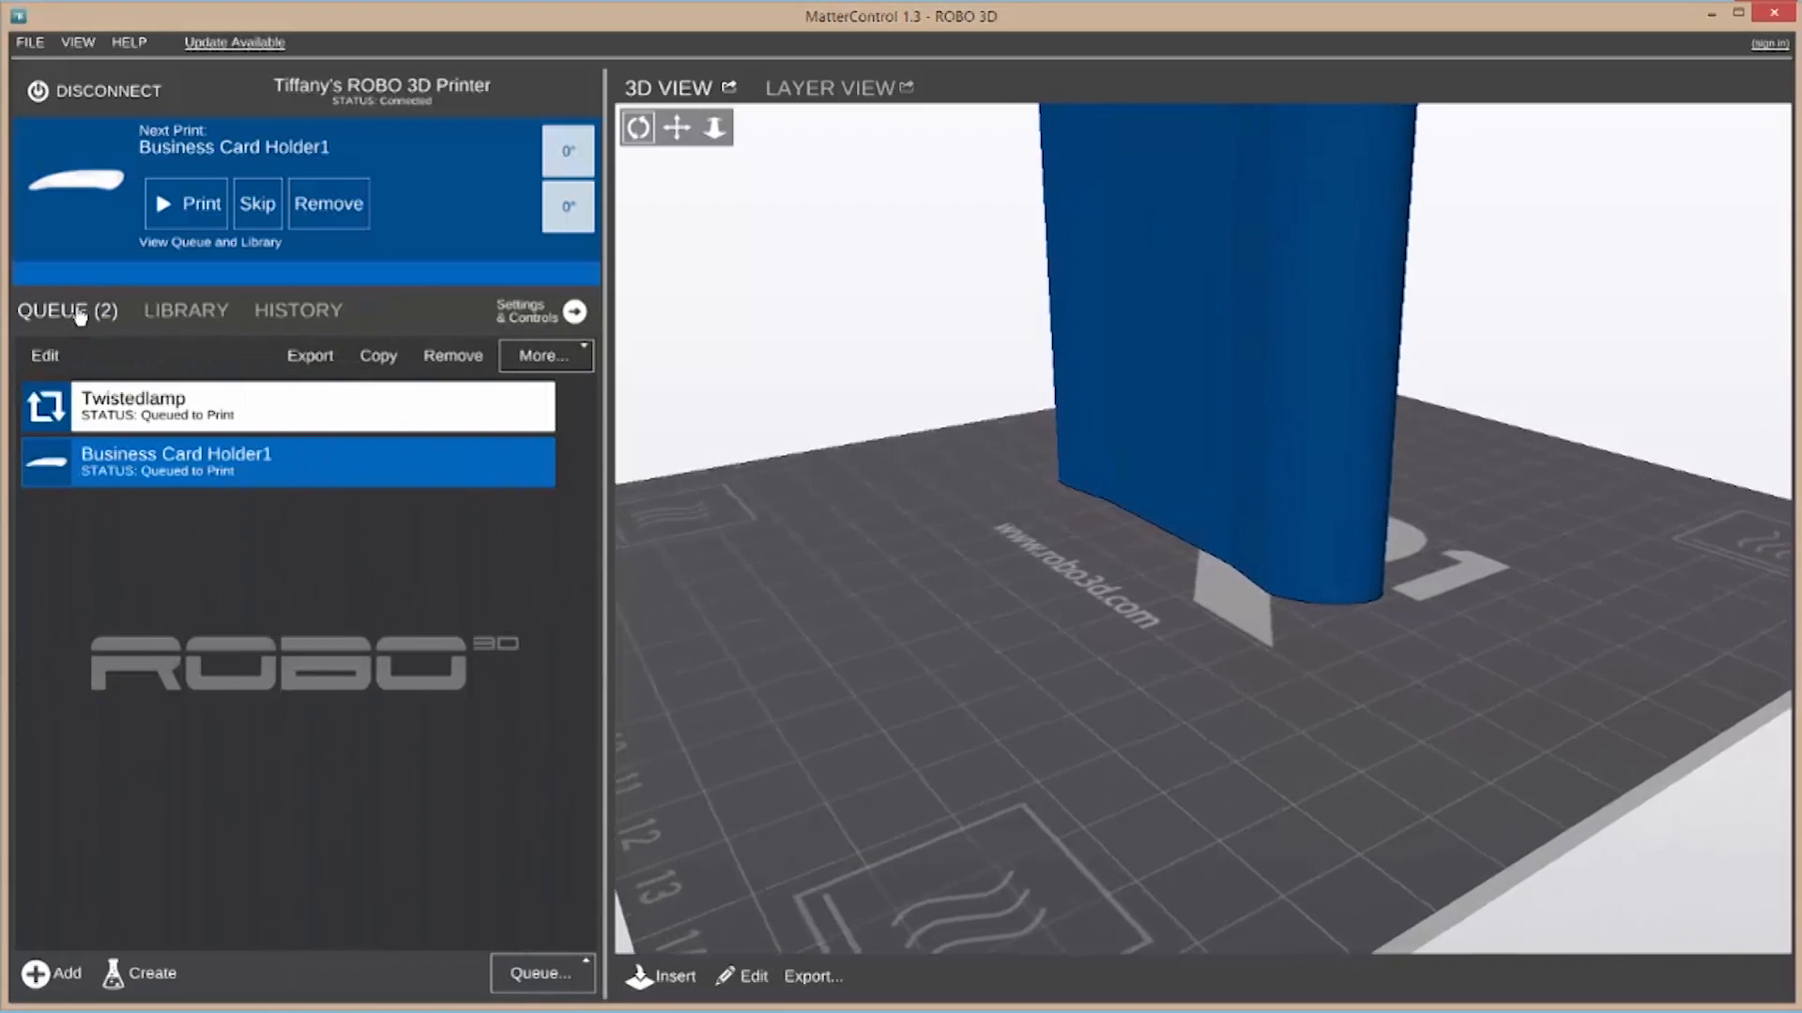
{"action": "left_click", "coordinate": [574, 311]}
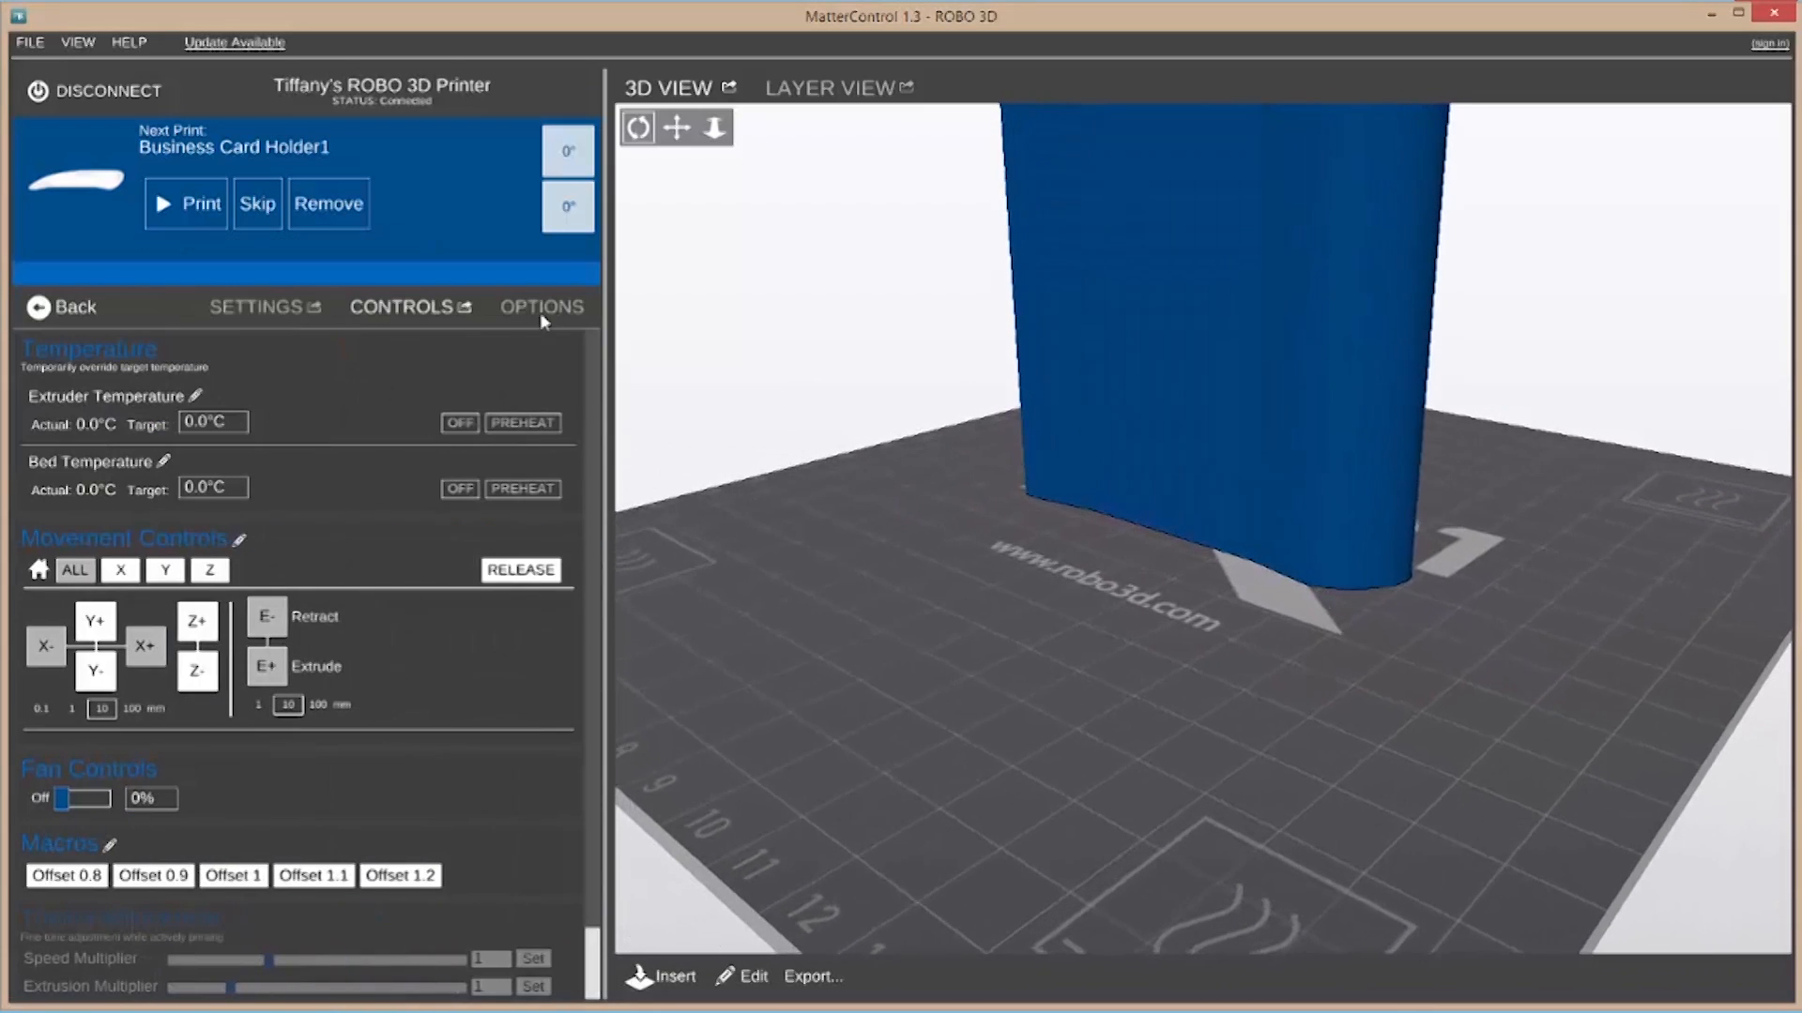
Review Skirt and Raft and Layers/Surface settings, try High quality, then set it back to Medium
{"action": "left_click", "coordinate": [255, 306]}
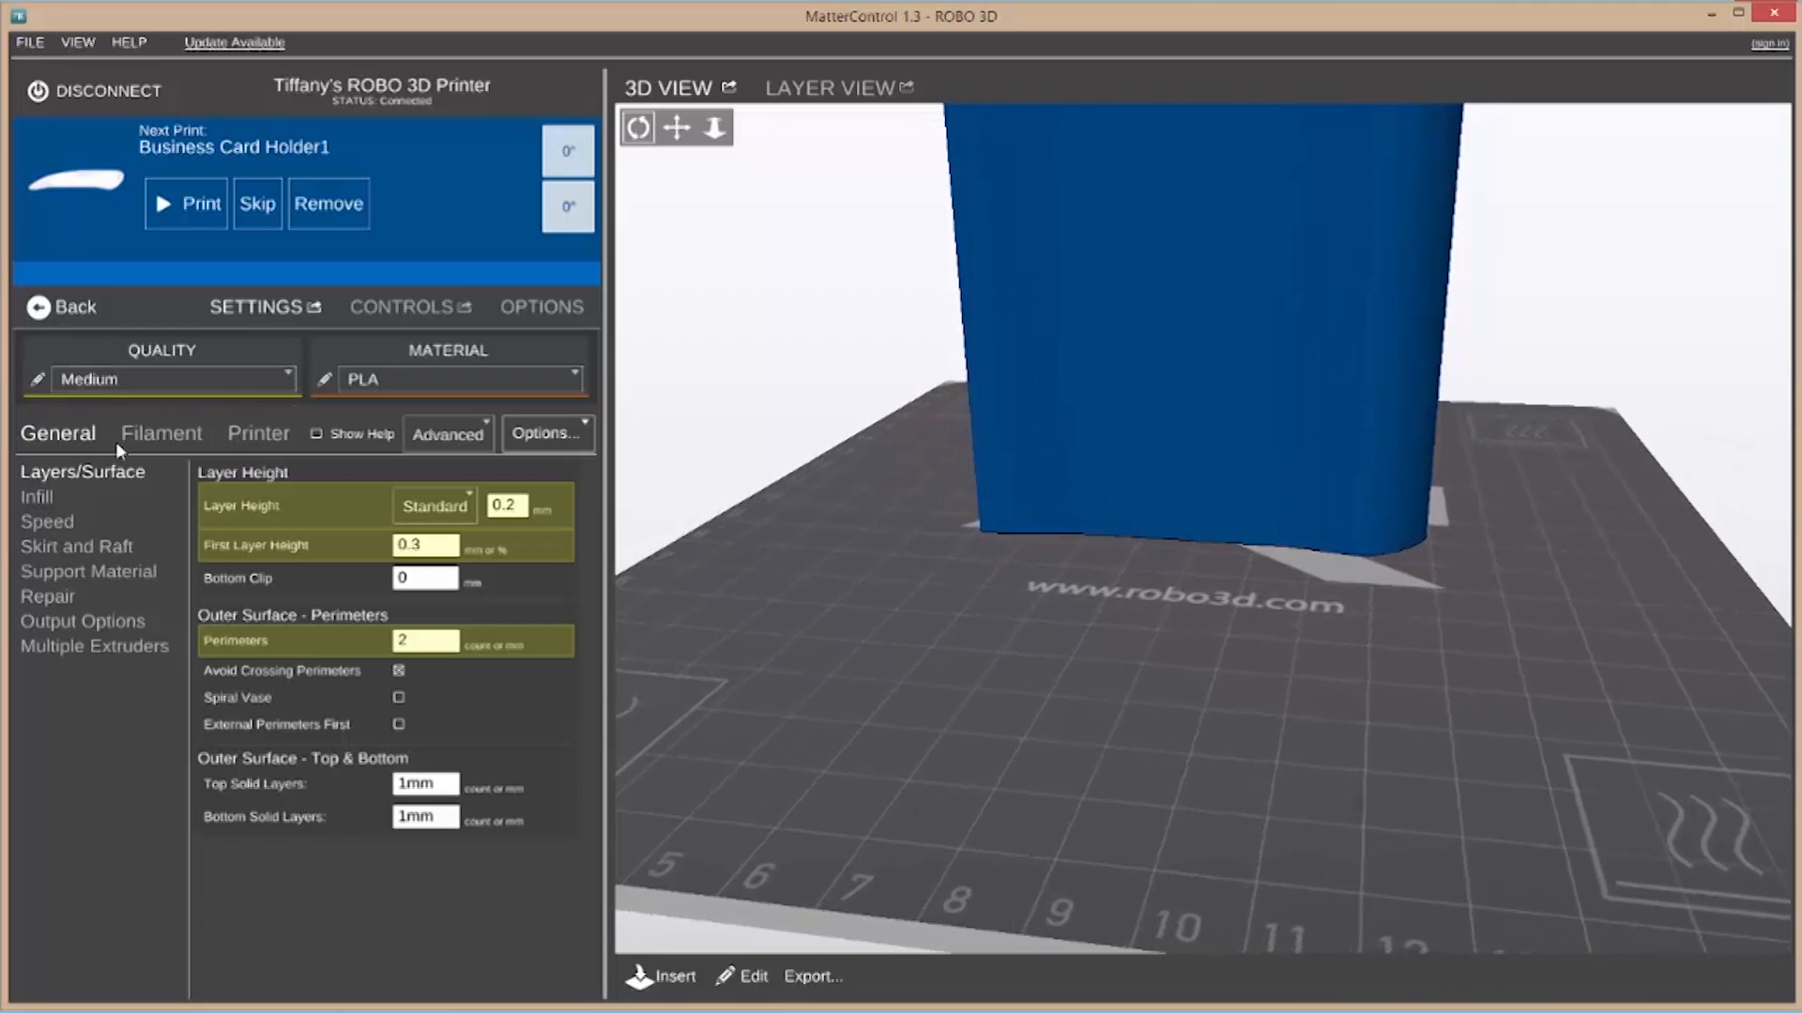
{"action": "left_click", "coordinate": [77, 546]}
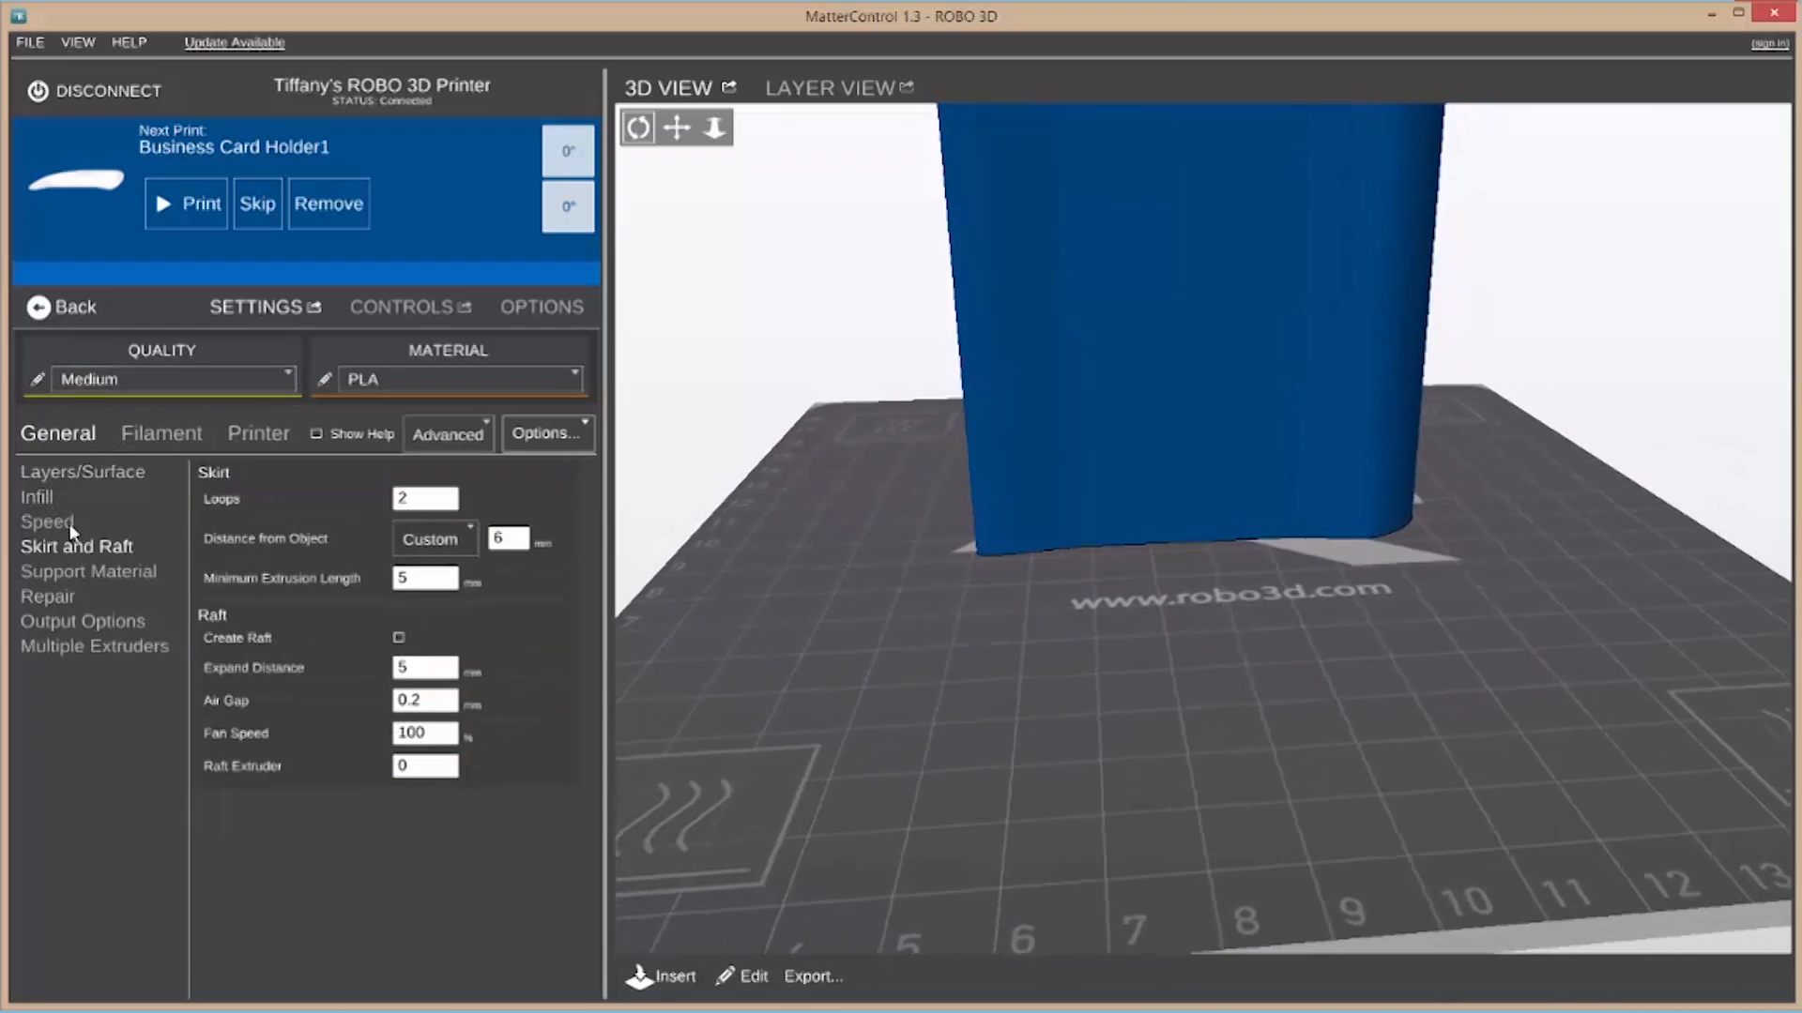
{"action": "left_click", "coordinate": [81, 471]}
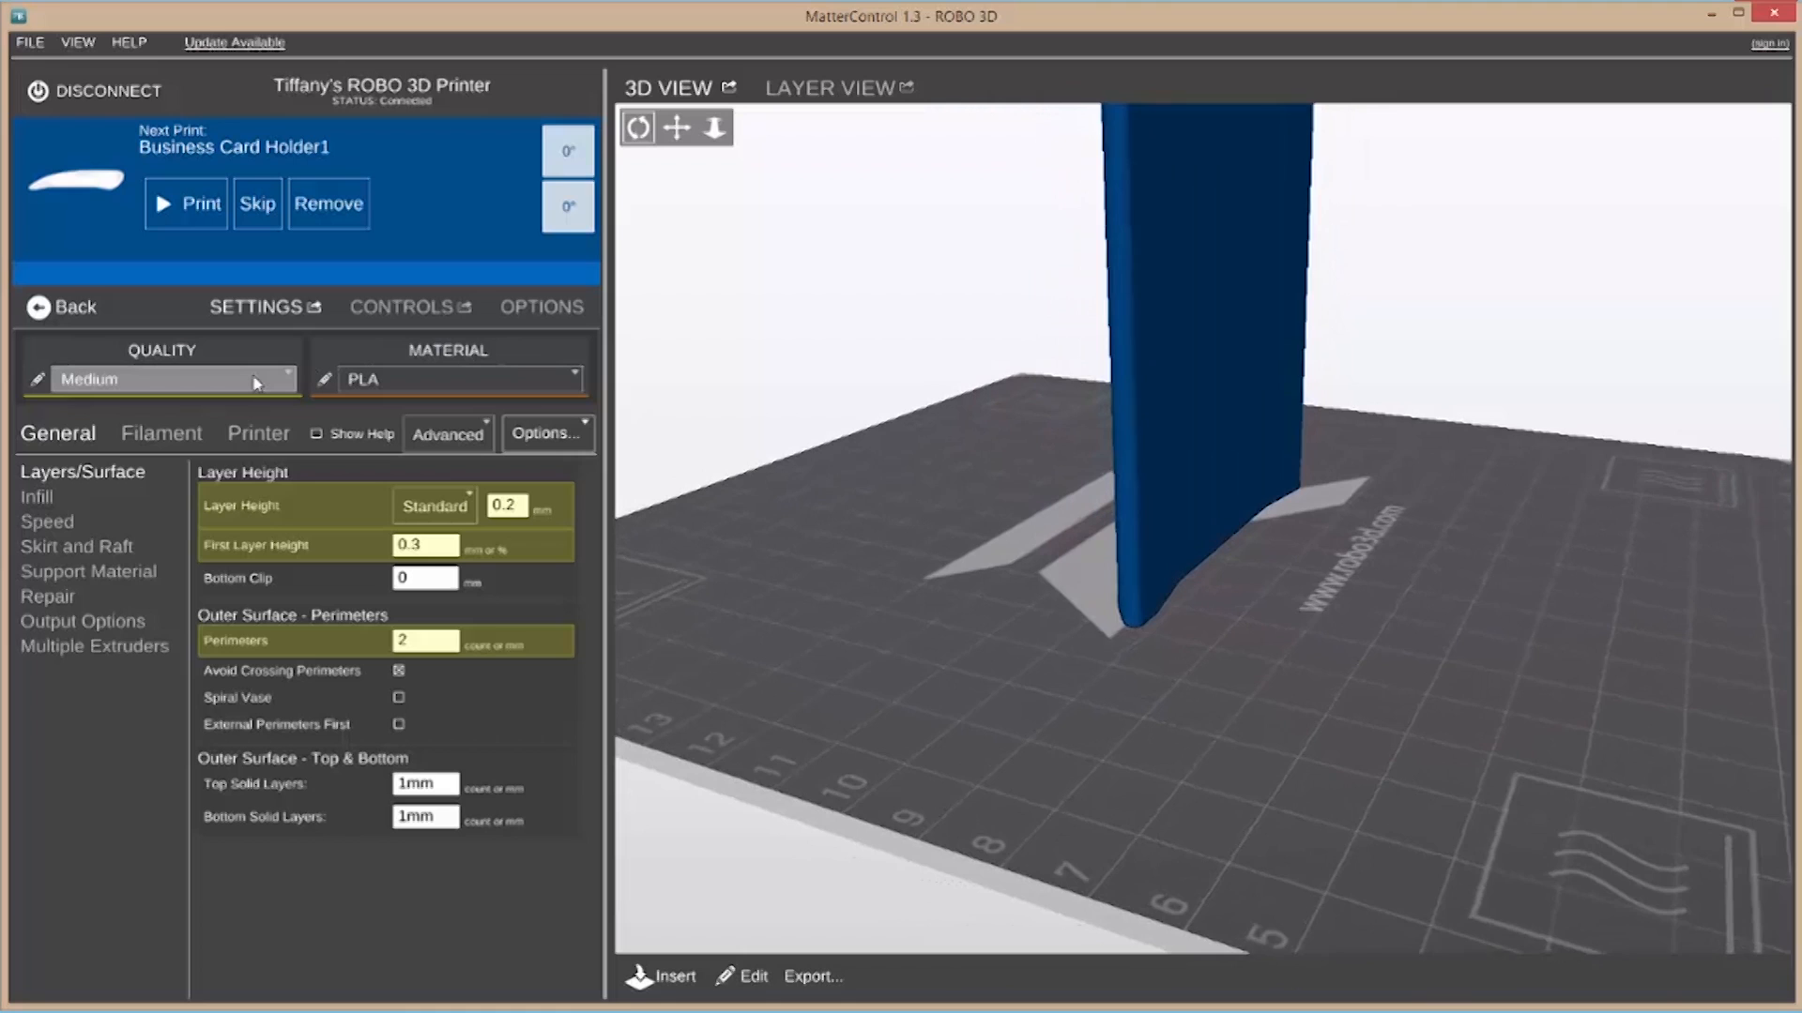
{"action": "left_click", "coordinate": [172, 379]}
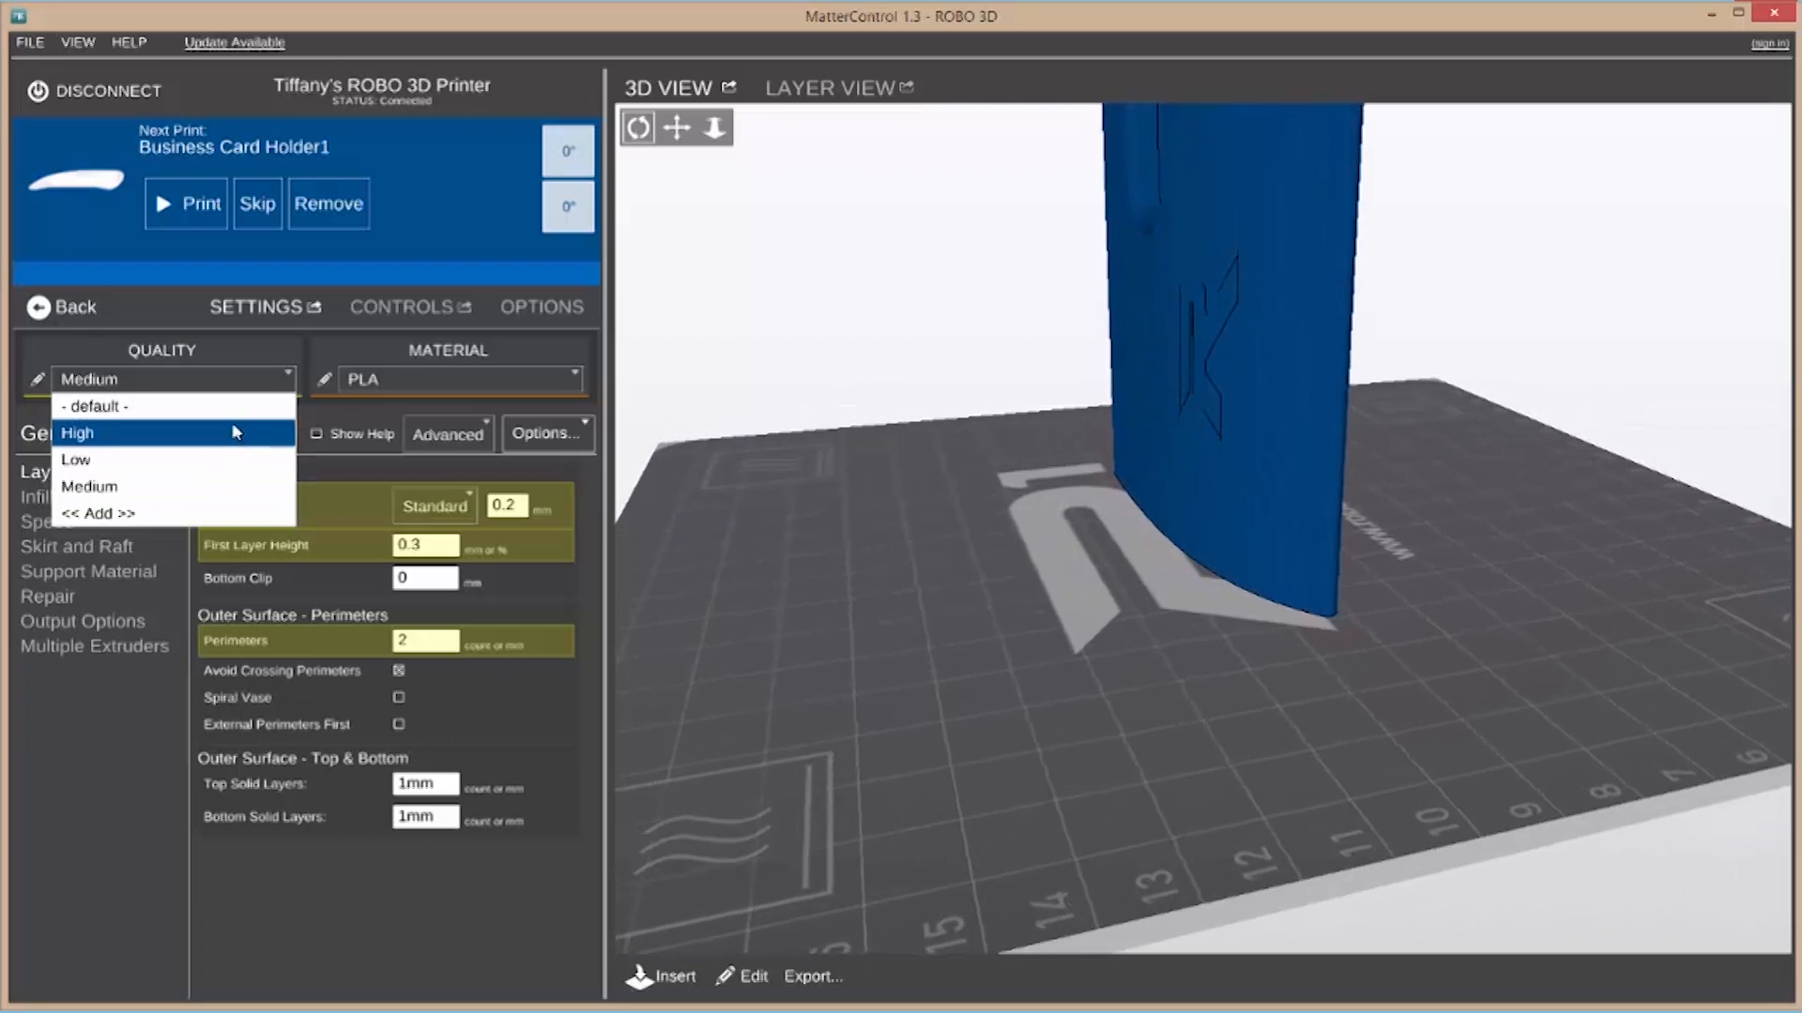
{"action": "left_click", "coordinate": [76, 434]}
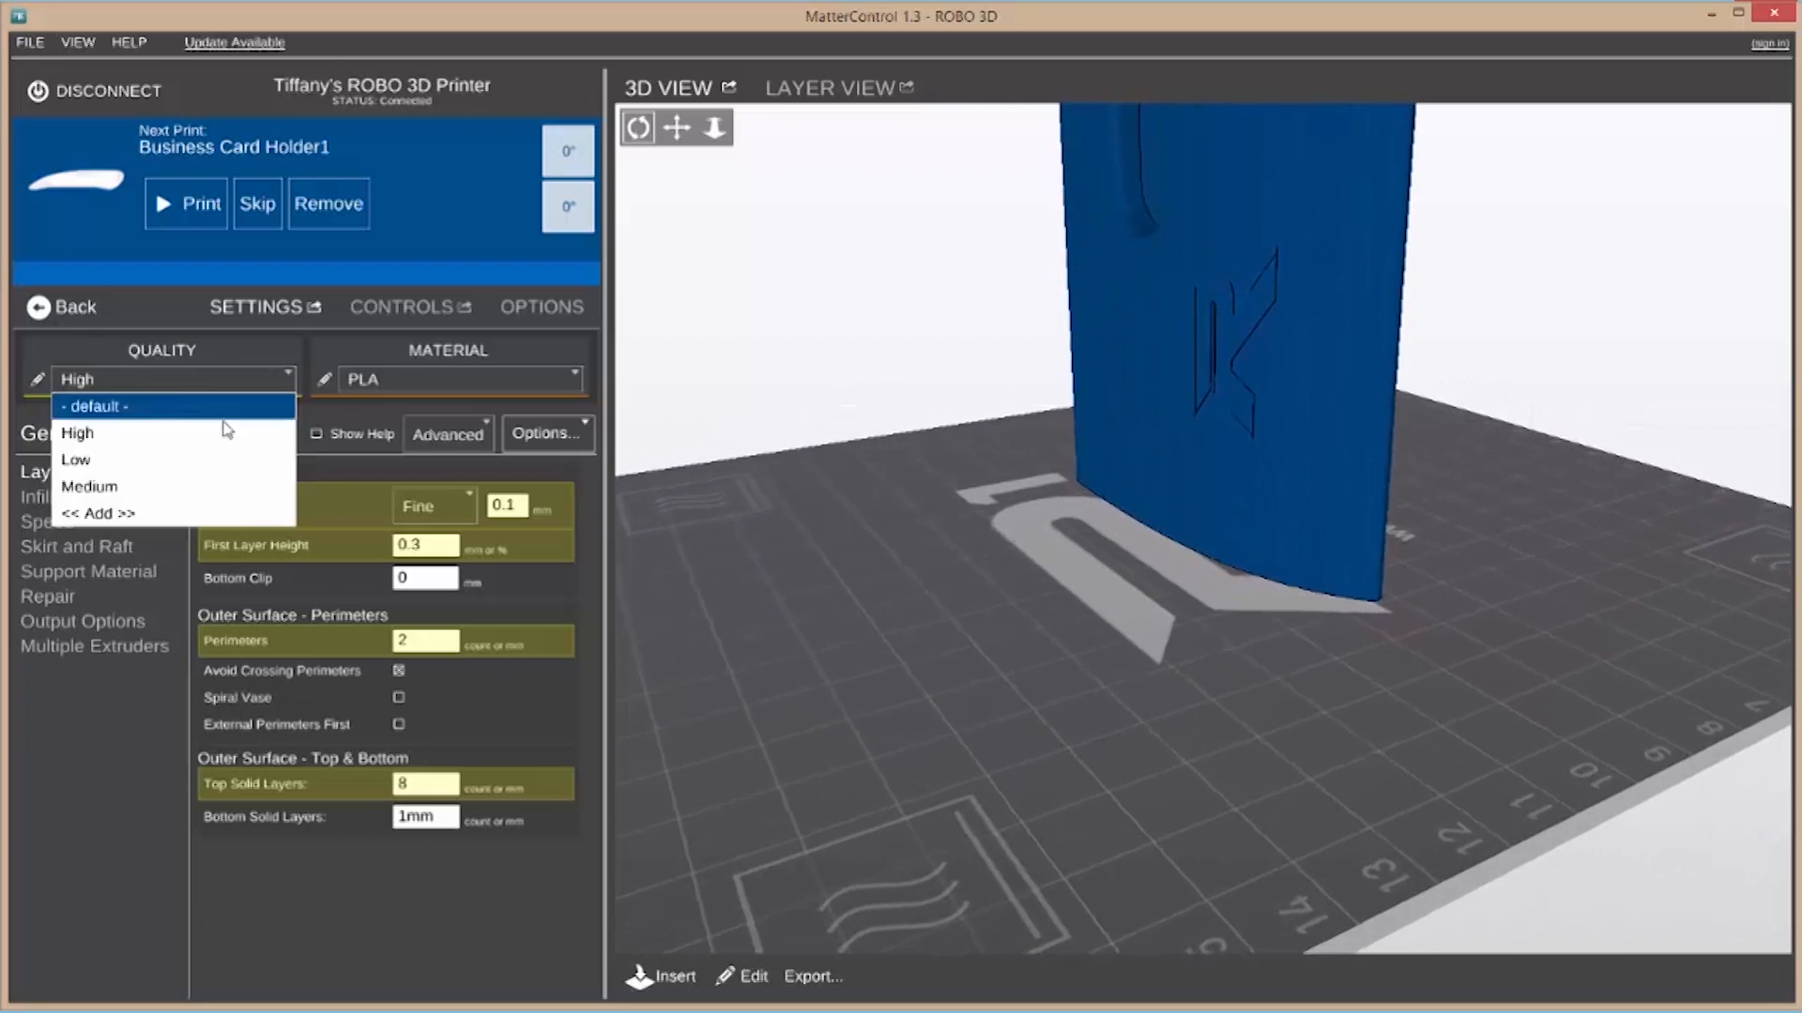
{"action": "left_click", "coordinate": [75, 460]}
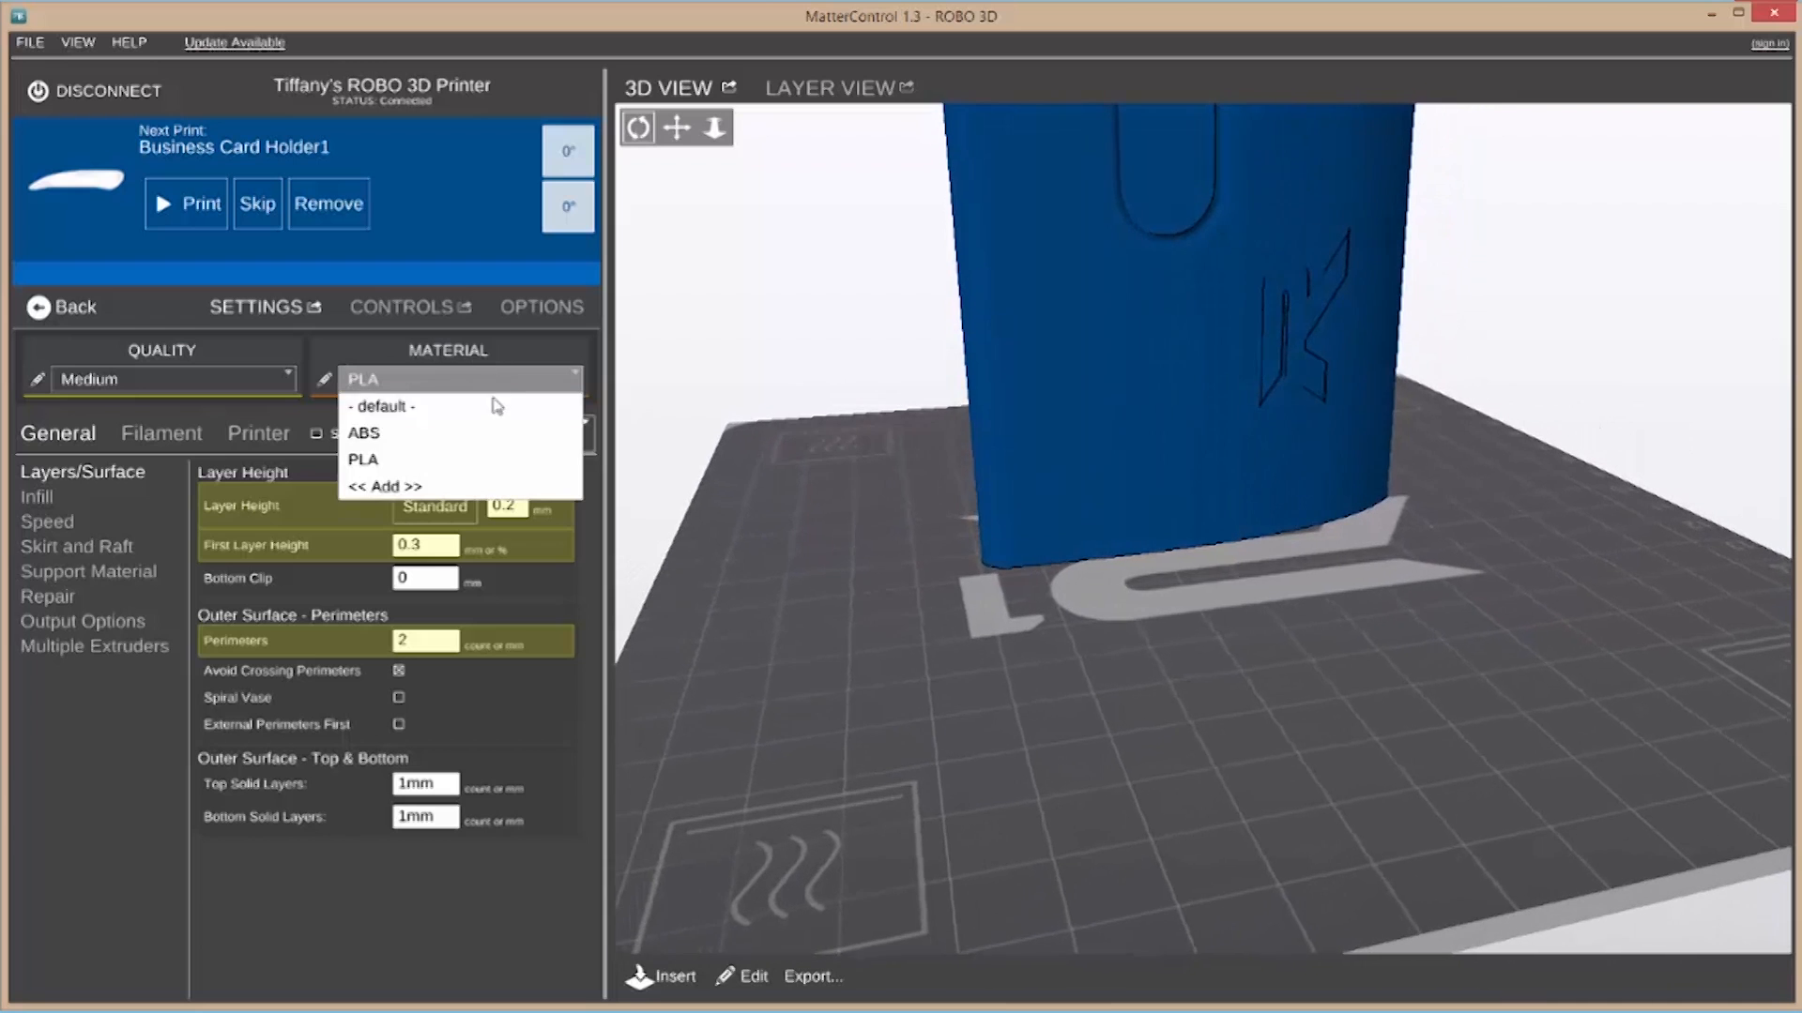
Start a new material preset, 'Material (37)', and view its available settings
{"action": "left_click", "coordinate": [362, 434]}
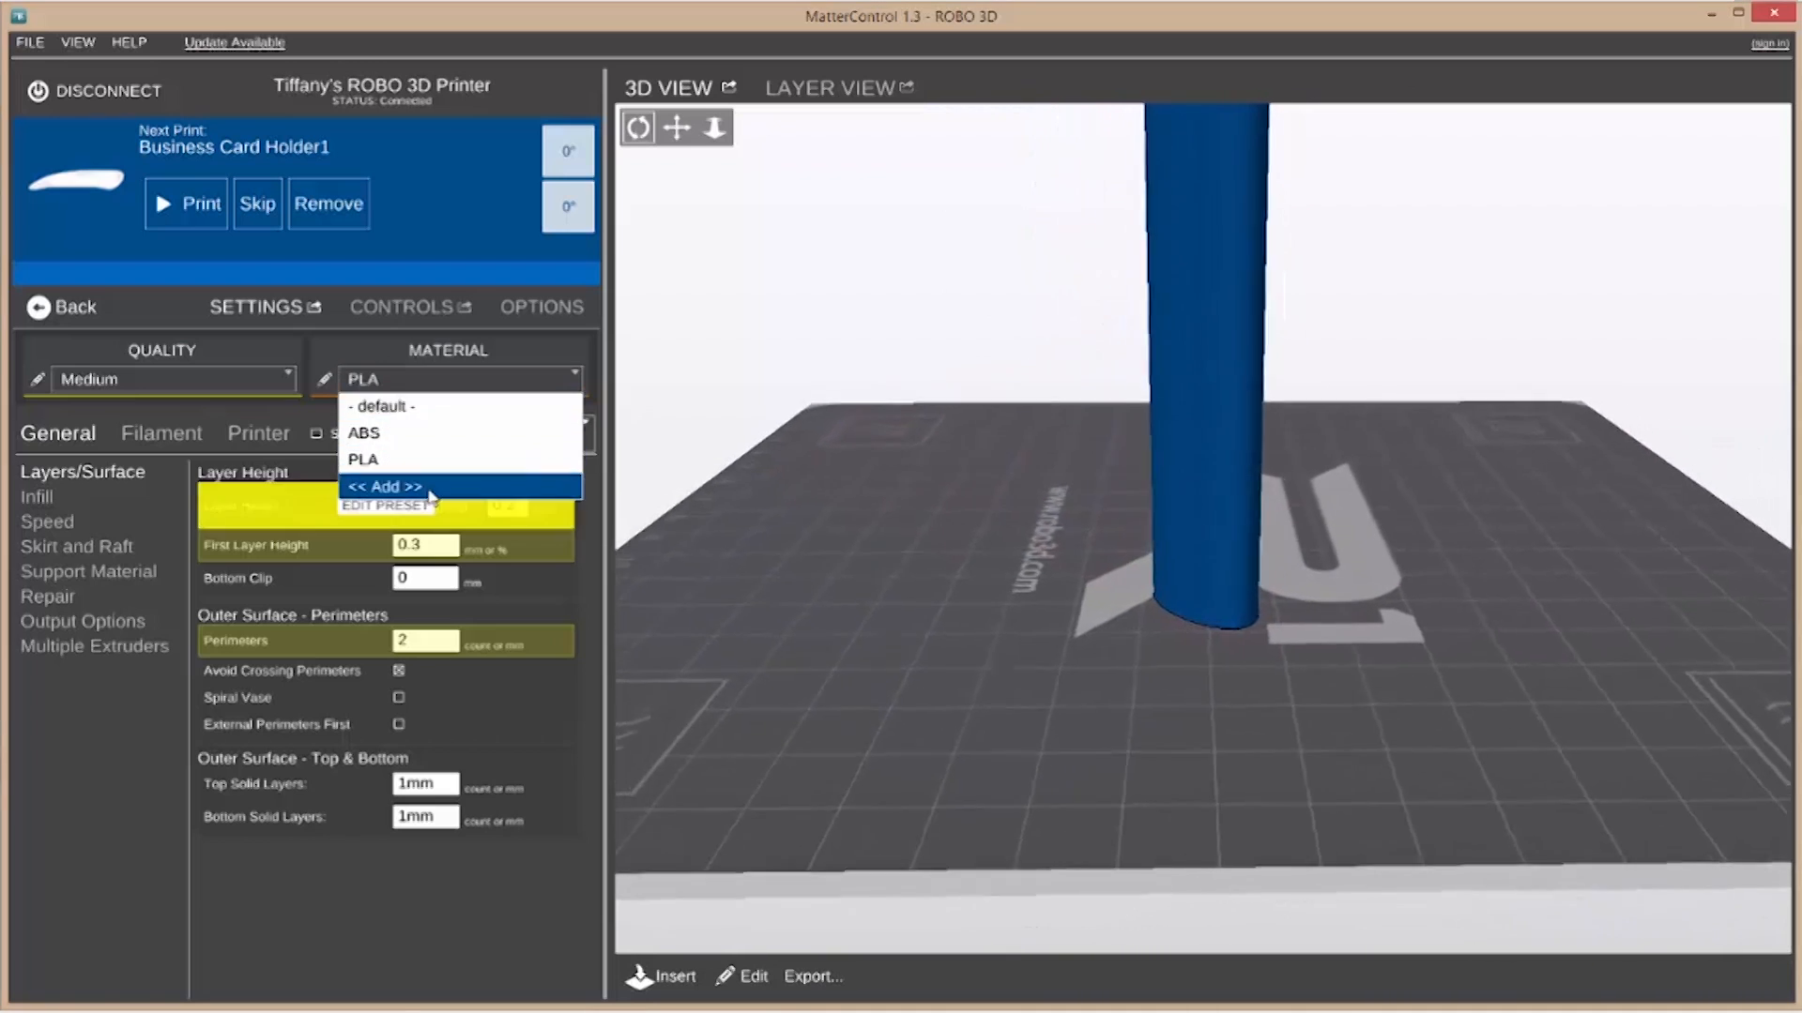
{"action": "left_click", "coordinate": [384, 486]}
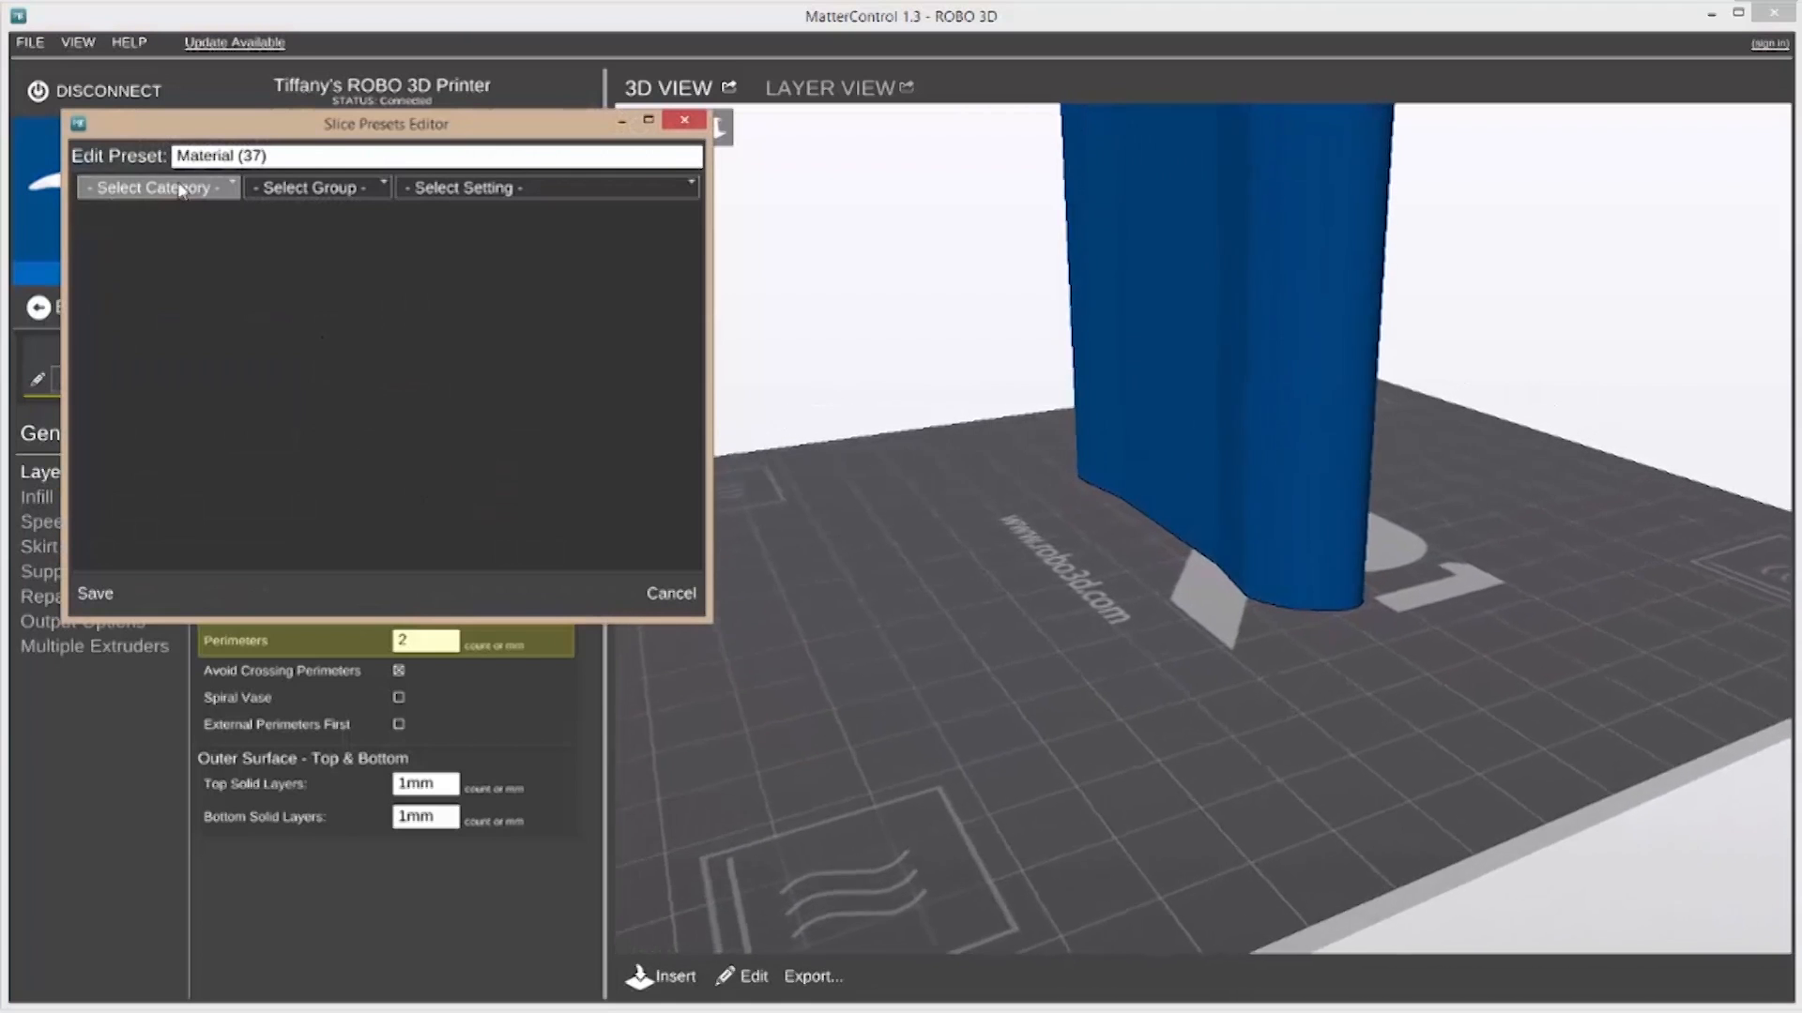
{"action": "left_click", "coordinate": [546, 188]}
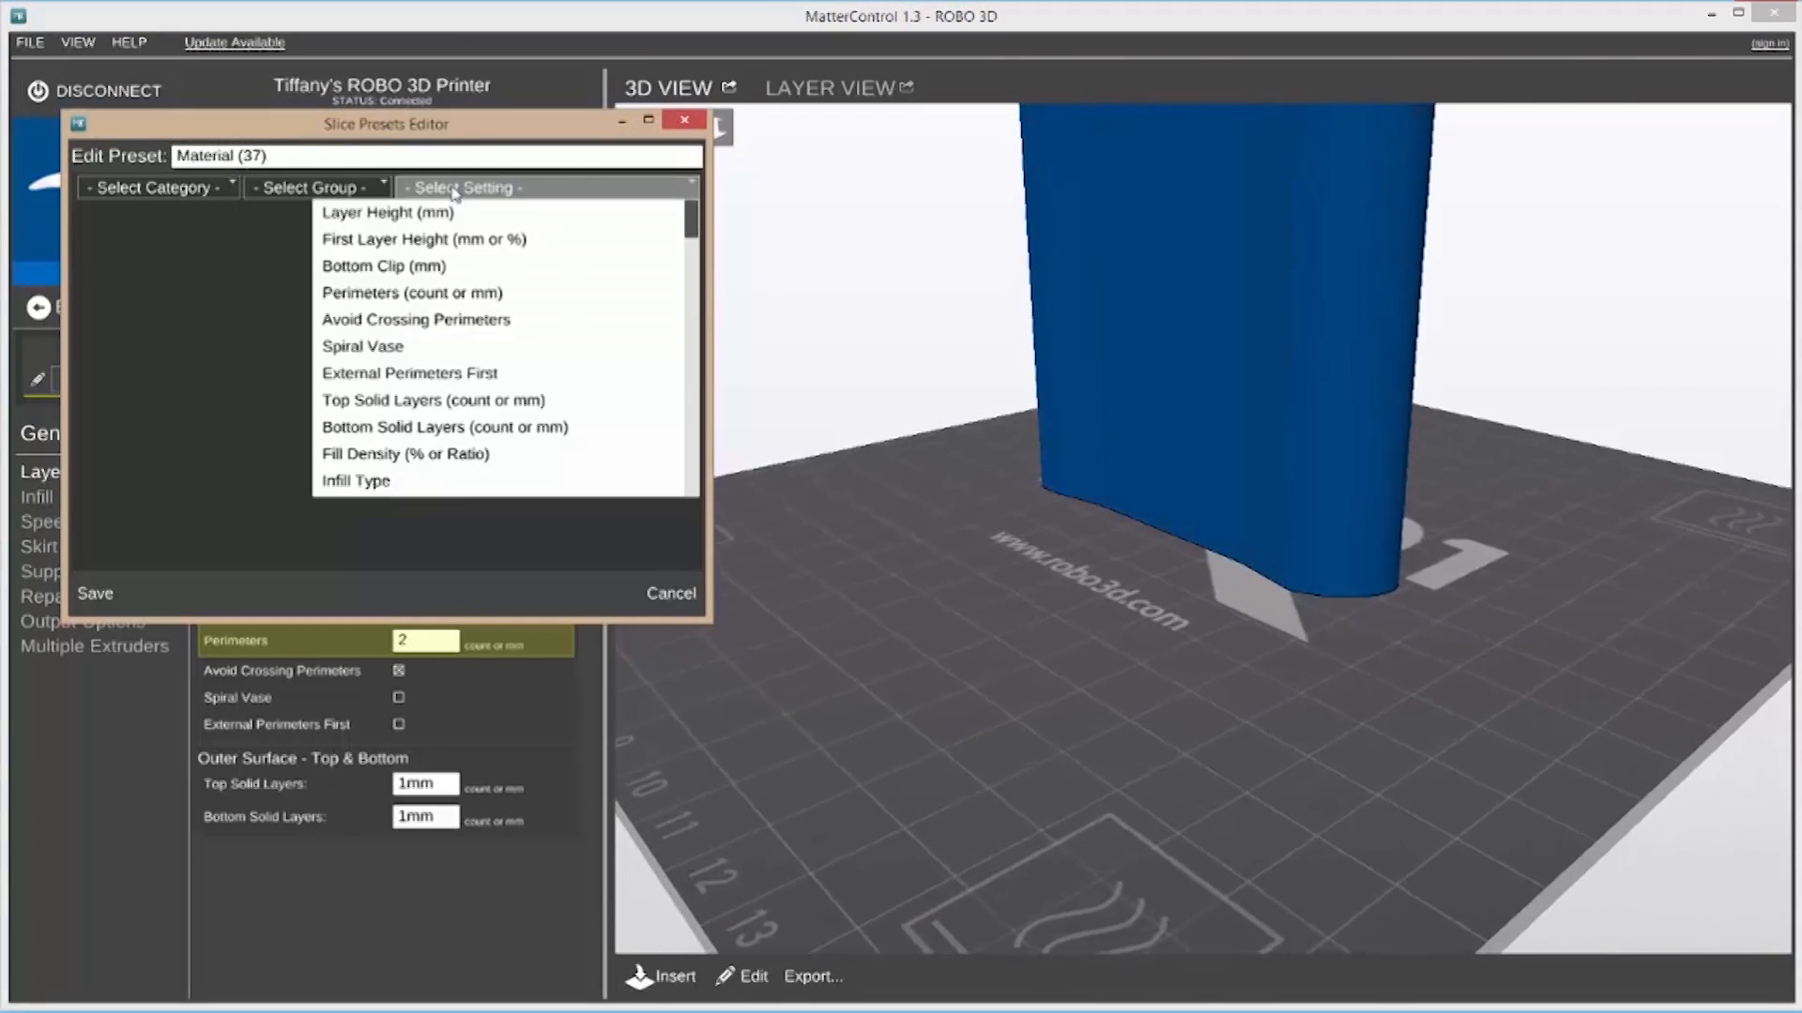
Cancel the Slice Presets Editor and preview green and other interface colour themes
{"action": "left_click", "coordinate": [670, 593]}
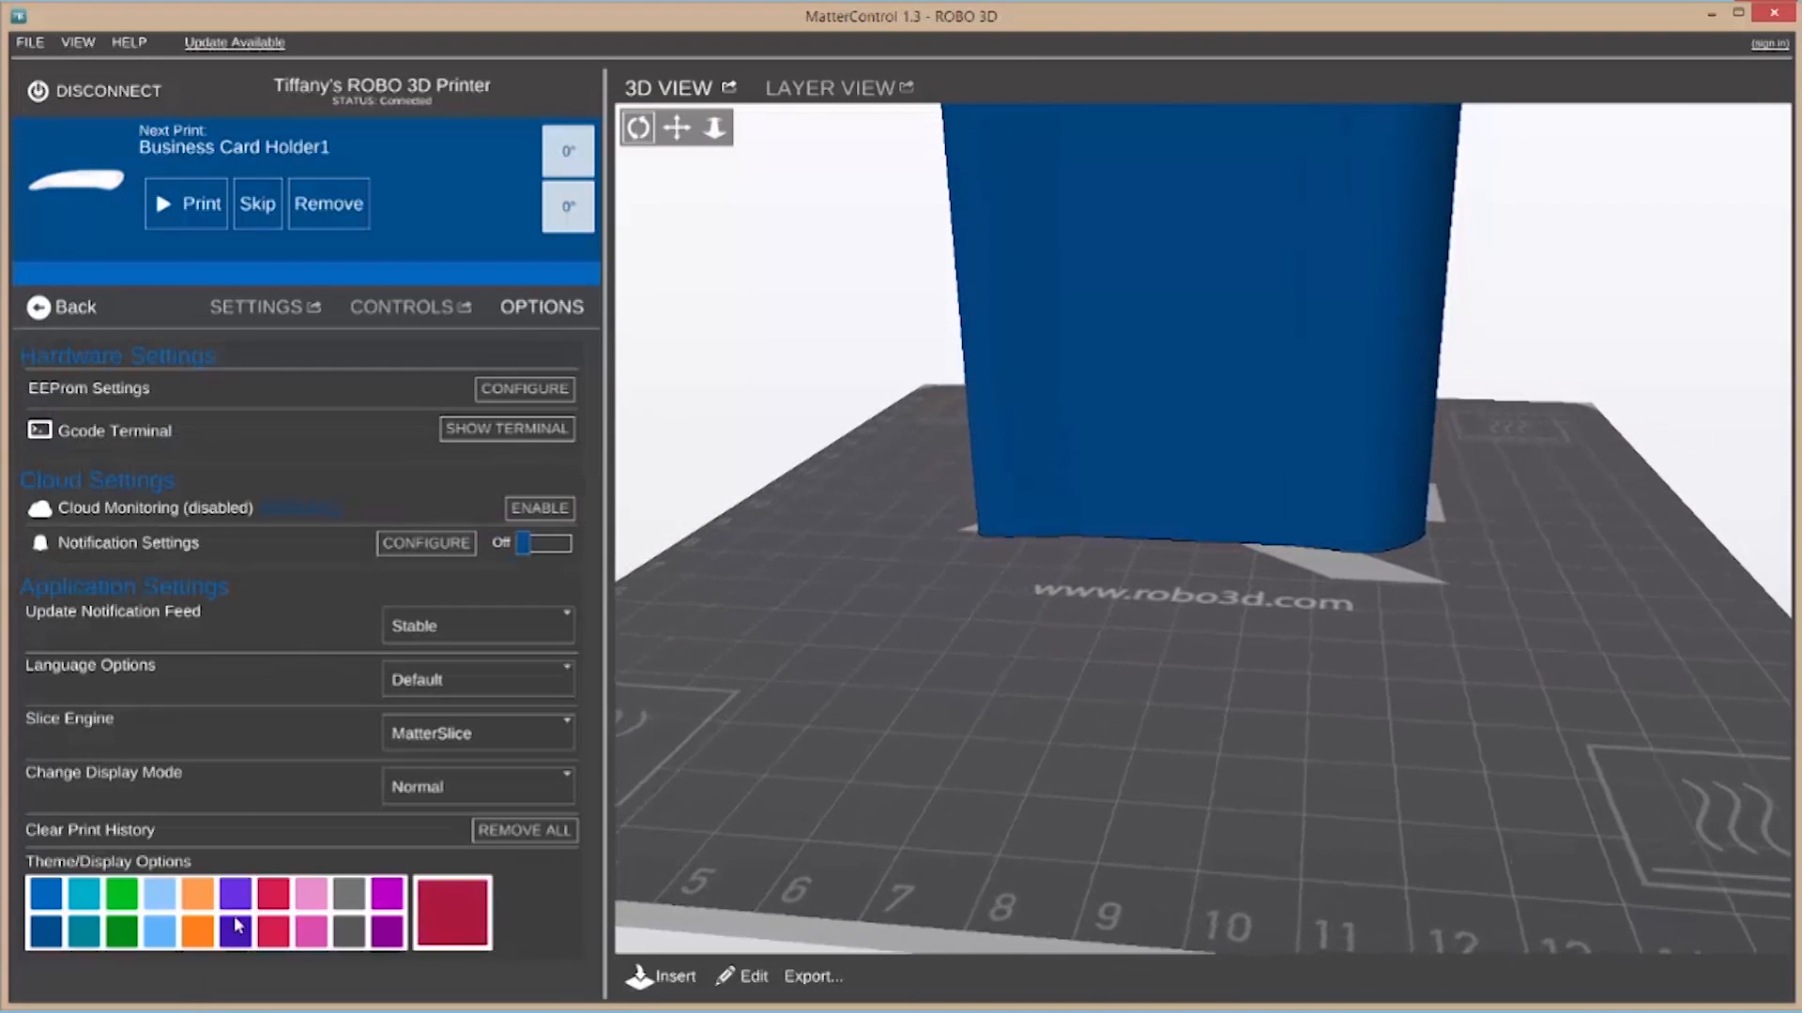
{"action": "left_click", "coordinate": [82, 895]}
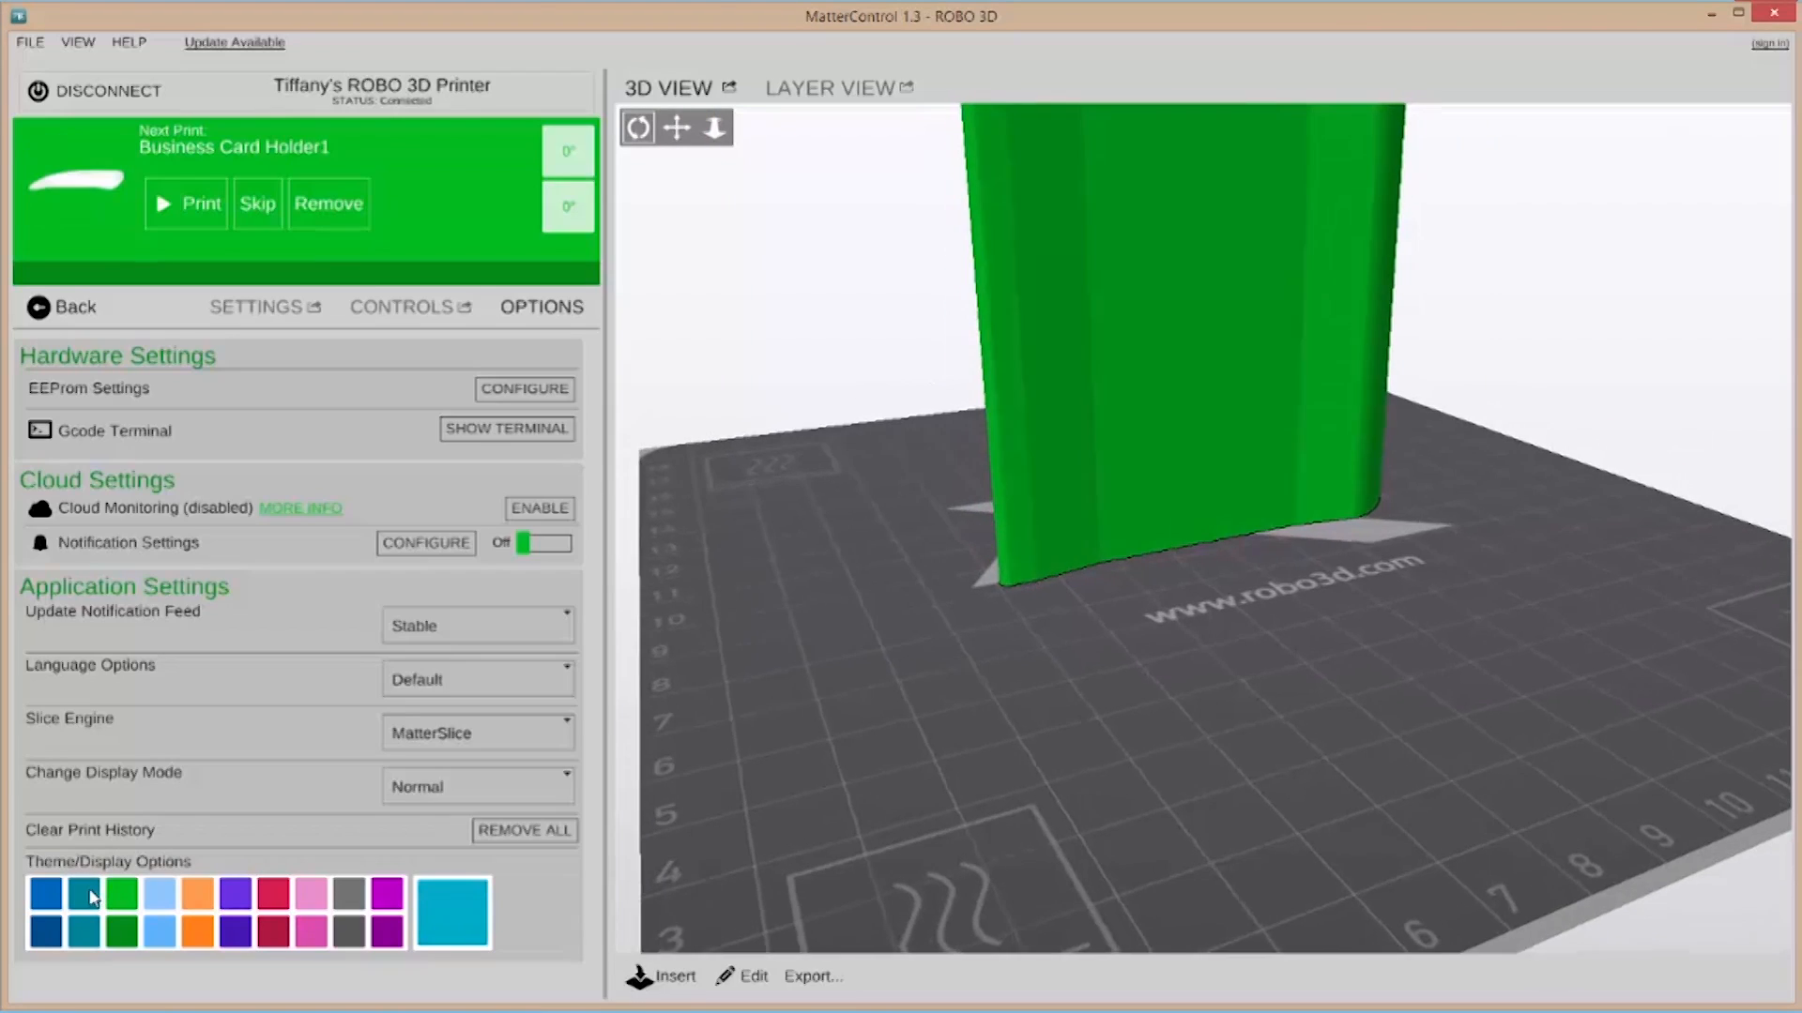
{"action": "left_click", "coordinate": [45, 893]}
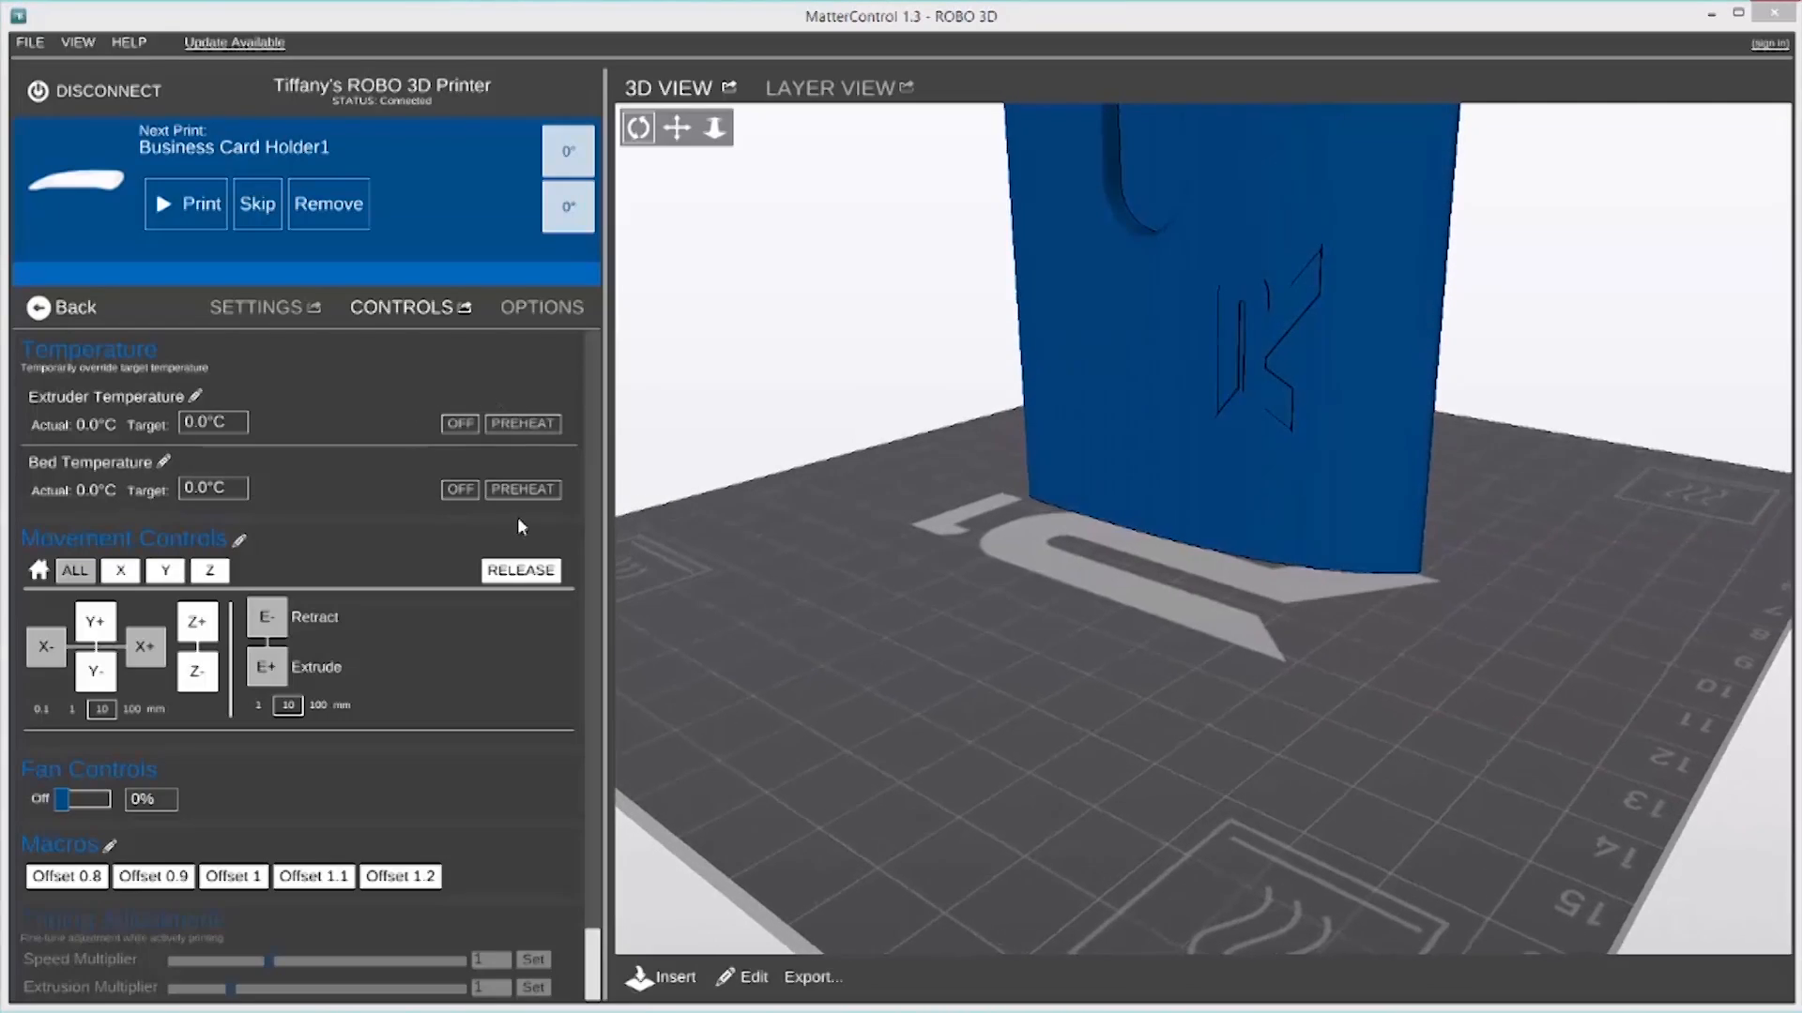
Return from the Controls panel to the print queue
{"action": "left_click", "coordinate": [524, 422]}
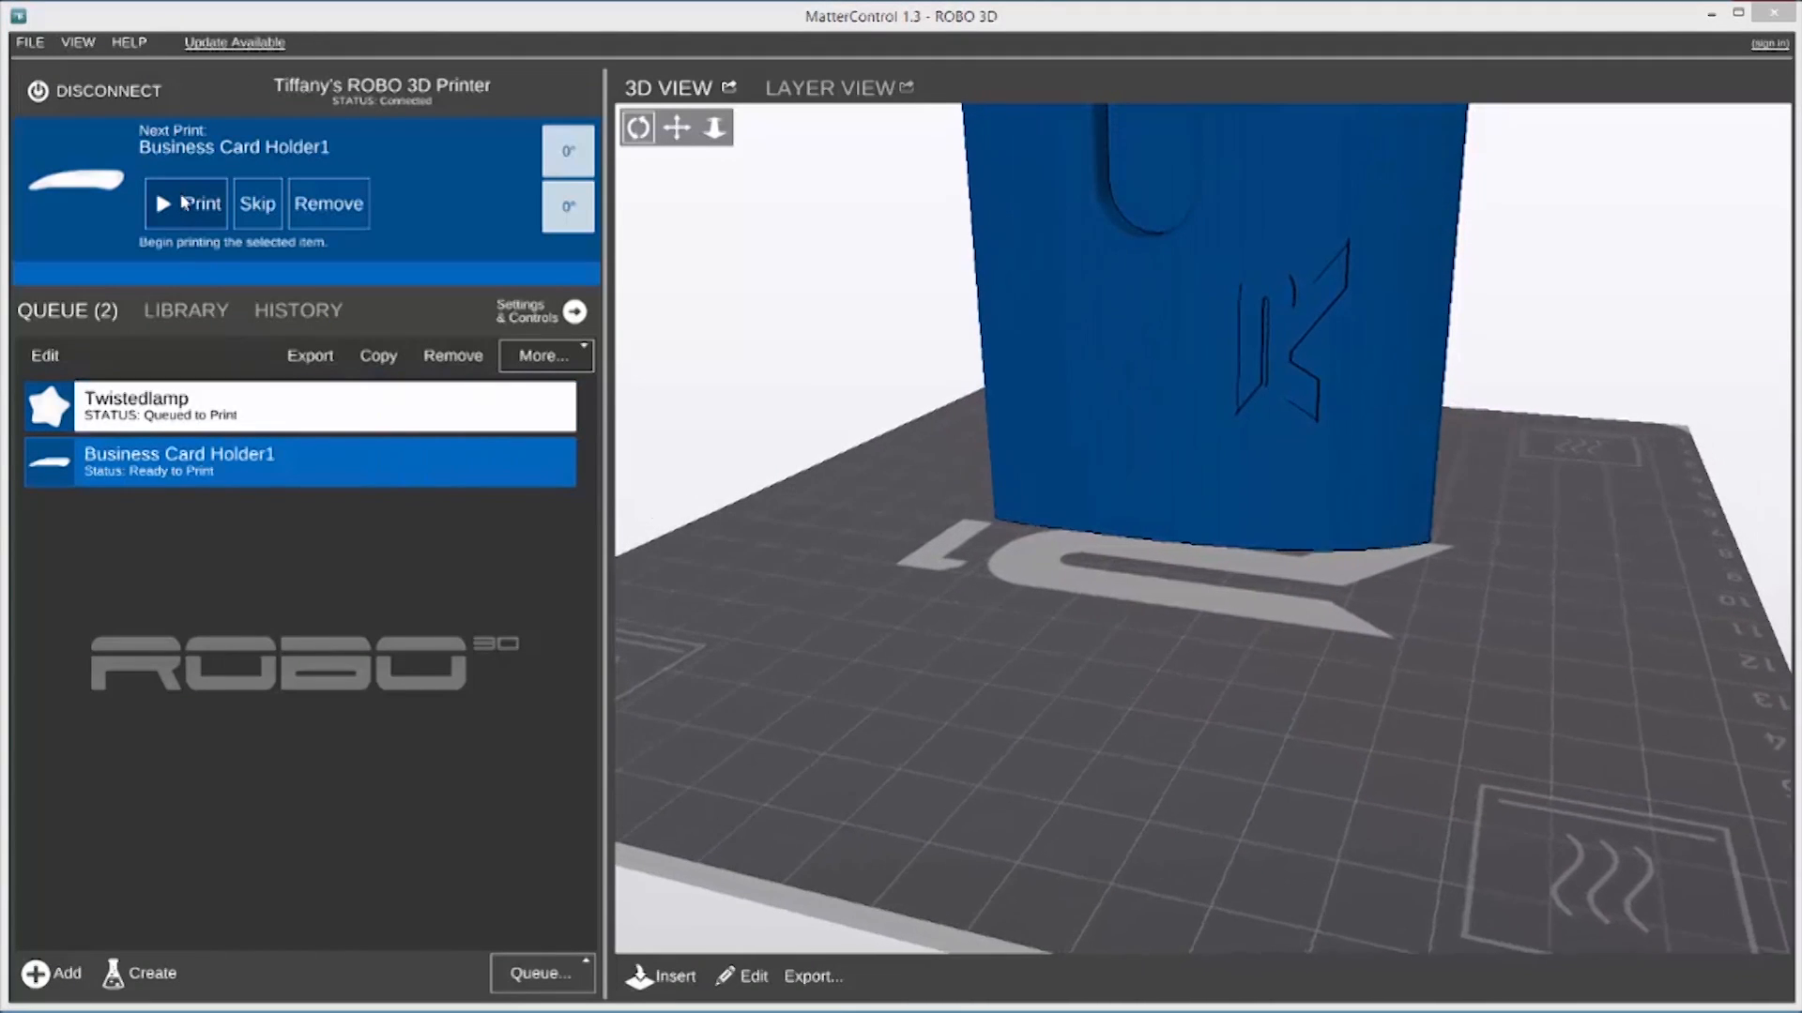
Start printing Business Card Holder1 and let it slice until ready to print
{"action": "left_click", "coordinate": [185, 202]}
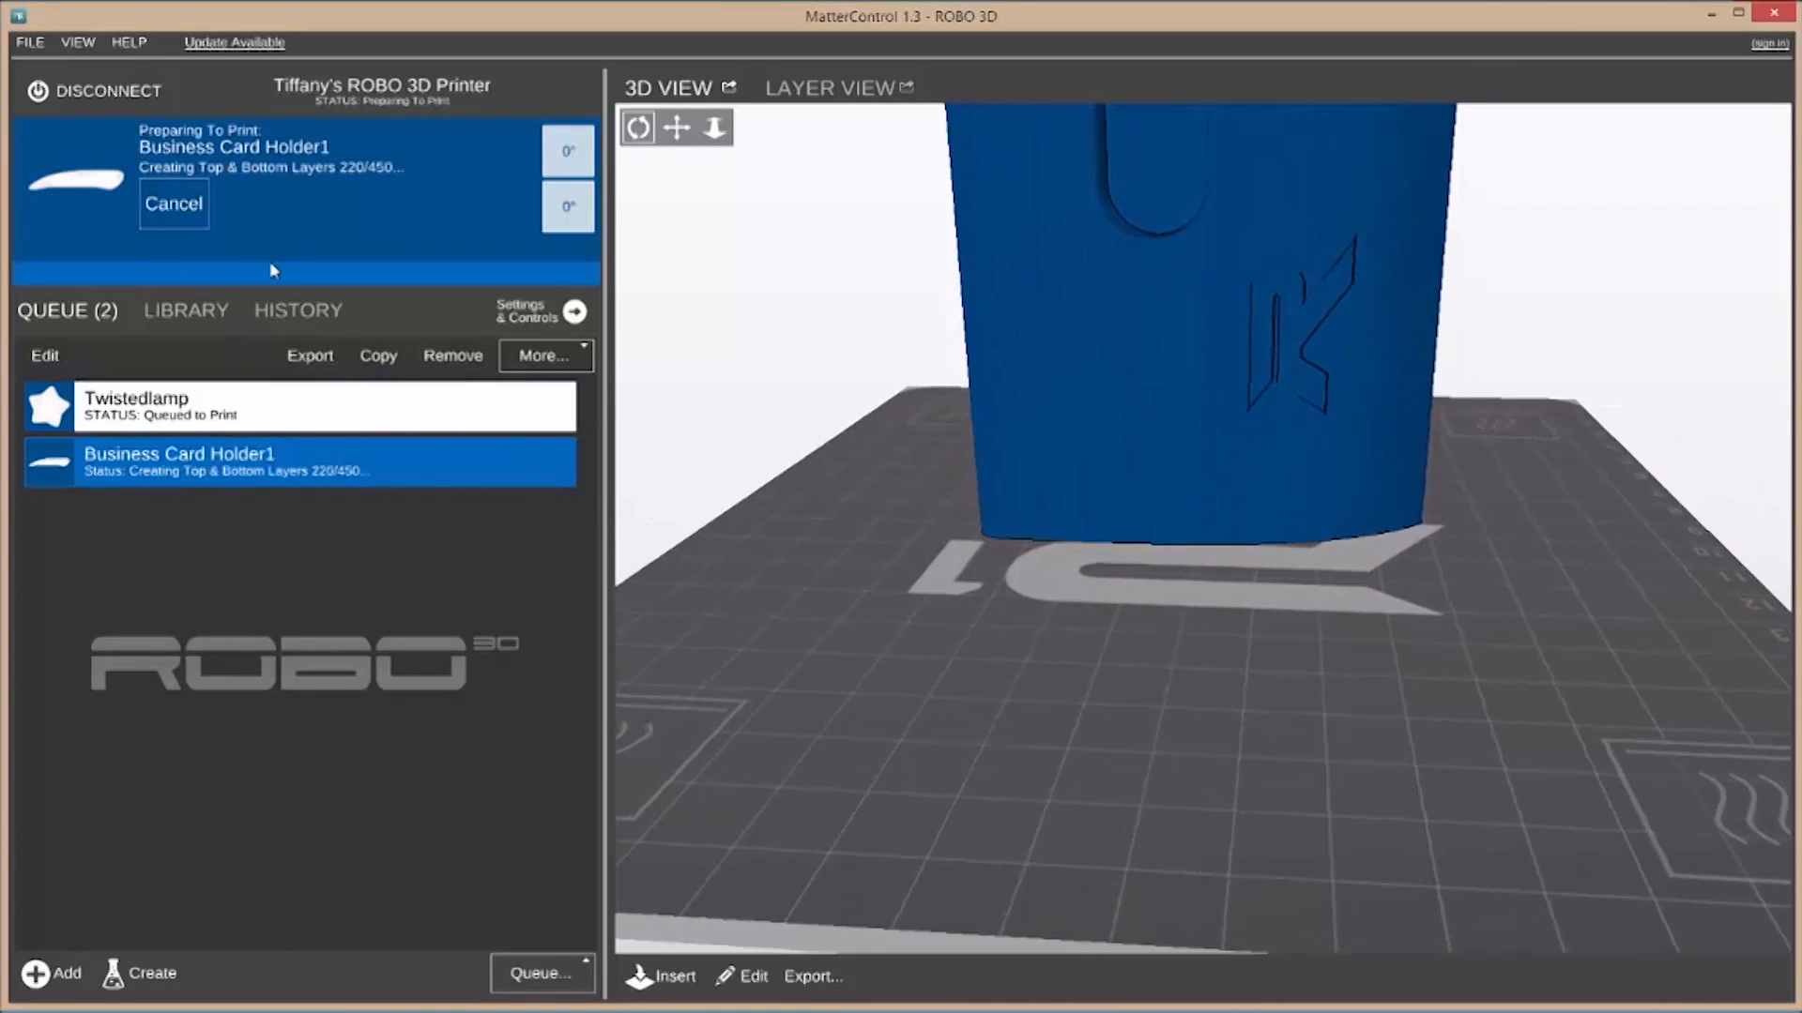
{"action": "left_click", "coordinate": [173, 203]}
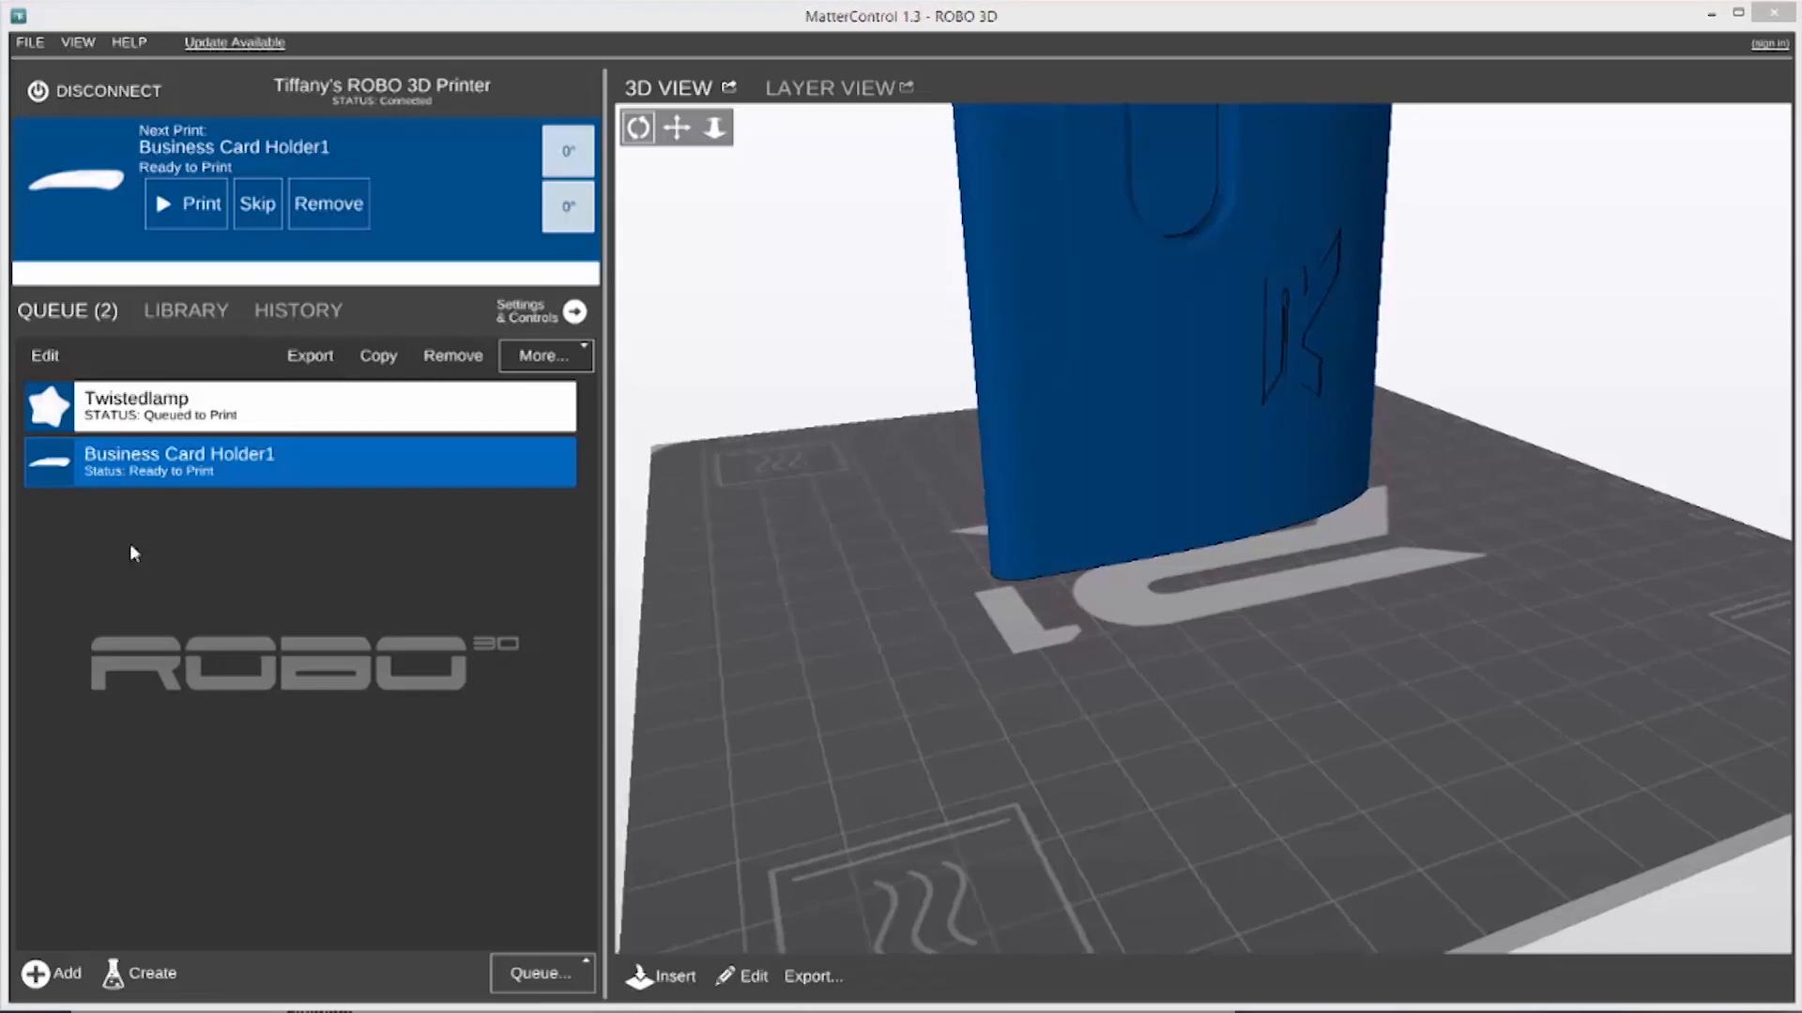
{"action": "left_click", "coordinate": [45, 355]}
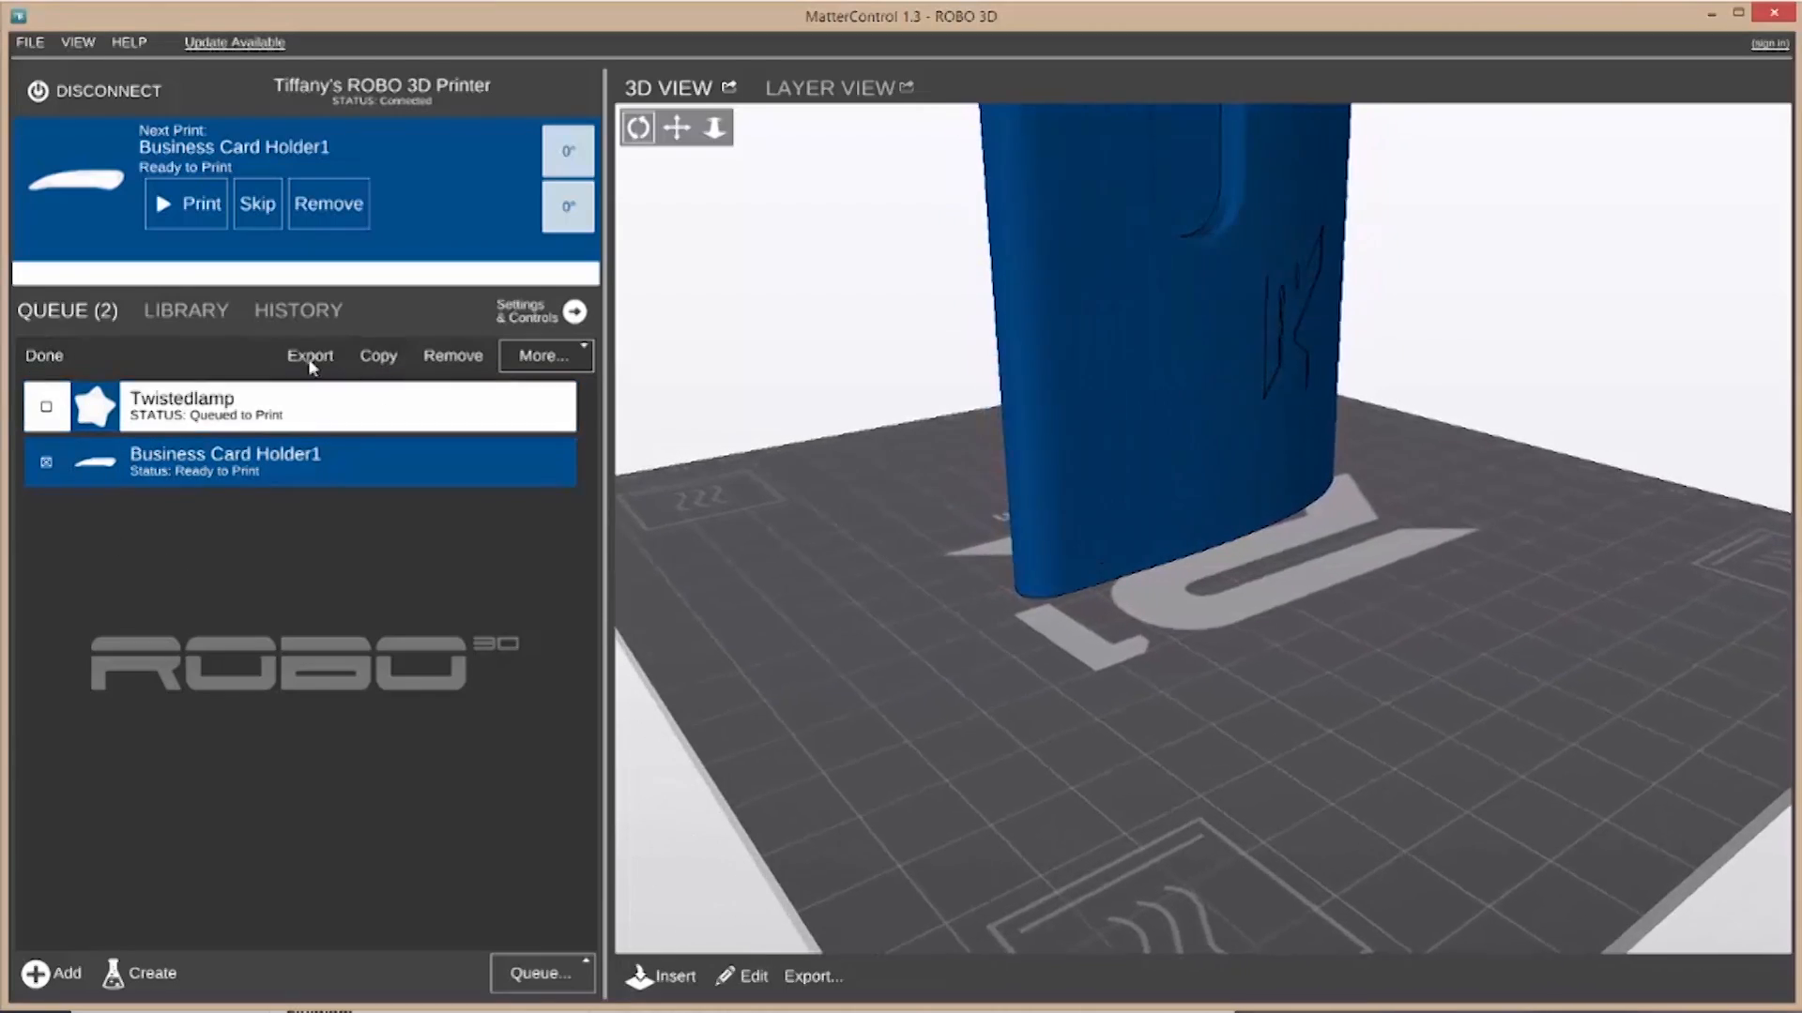
{"action": "left_click", "coordinate": [309, 355]}
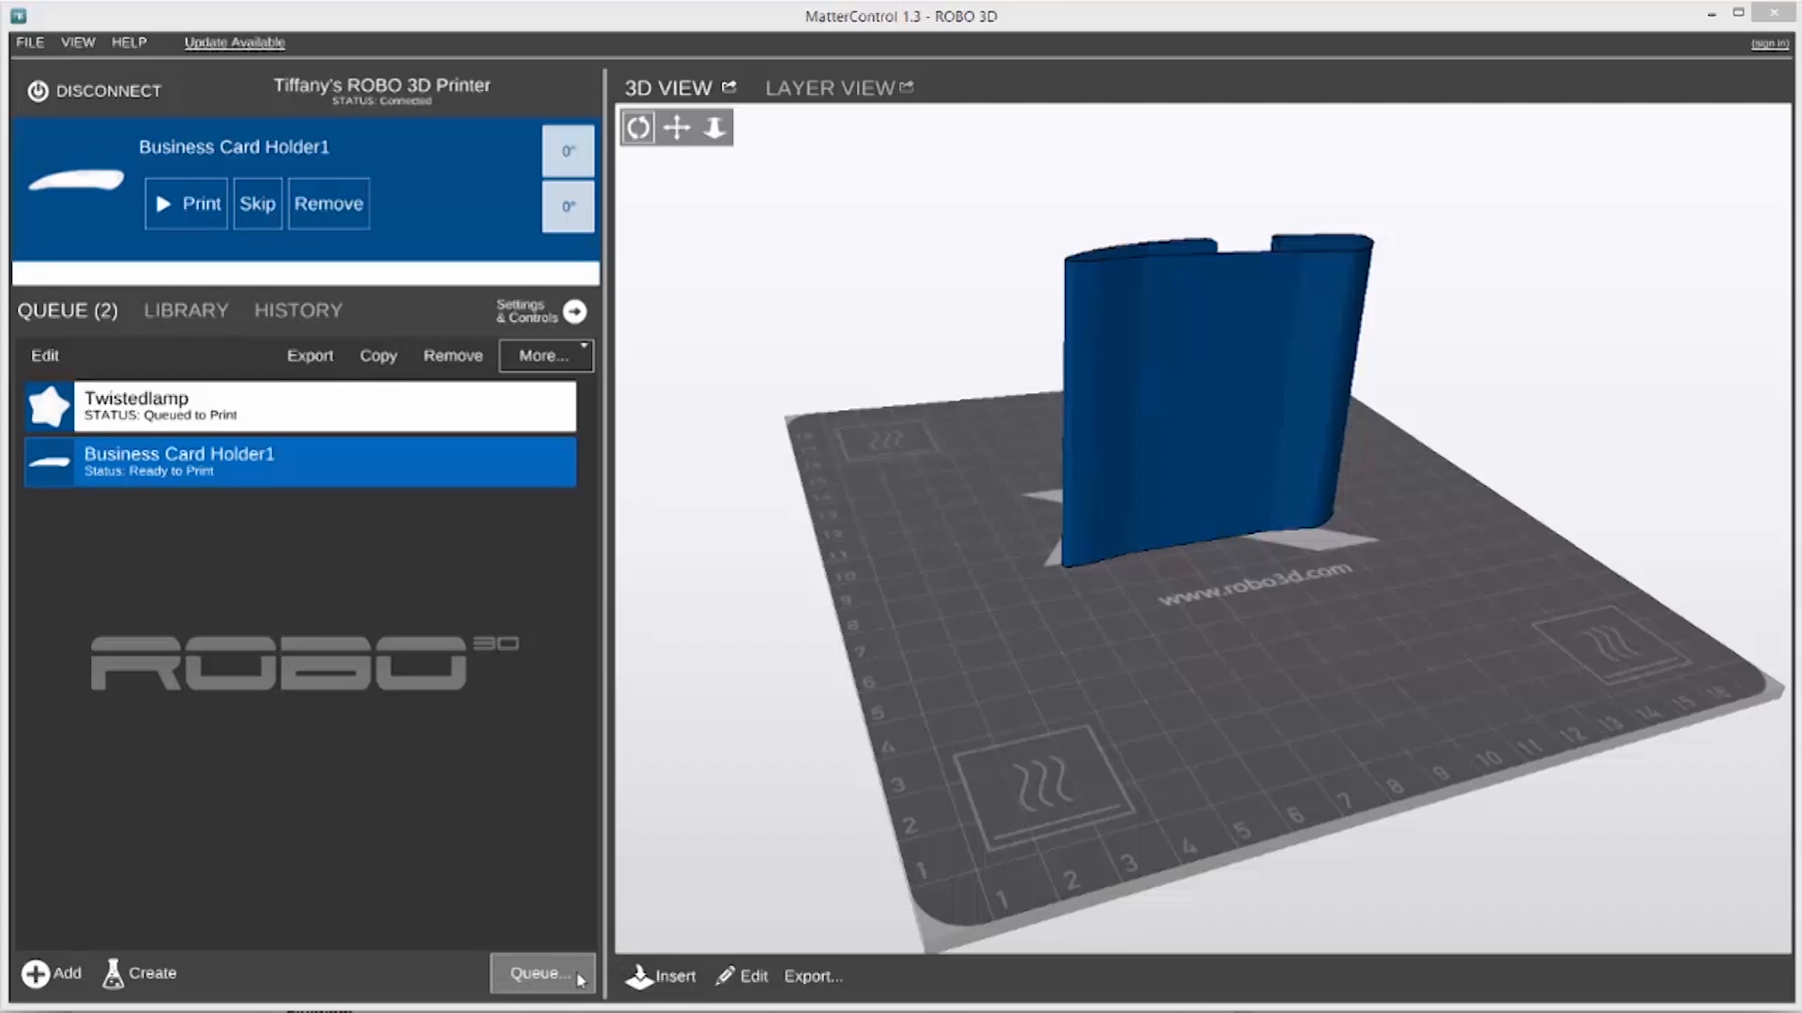
Show the Queue menu's export and SD card actions, then close it
{"action": "left_click", "coordinate": [540, 974]}
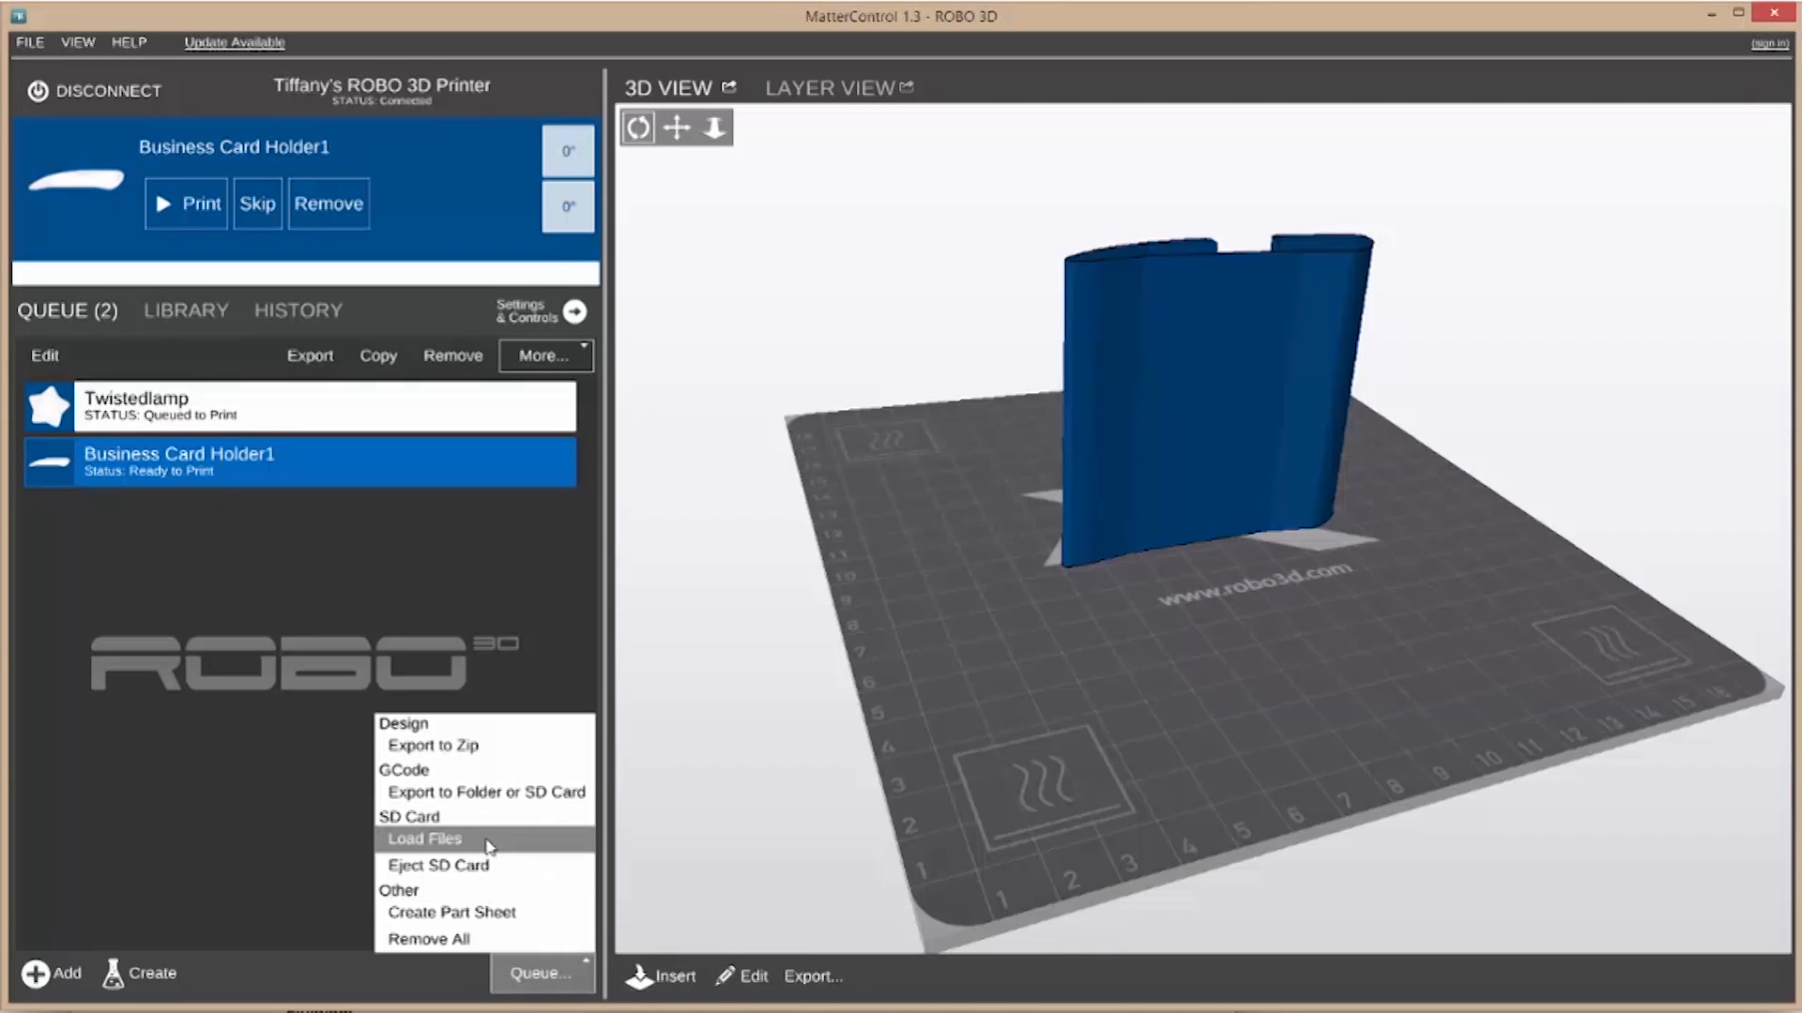
{"action": "left_click", "coordinate": [563, 590]}
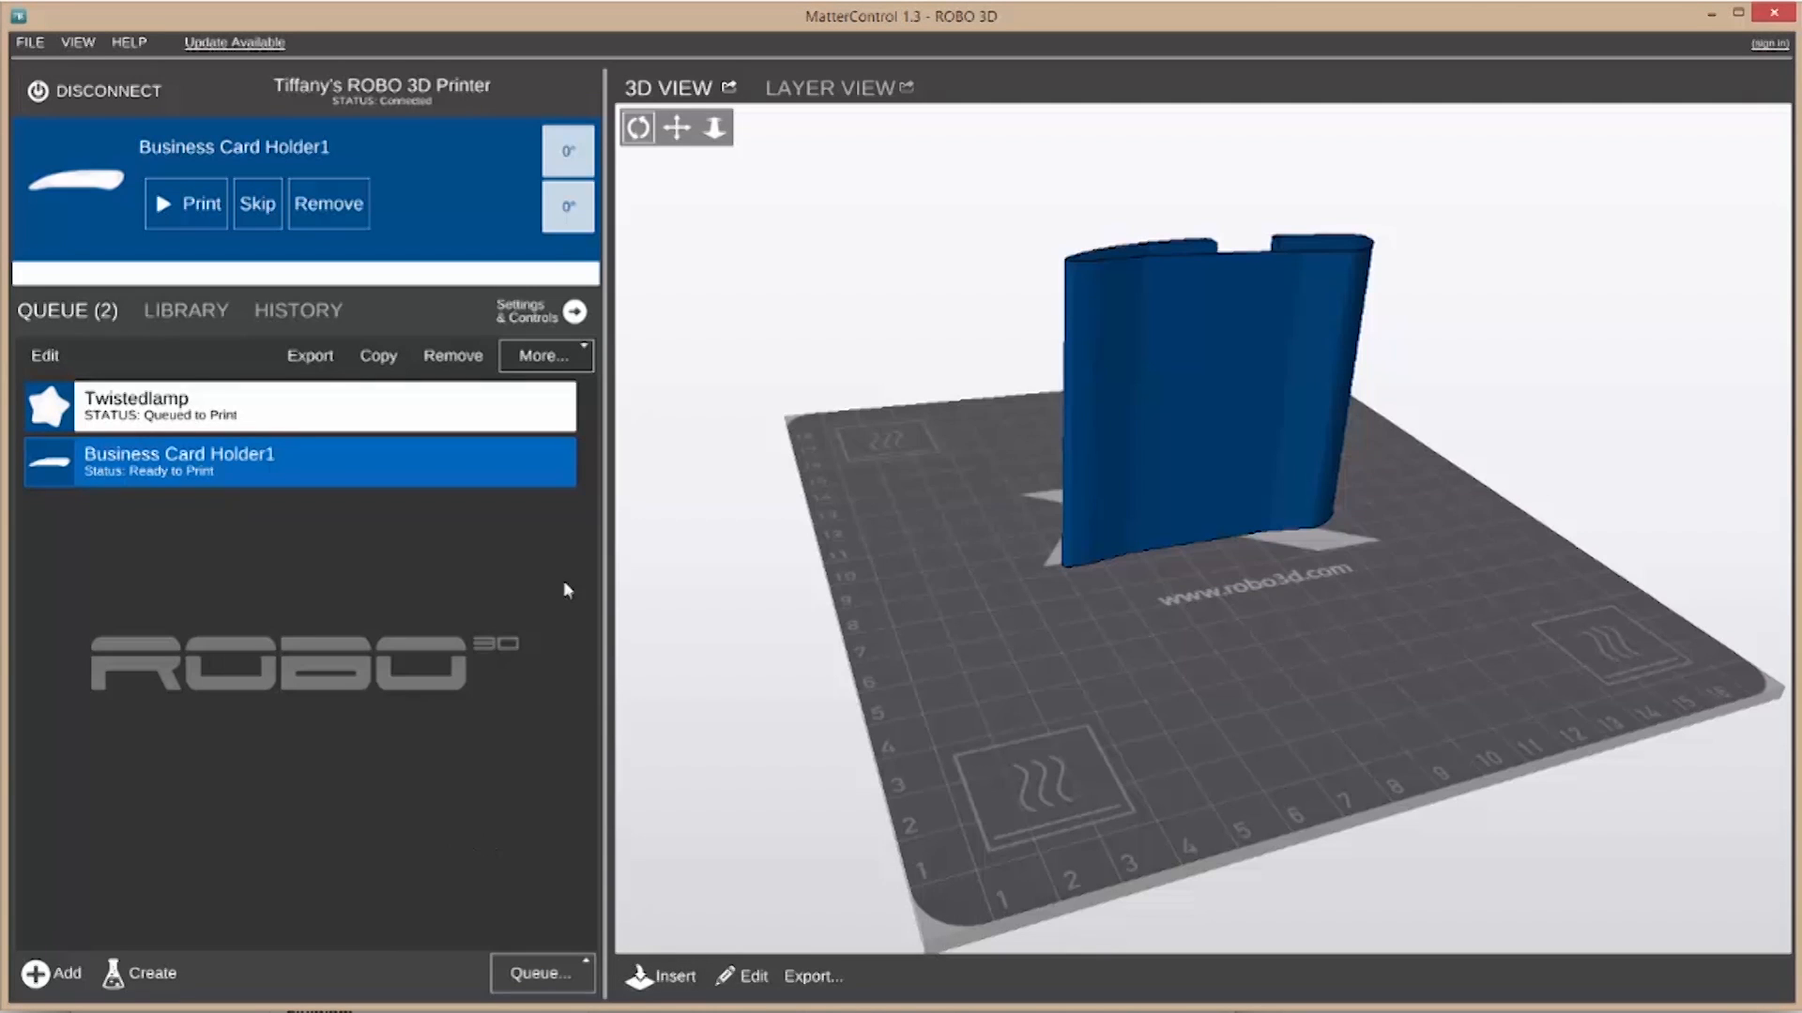
{"action": "mouse_move", "coordinate": [135, 220]}
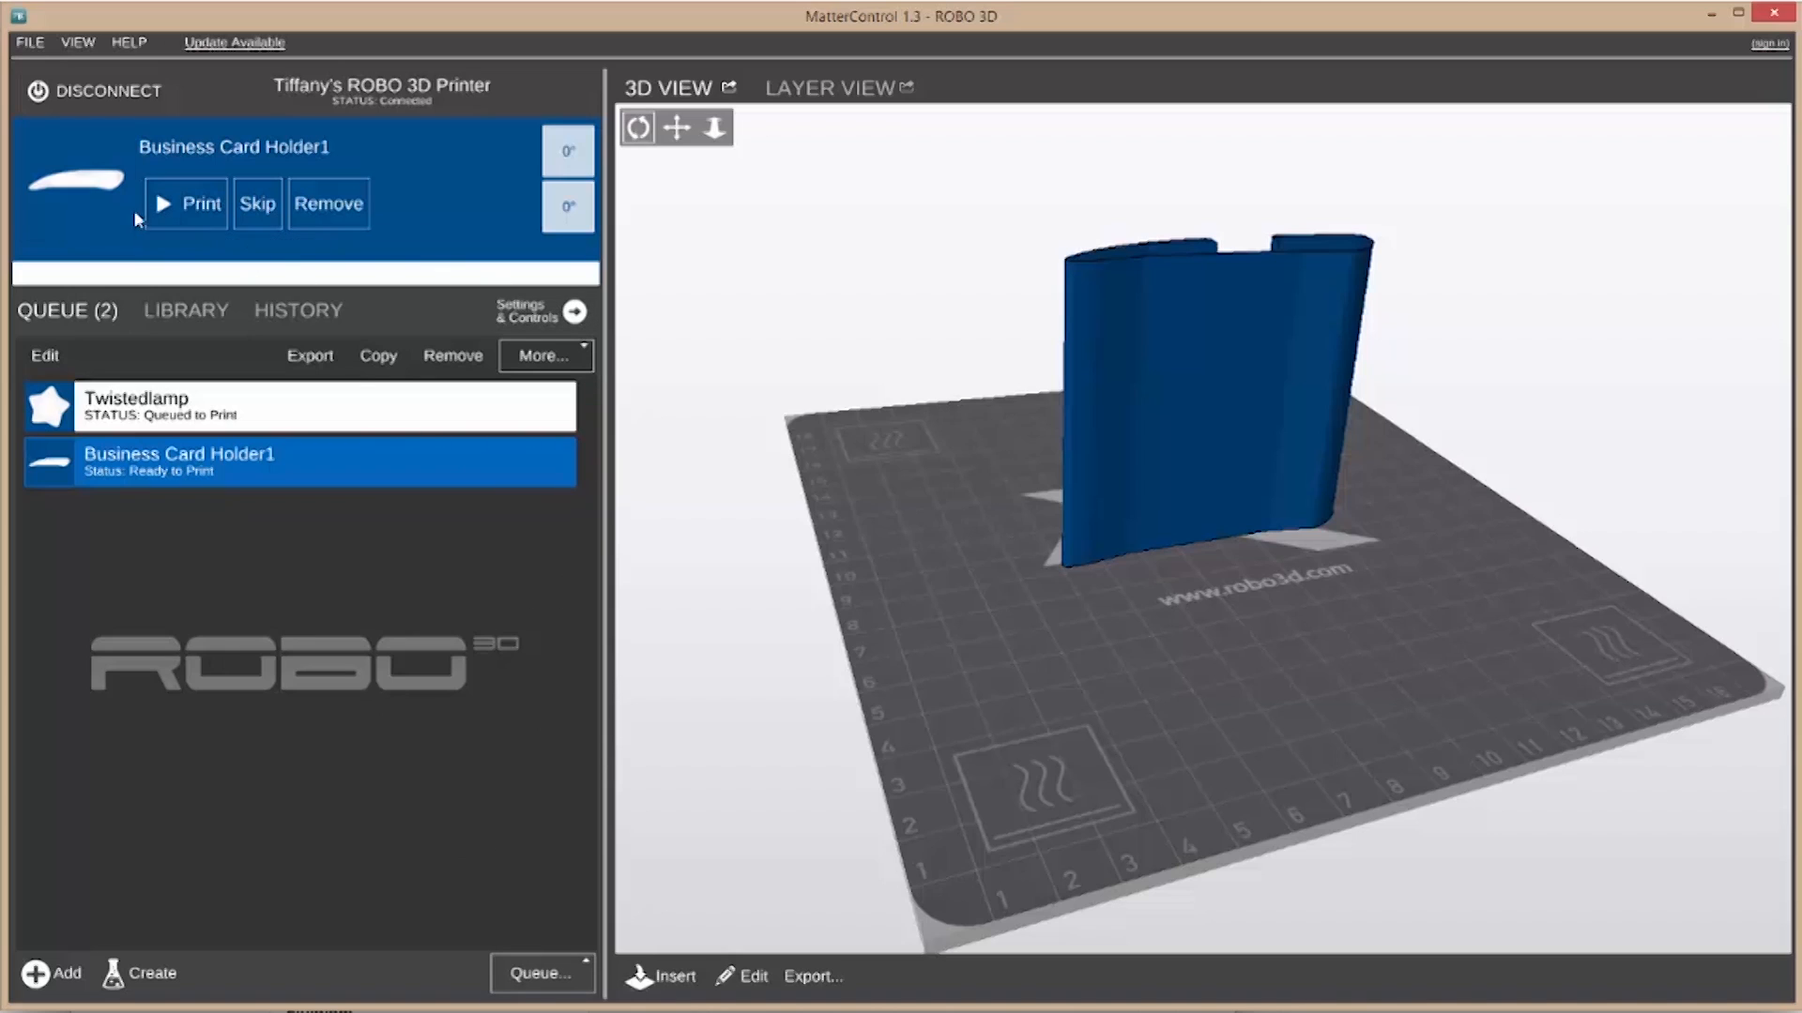
{"action": "mouse_move", "coordinate": [184, 203]}
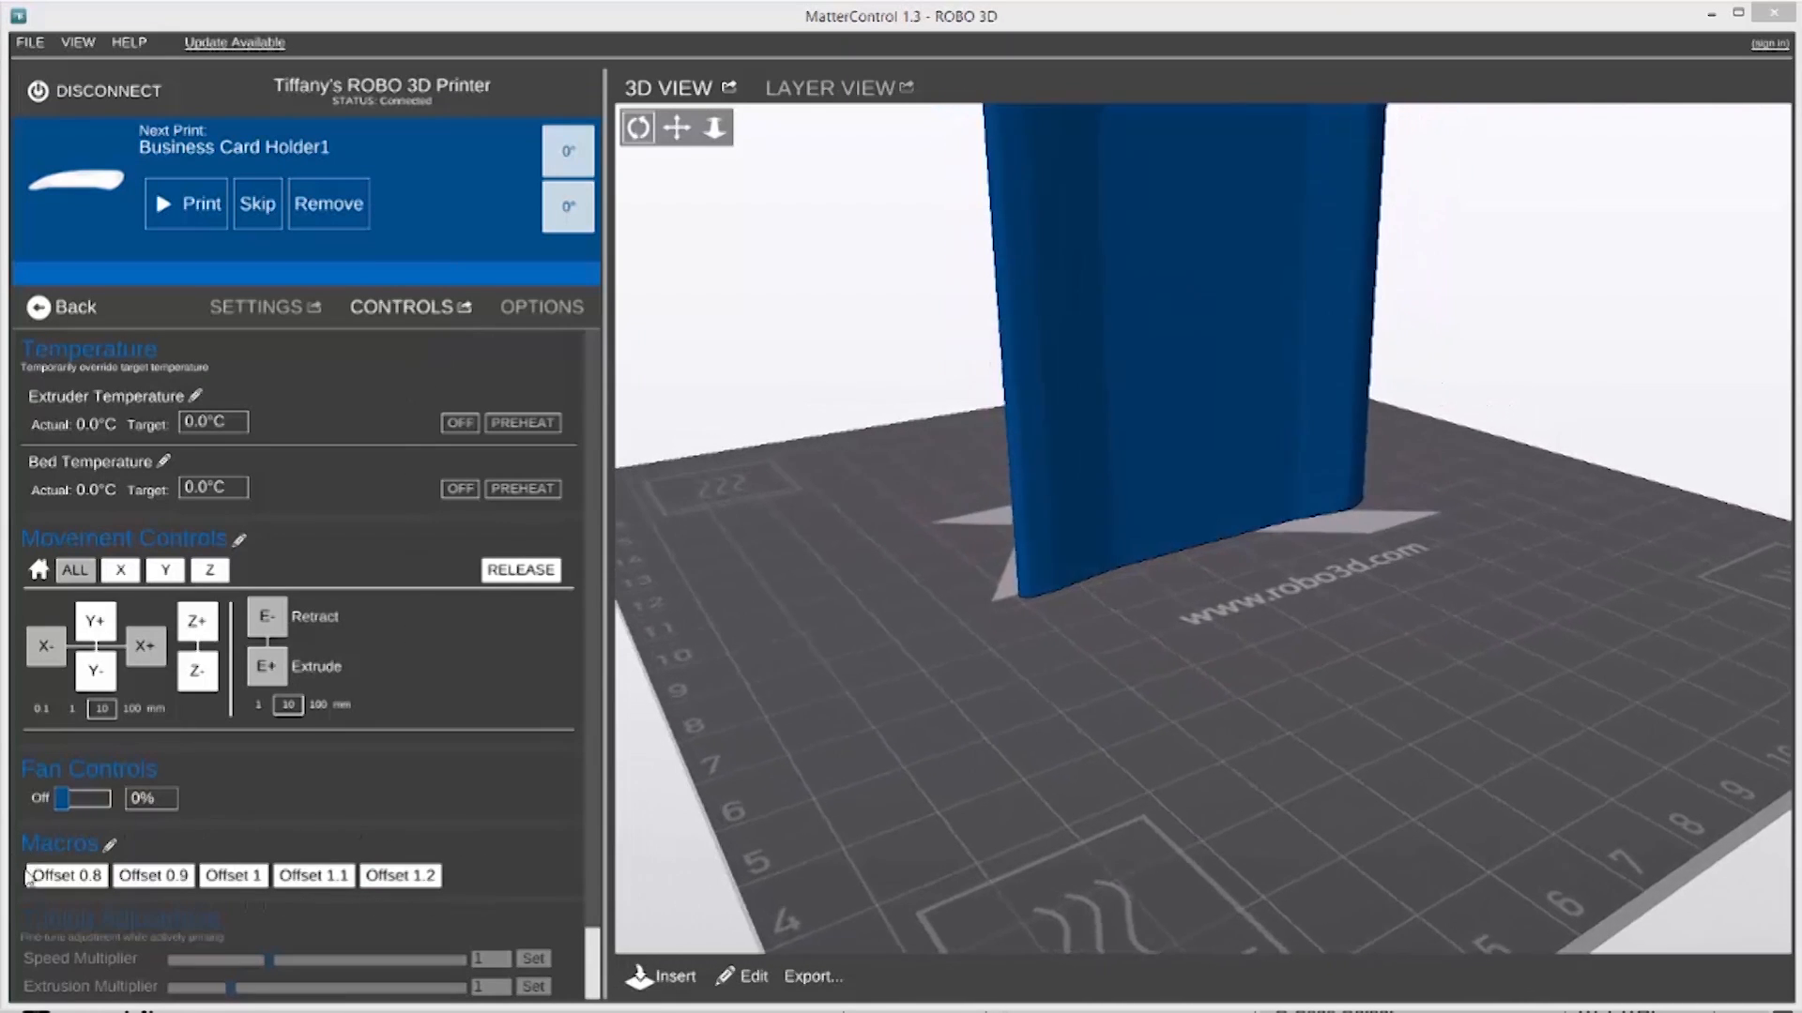
{"action": "left_click", "coordinate": [233, 877]}
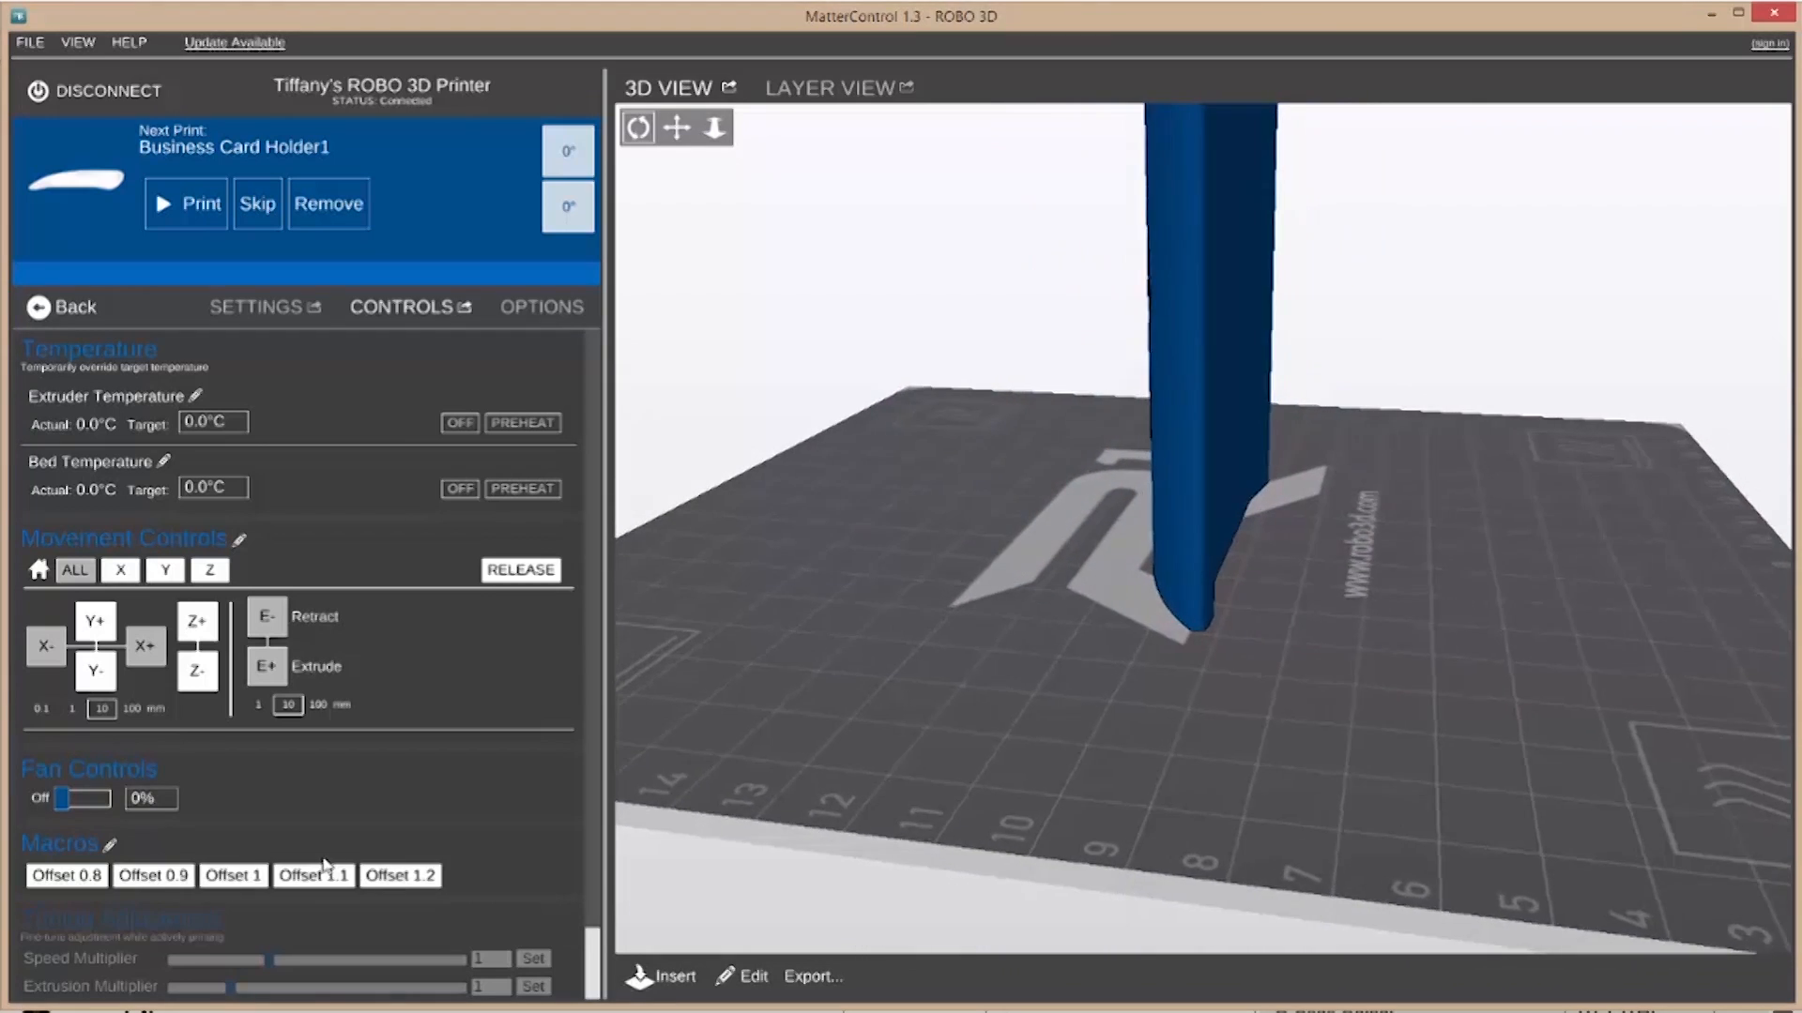
{"action": "left_click", "coordinate": [152, 876]}
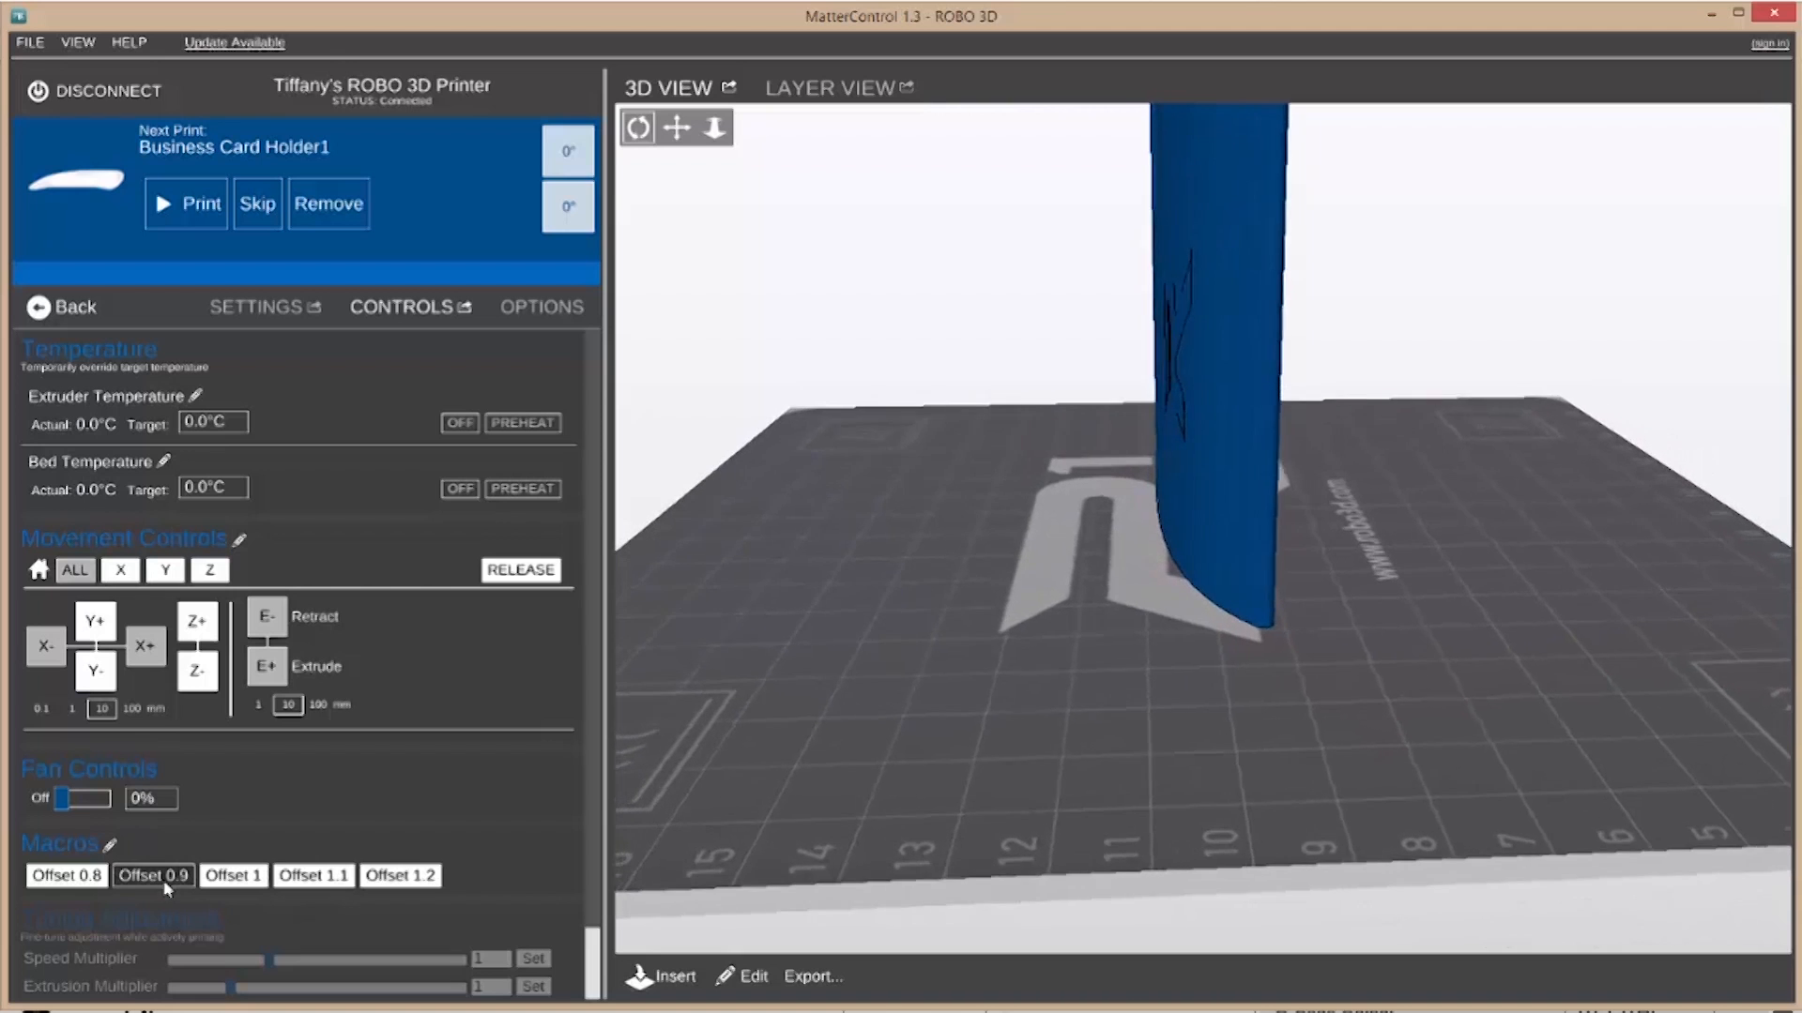